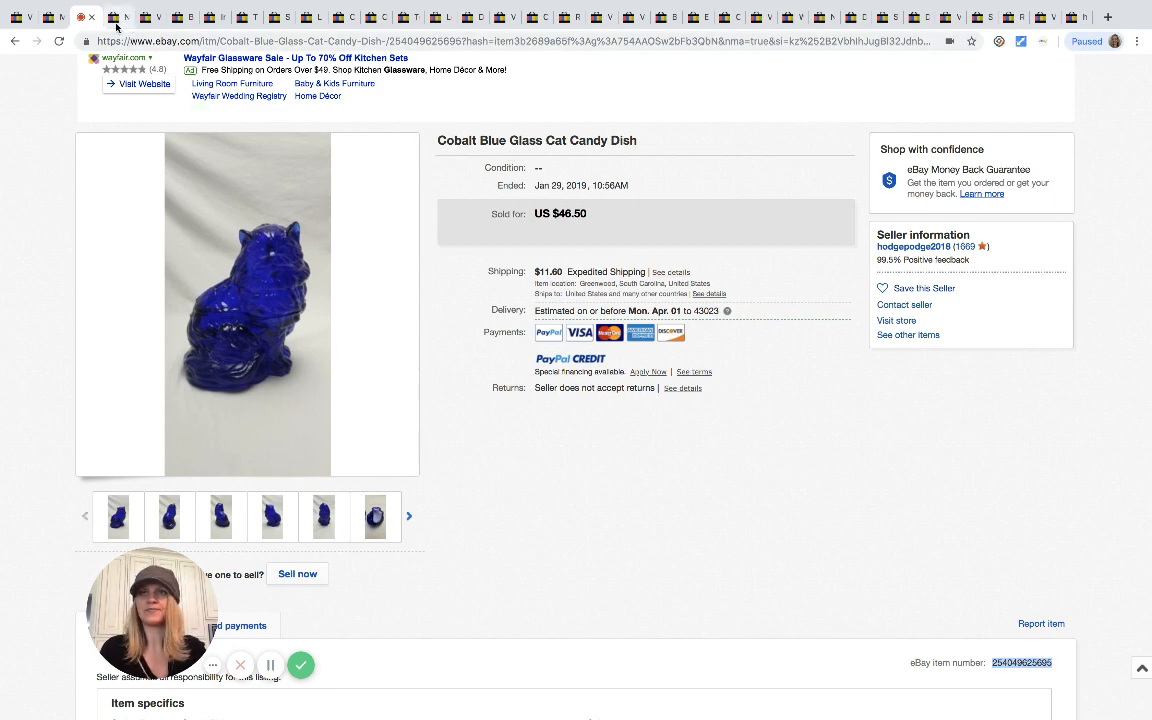
Move through the sold elephant bandana listing to the Breyer Arabian Stallion horse sold for US $40.00
click(120, 16)
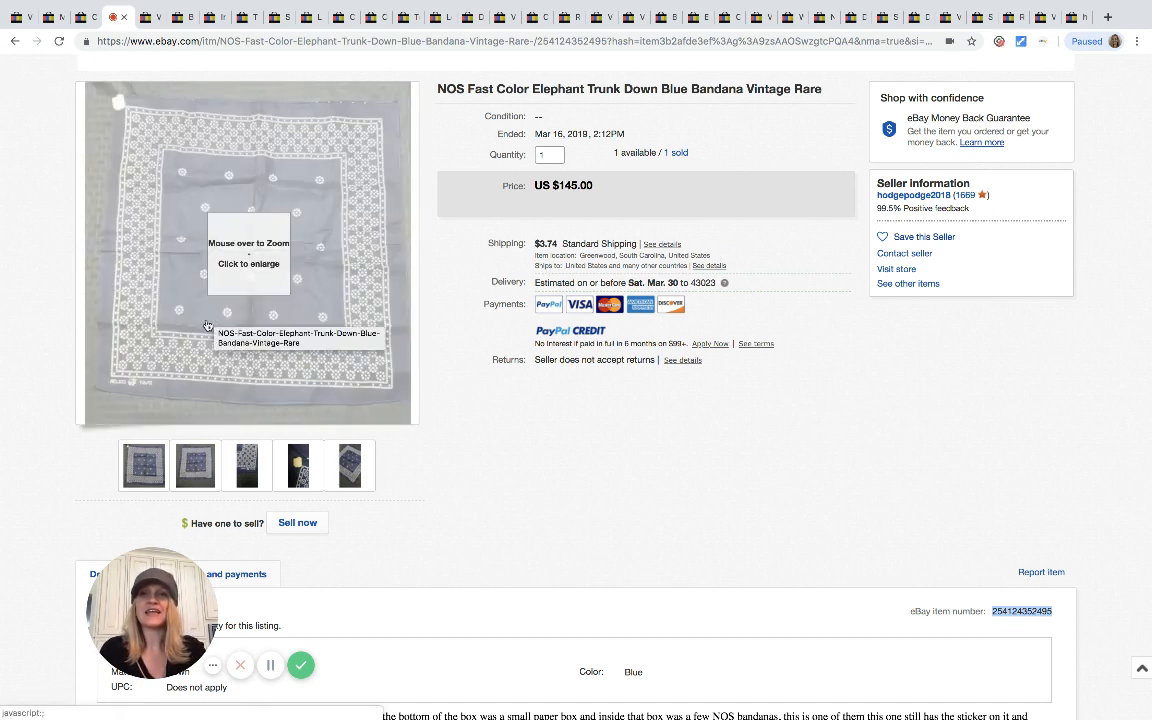
click(246, 464)
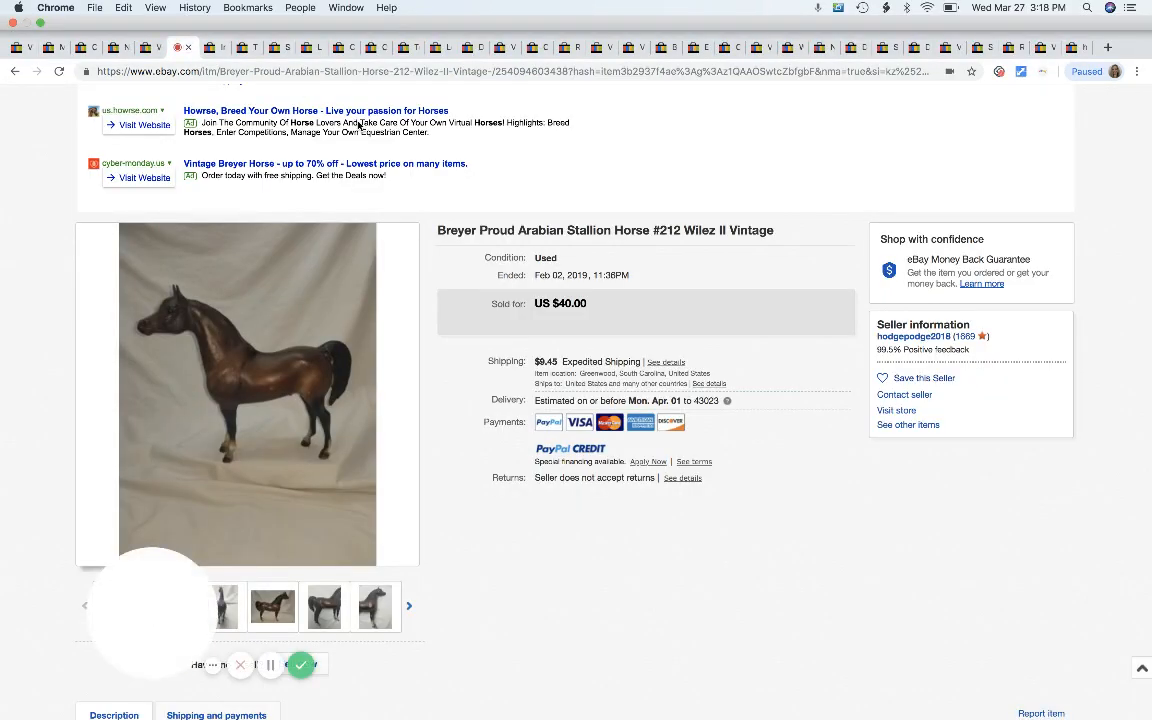
View the sold Imperial Glass iced tea set ($110) and its close-up and full-set photos
scroll(down, 3)
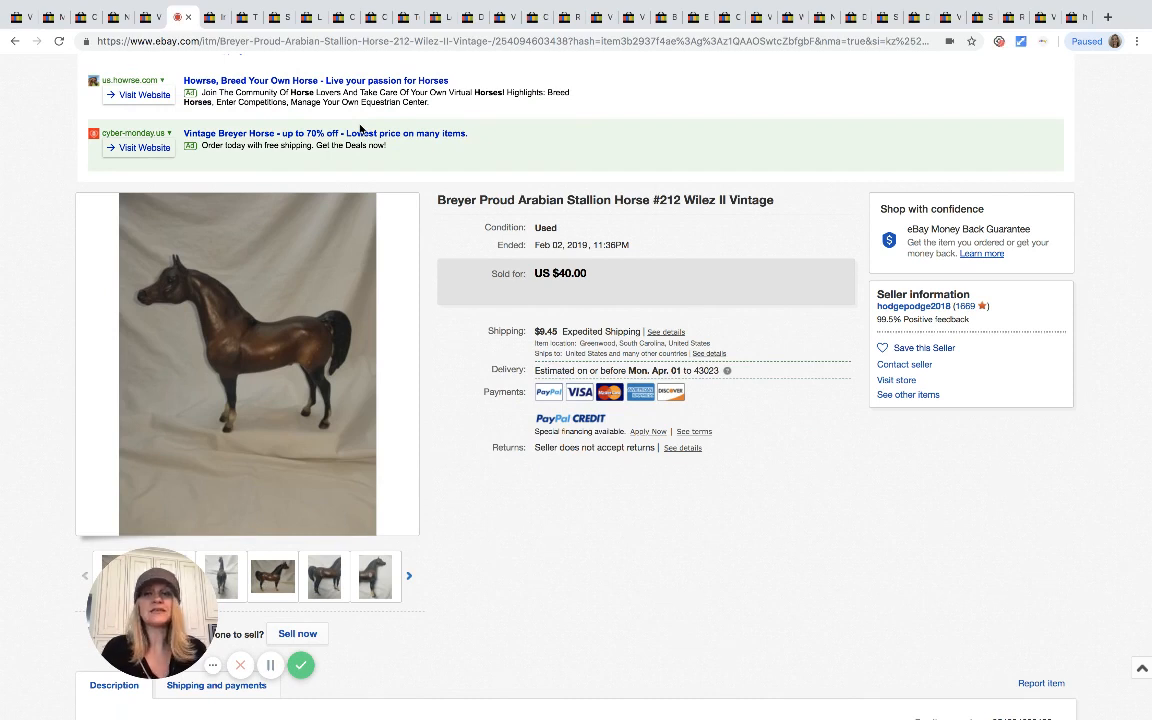
mouse_move(398, 180)
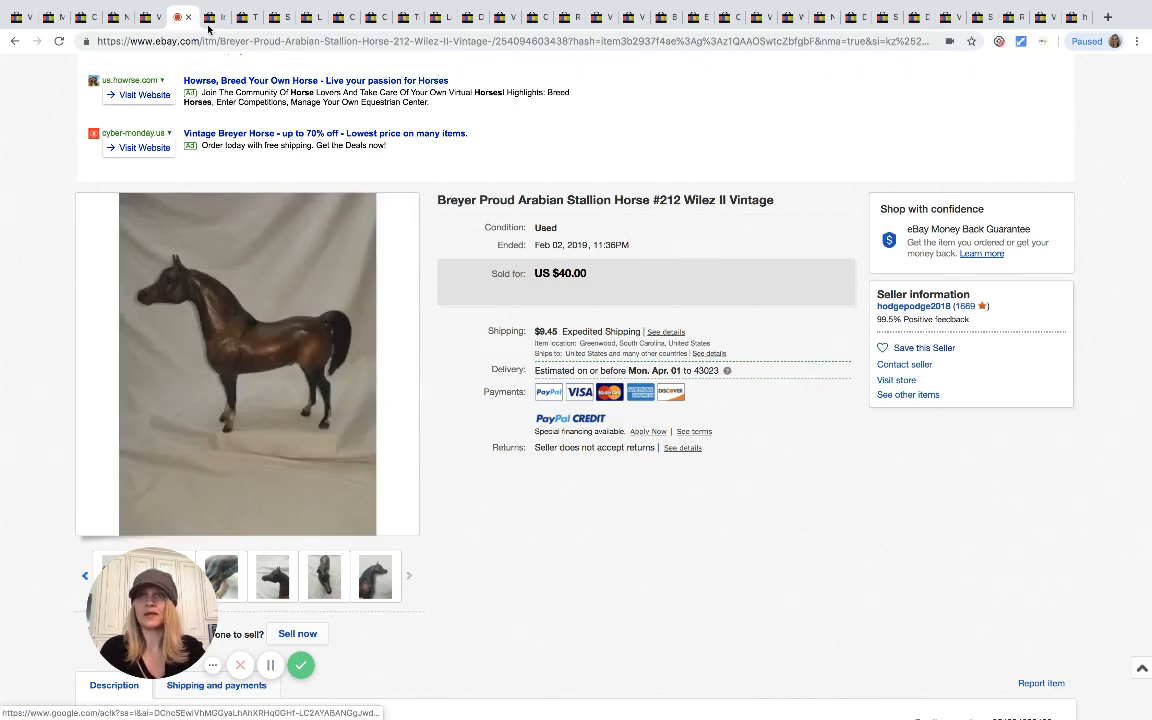
mouse_move(248, 324)
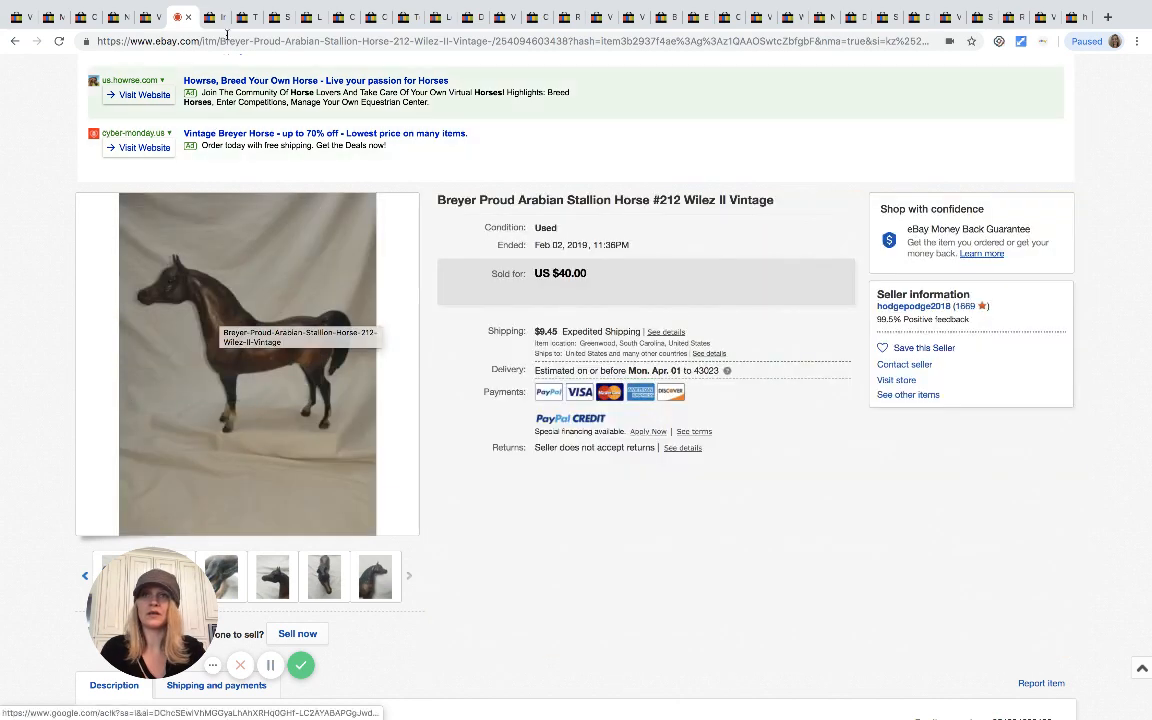
click(212, 16)
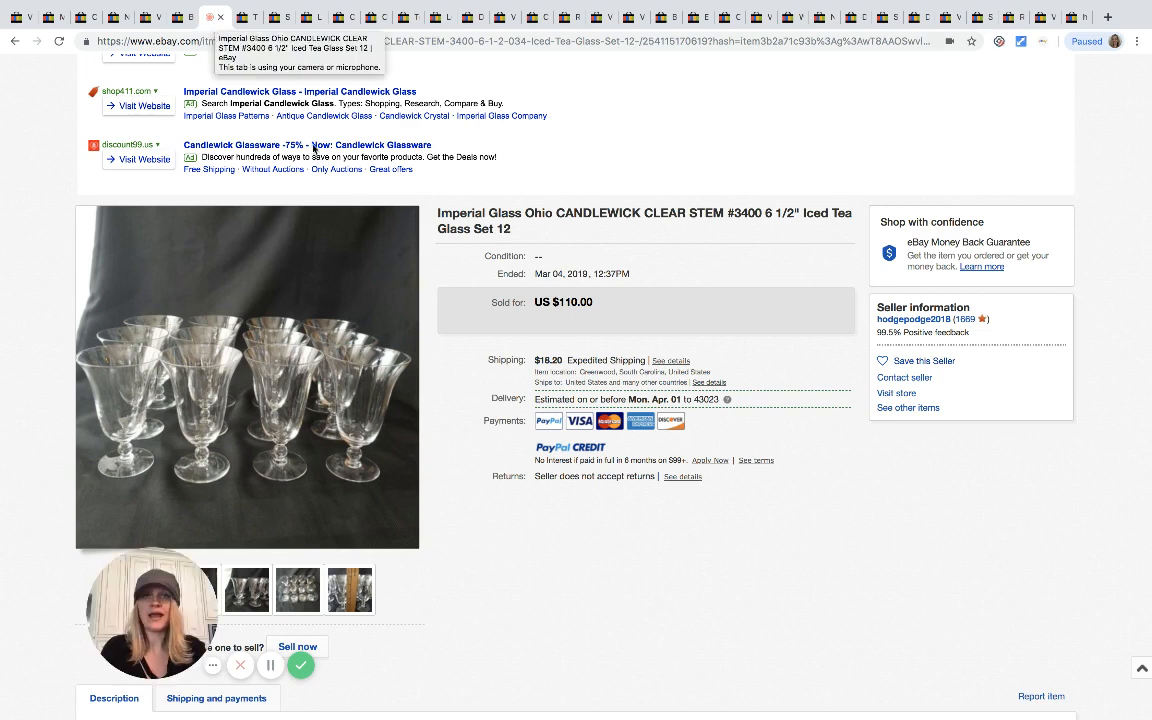
mouse_move(348, 290)
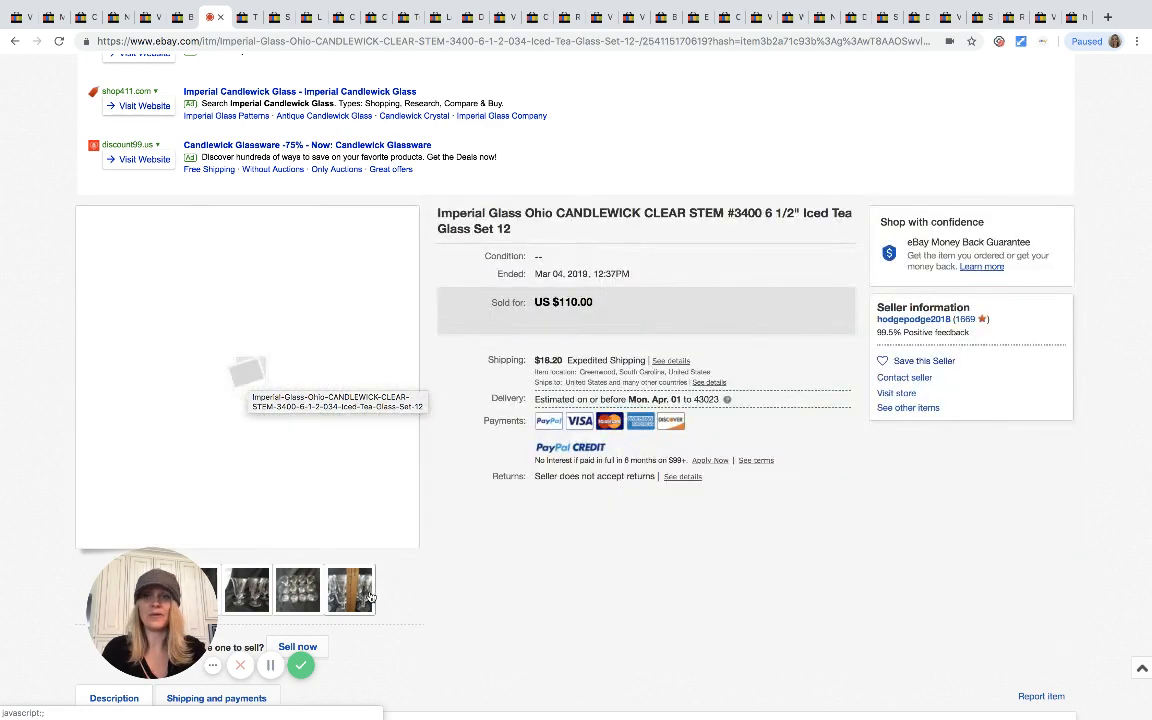
click(352, 588)
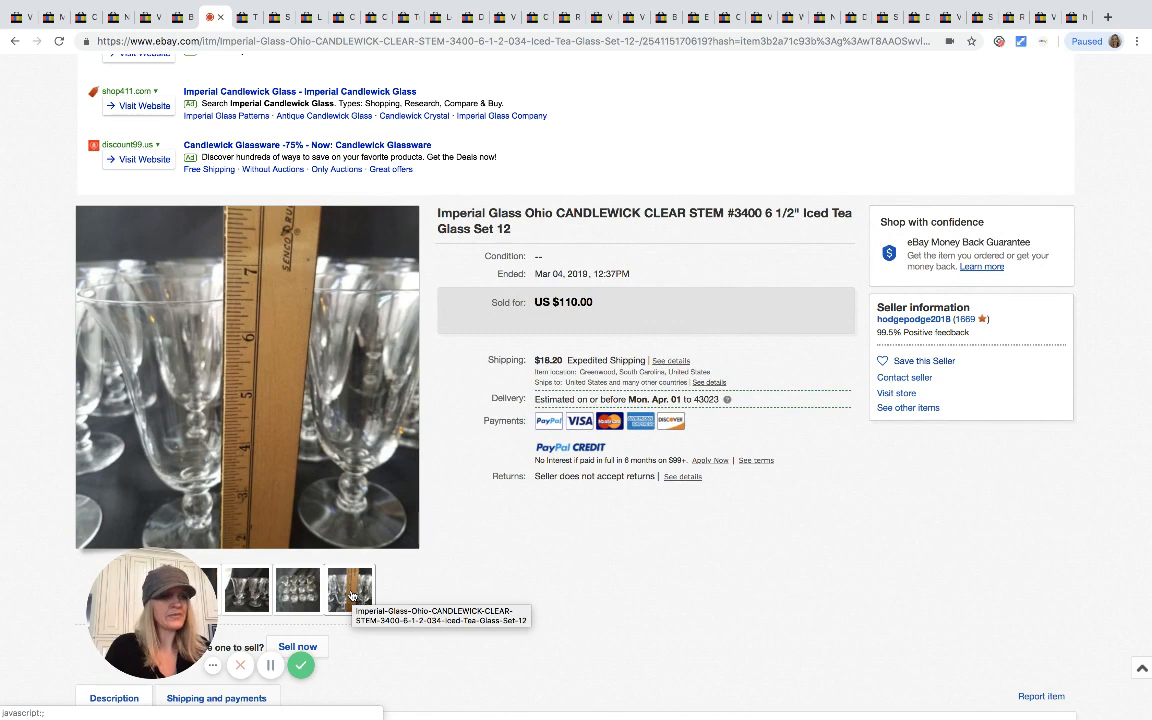
click(350, 588)
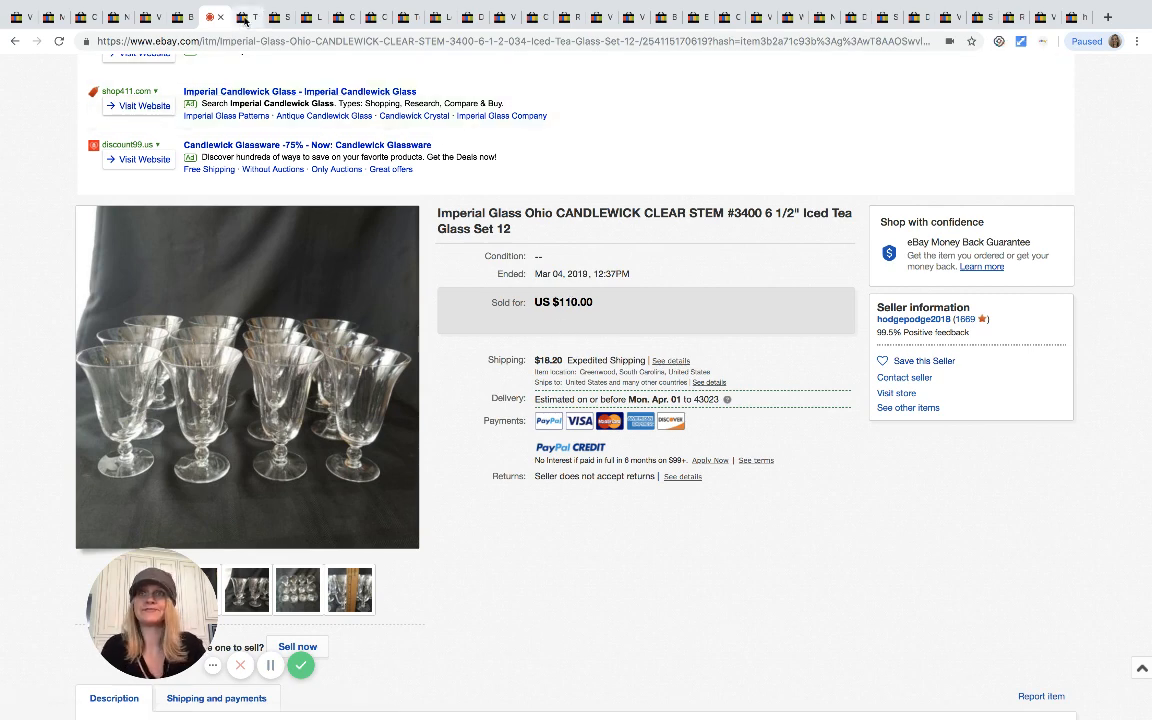
Bring up the sold Thule EnRoute backpack listing at US $55.00
click(248, 16)
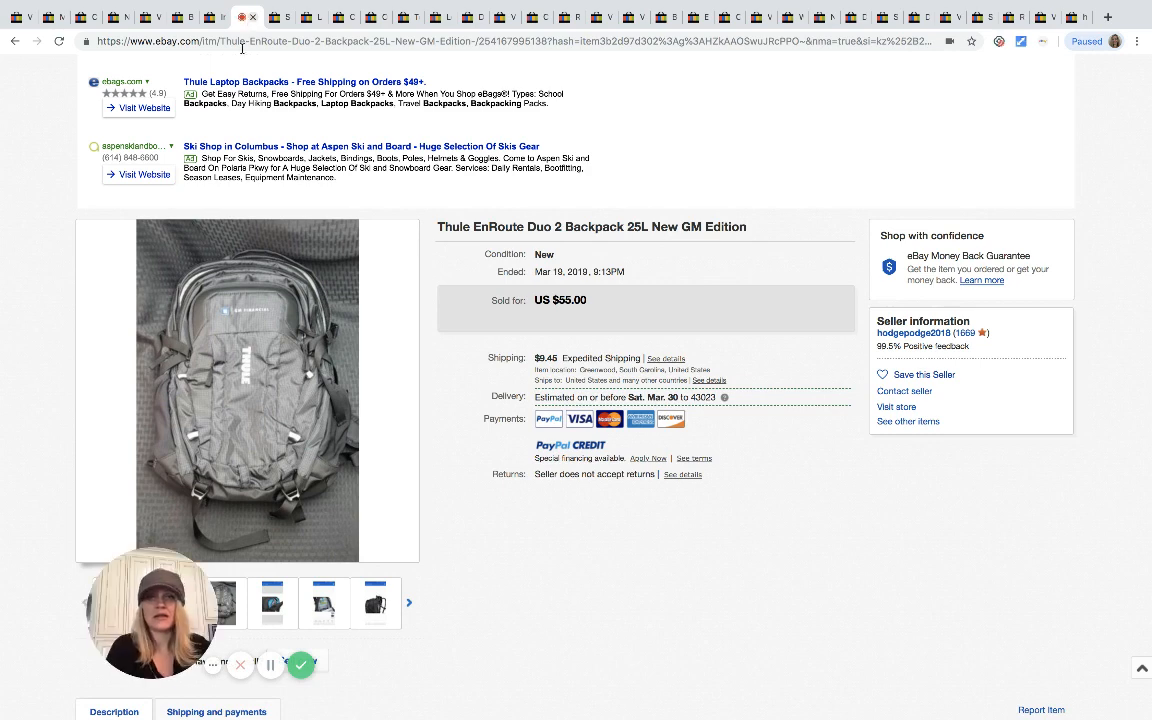
mouse_move(440, 256)
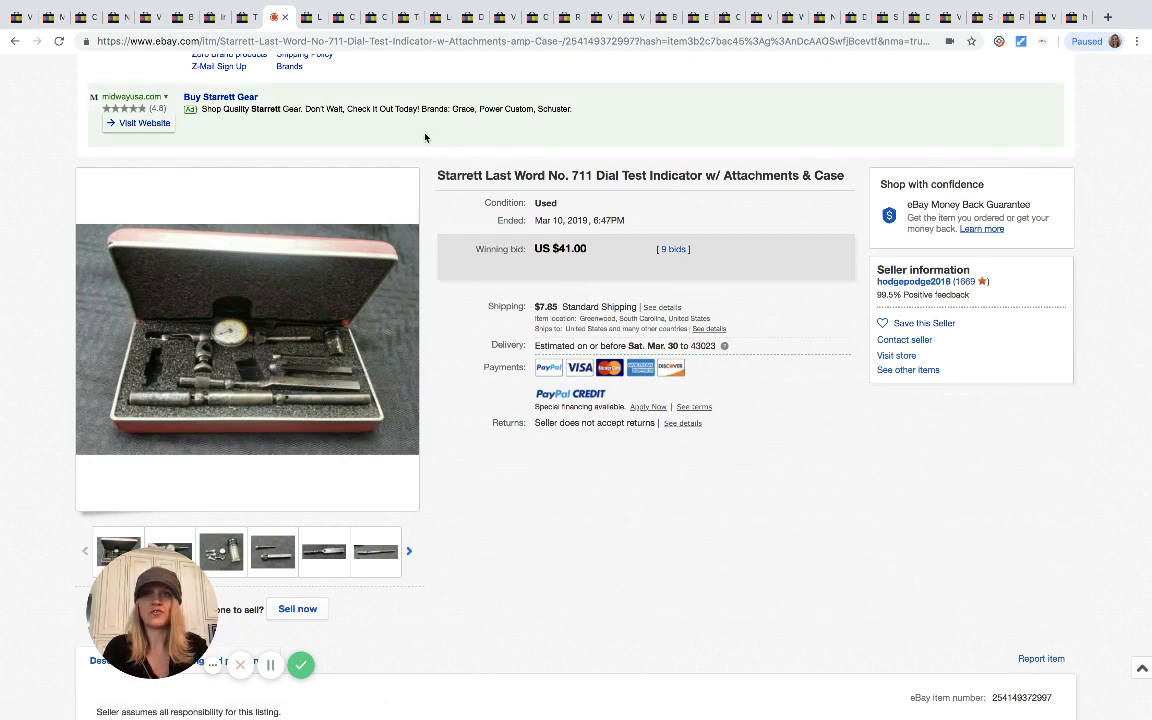
Bring up the sold Lisa Frank sticker lot listing at $55 on the way to the Costa Del Mar sunglasses
click(310, 18)
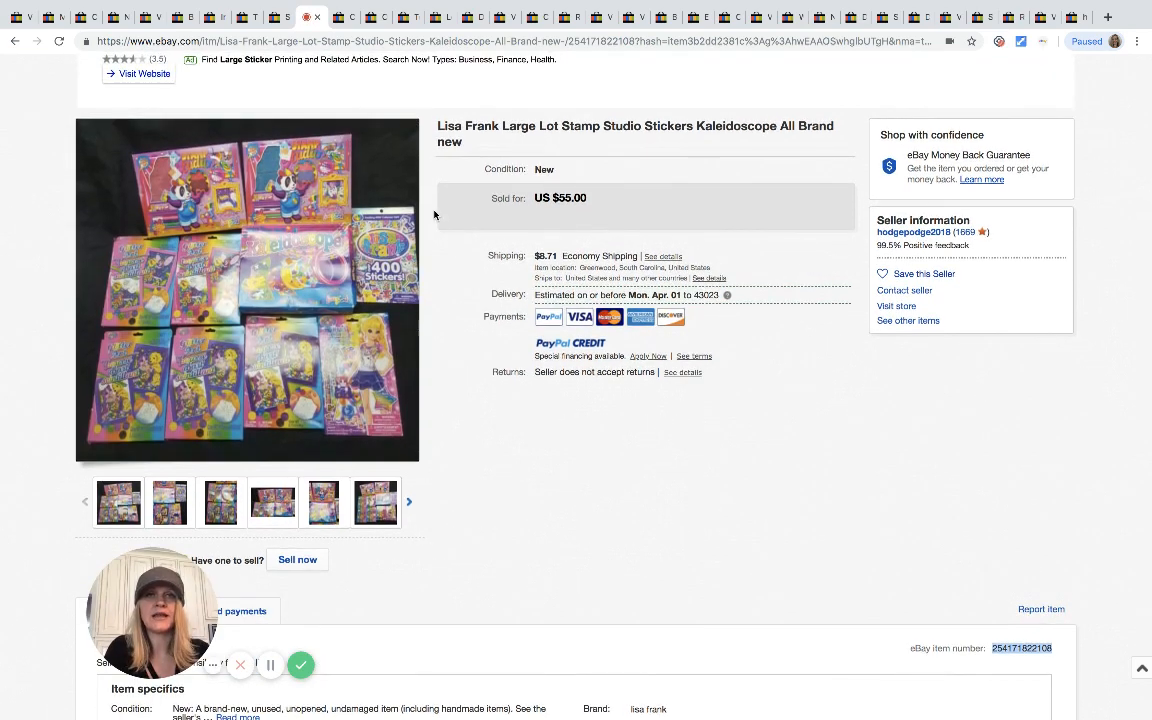
mouse_move(270, 270)
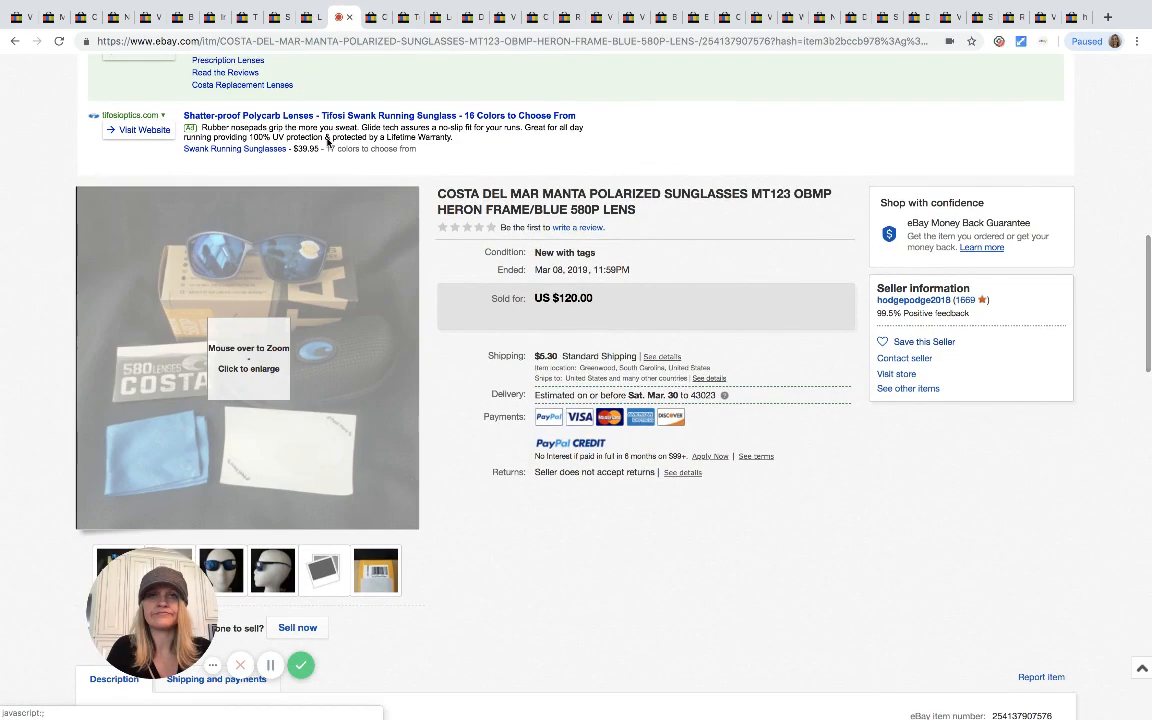
View the Costa Del Mar sunglasses photo on a mannequin head, then the sold Orvis fly rod carrier listing
scroll(down, 3)
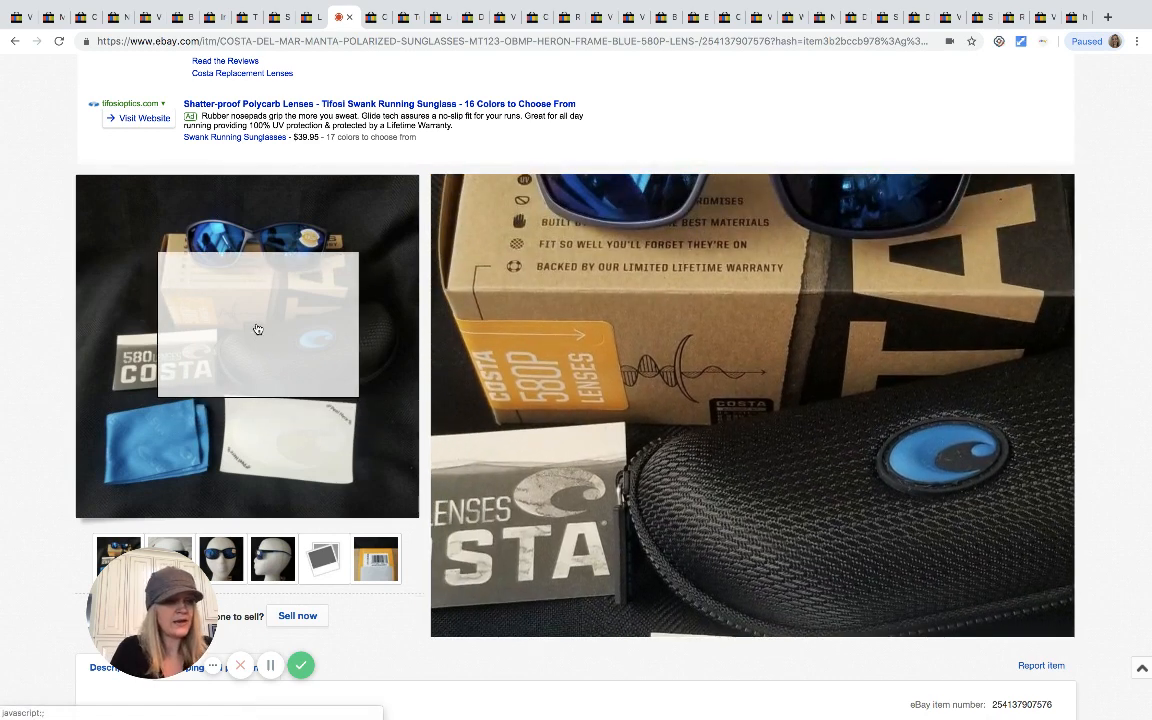
mouse_move(258, 330)
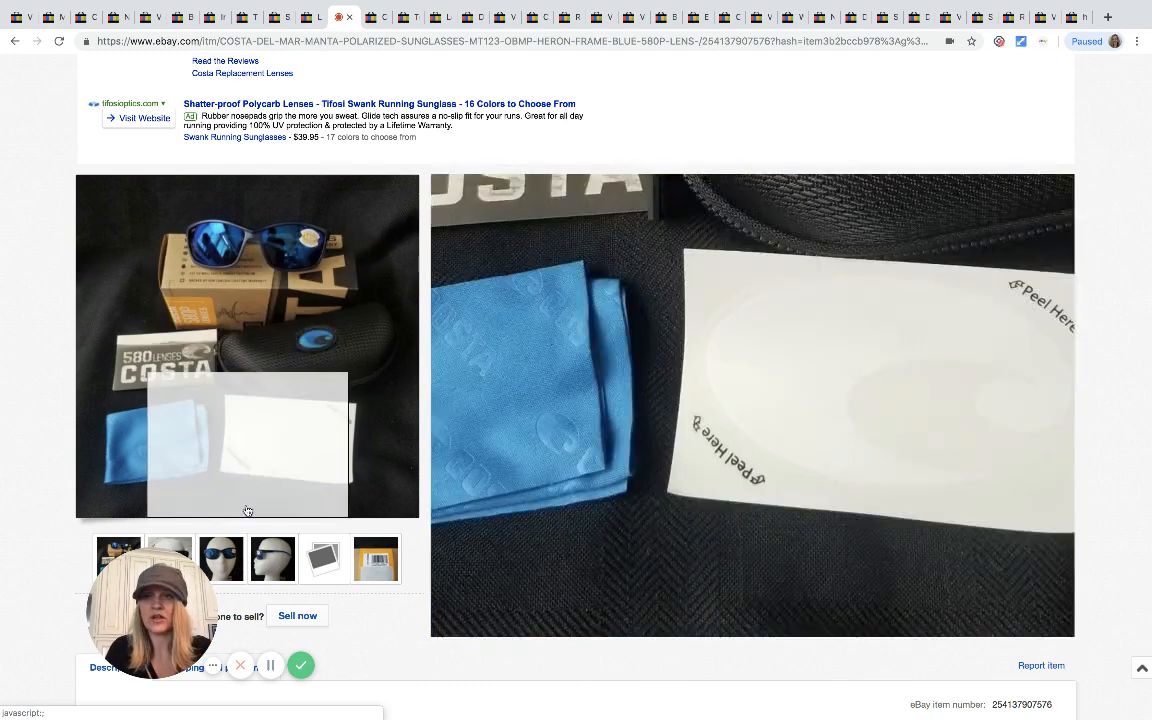
click(272, 558)
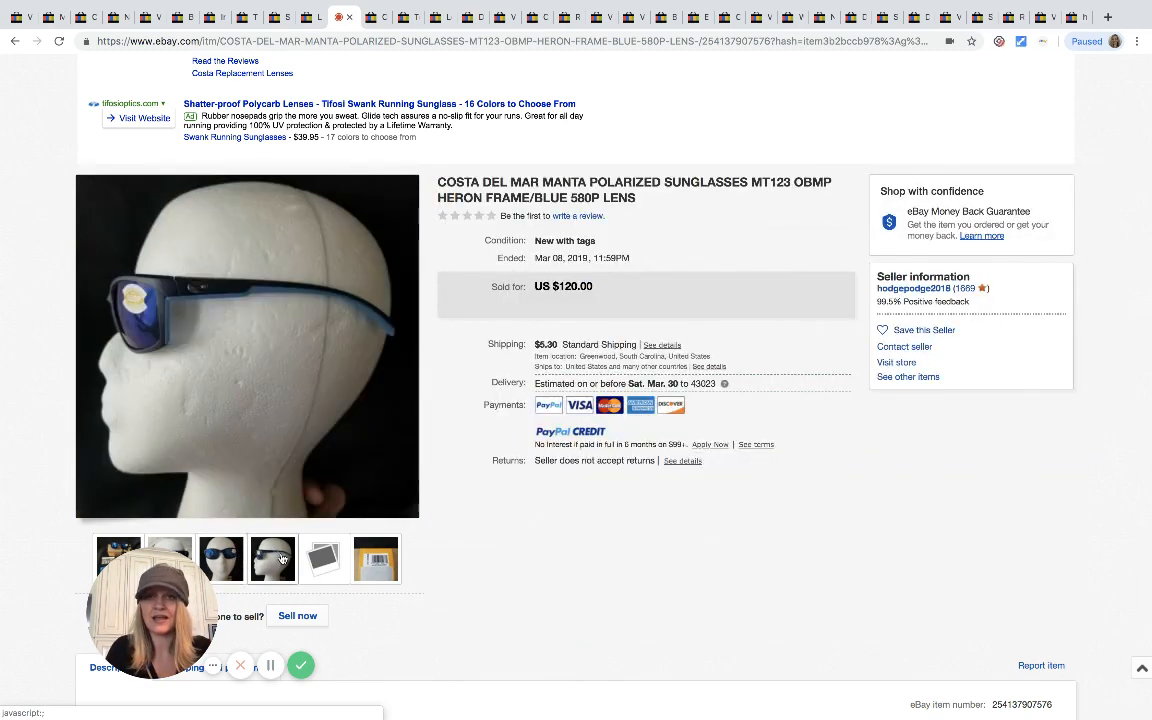
click(272, 558)
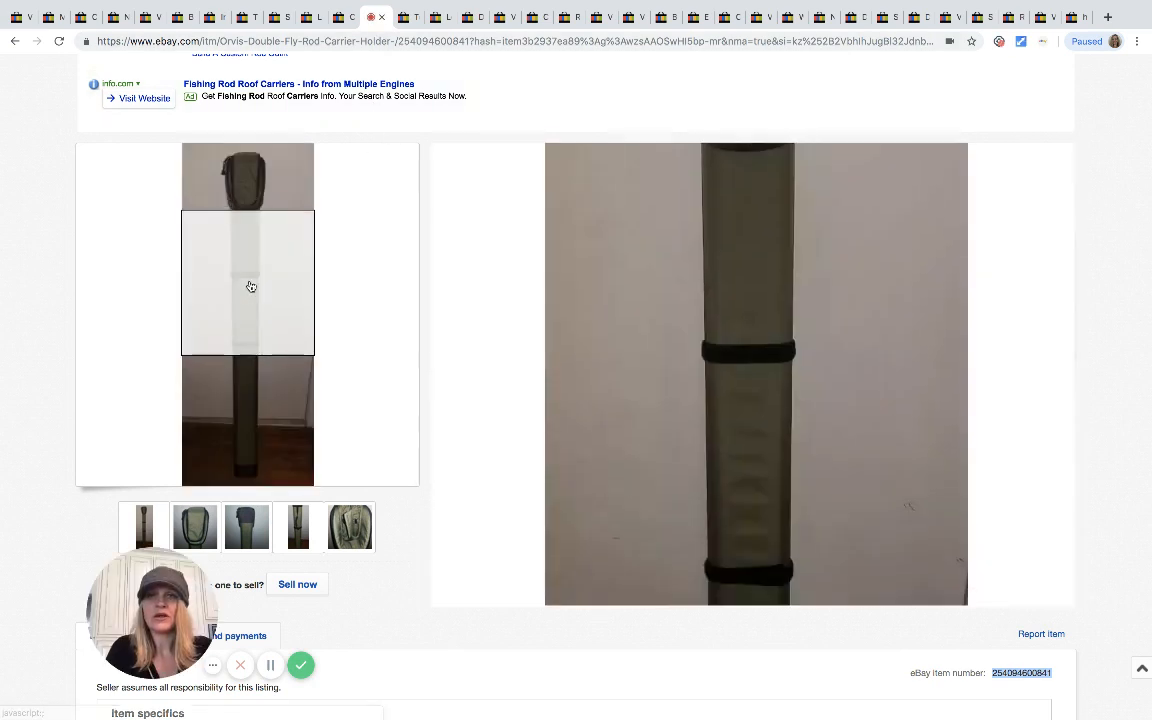
mouse_move(256, 356)
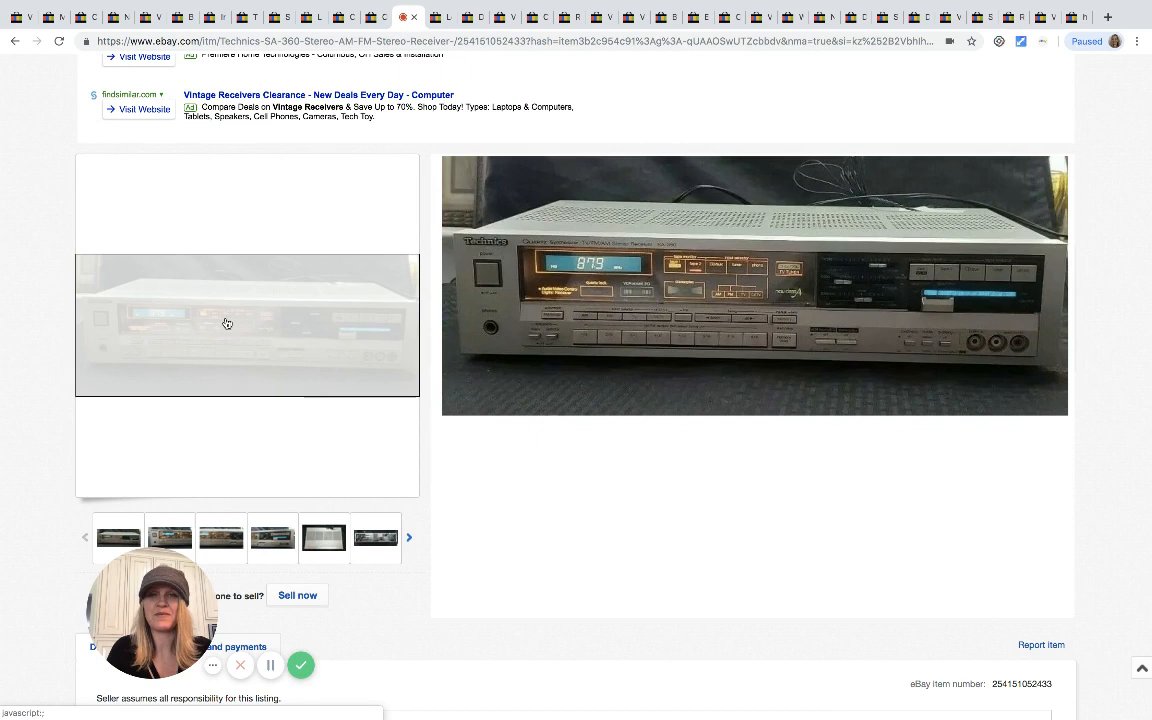
mouse_move(228, 322)
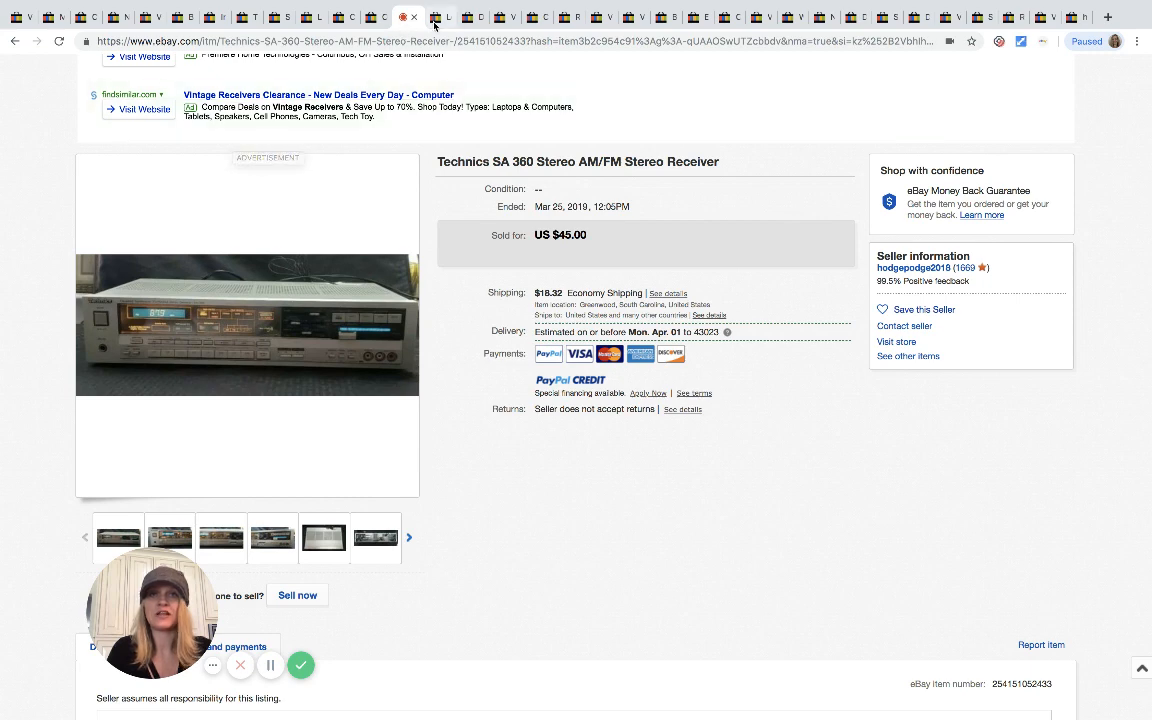
mouse_move(436, 18)
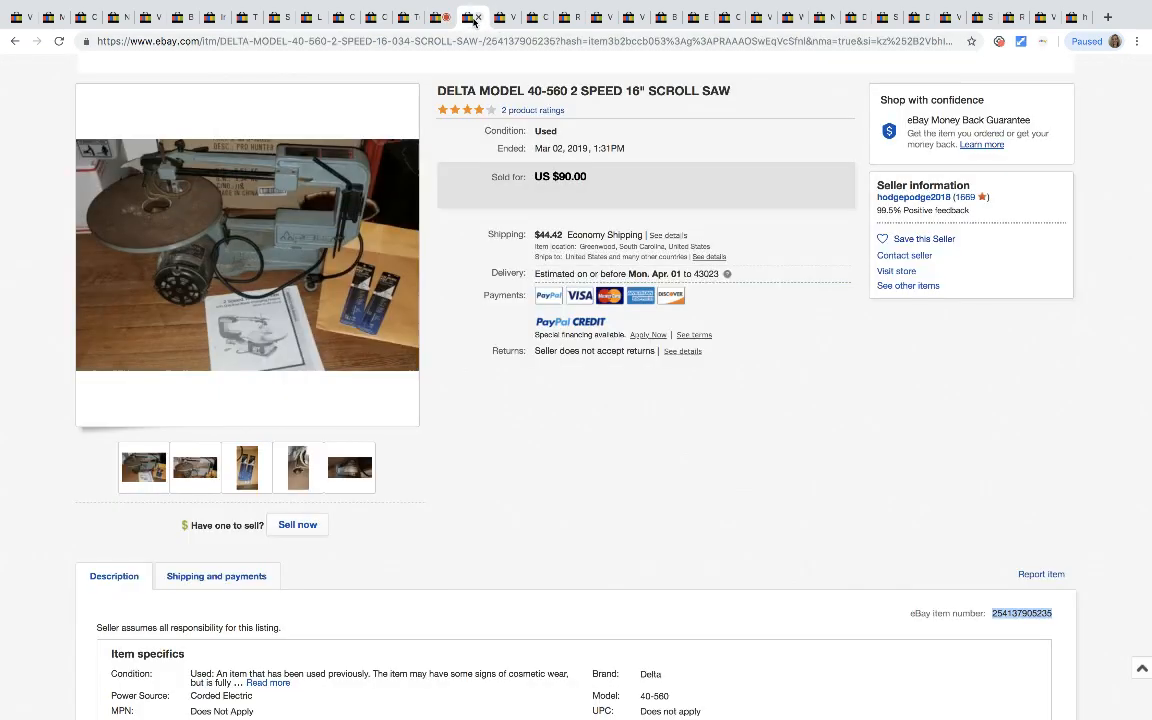
Page through the Delta scroll saw's photos, ending on its motor label
click(532, 110)
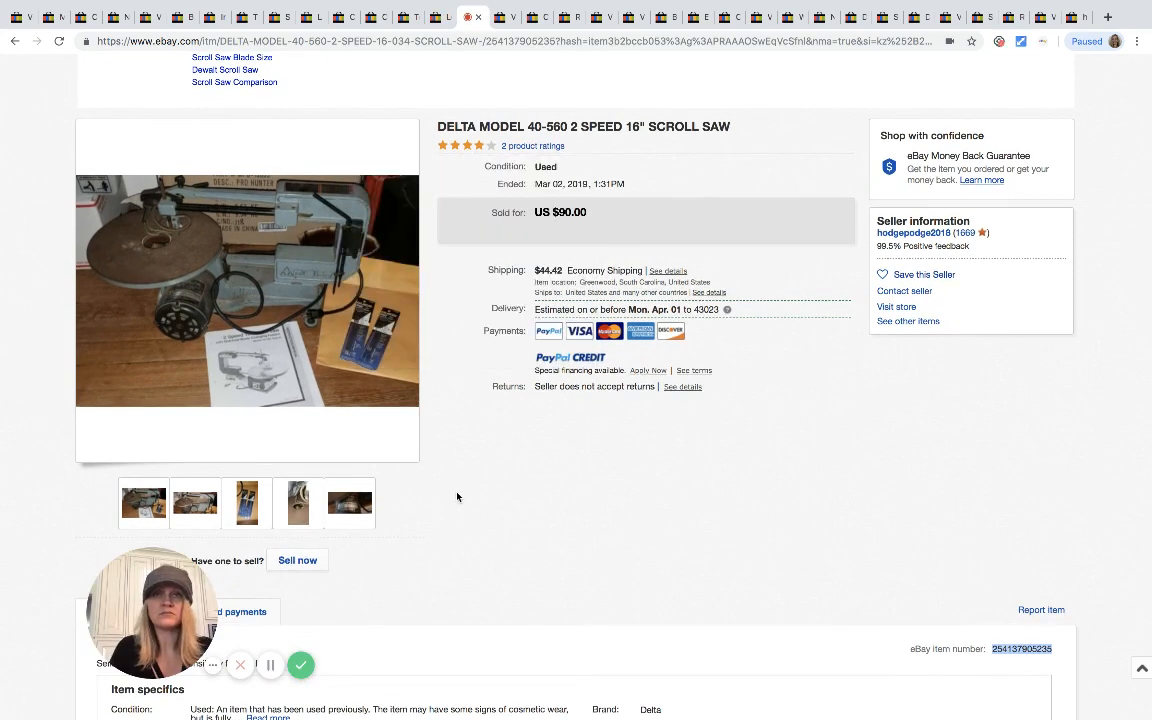
click(196, 504)
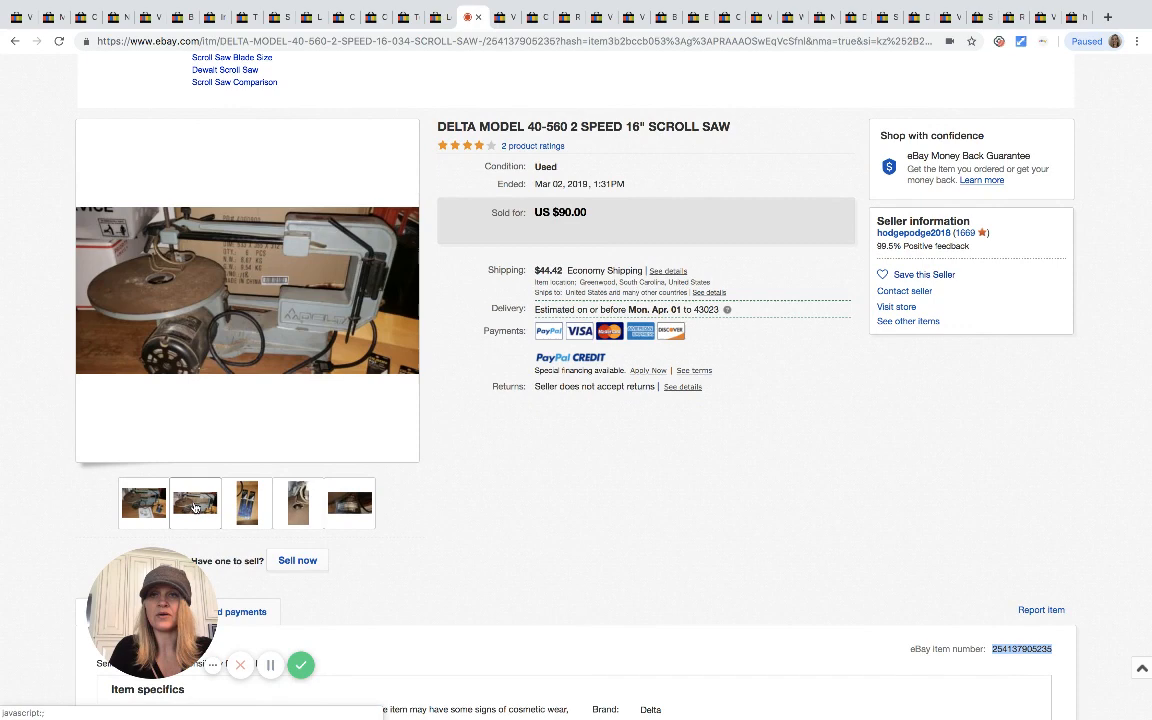
click(298, 504)
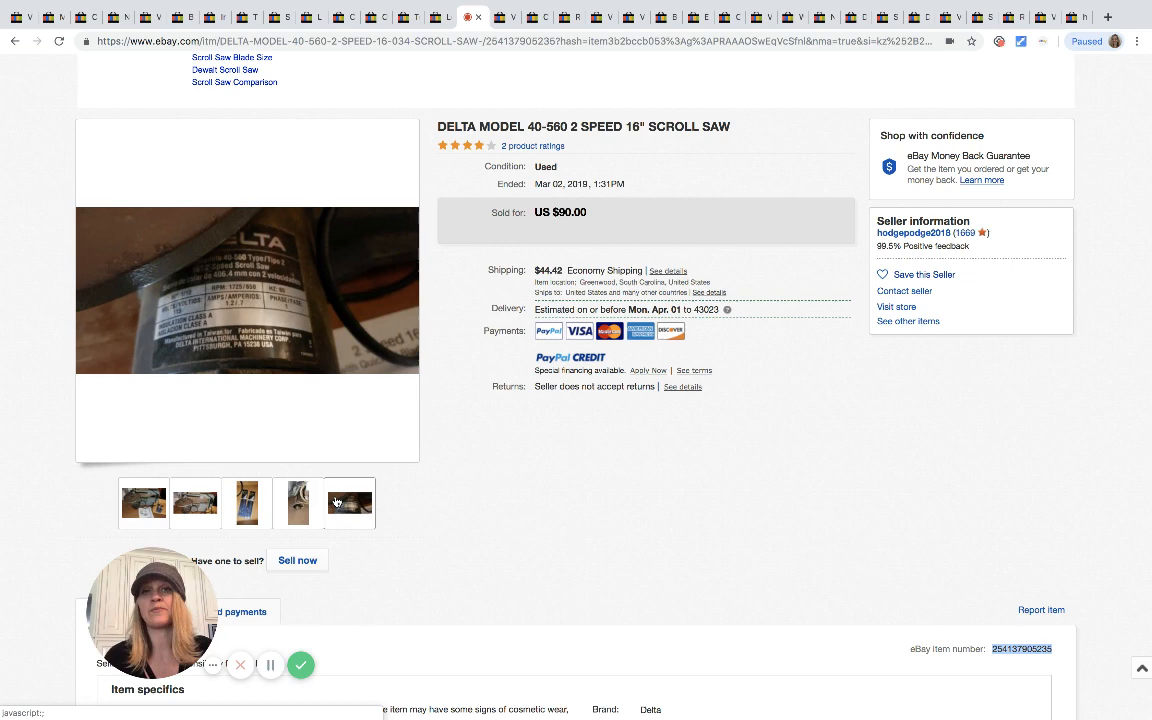
click(348, 504)
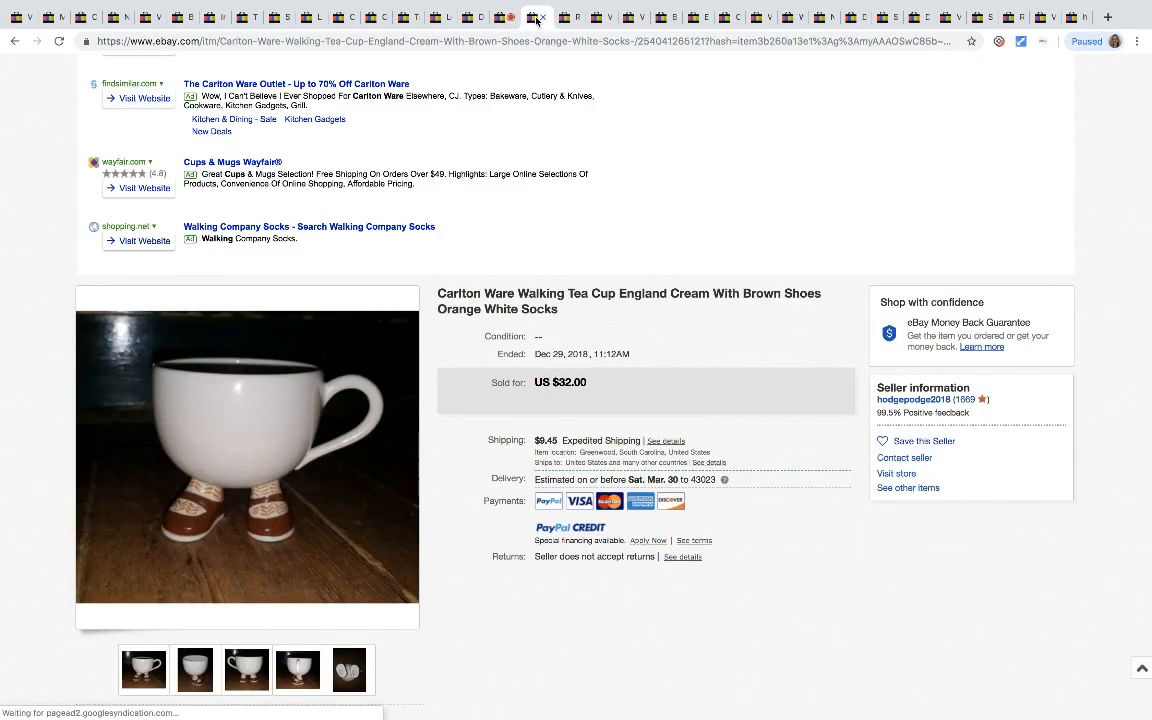
Show the Carlton Ware cup's underside photo with the England stamp, then the cast iron candle stand pair
scroll(down, 3)
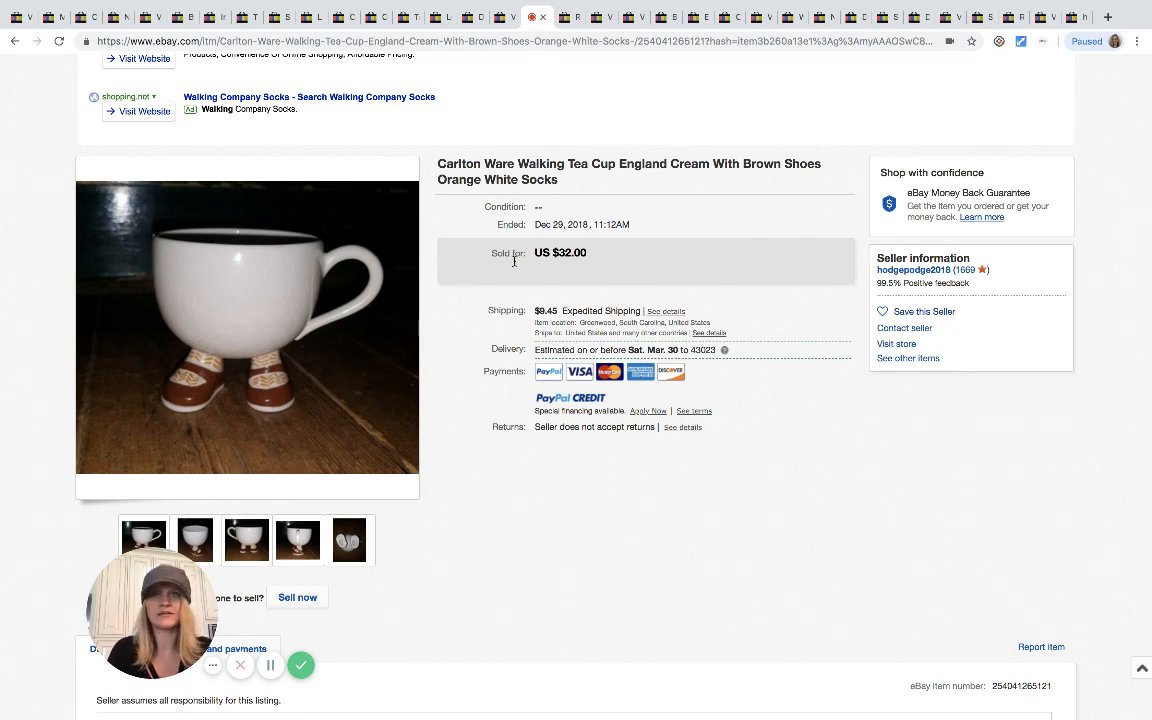
click(348, 540)
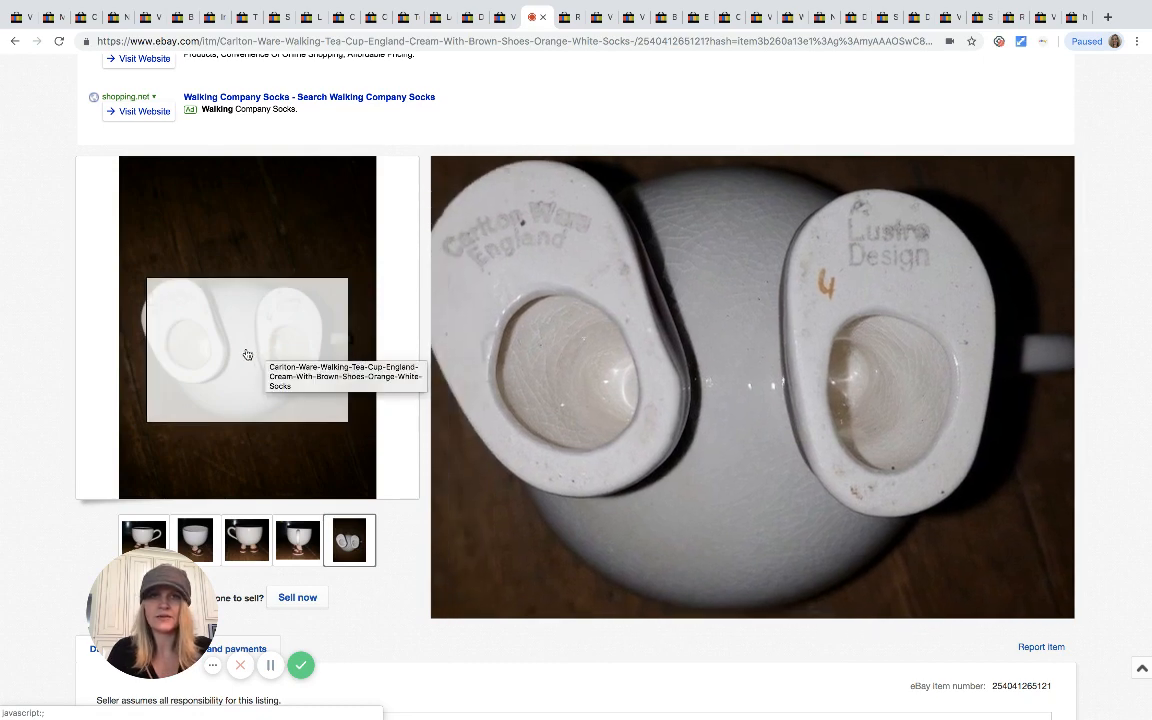
click(568, 16)
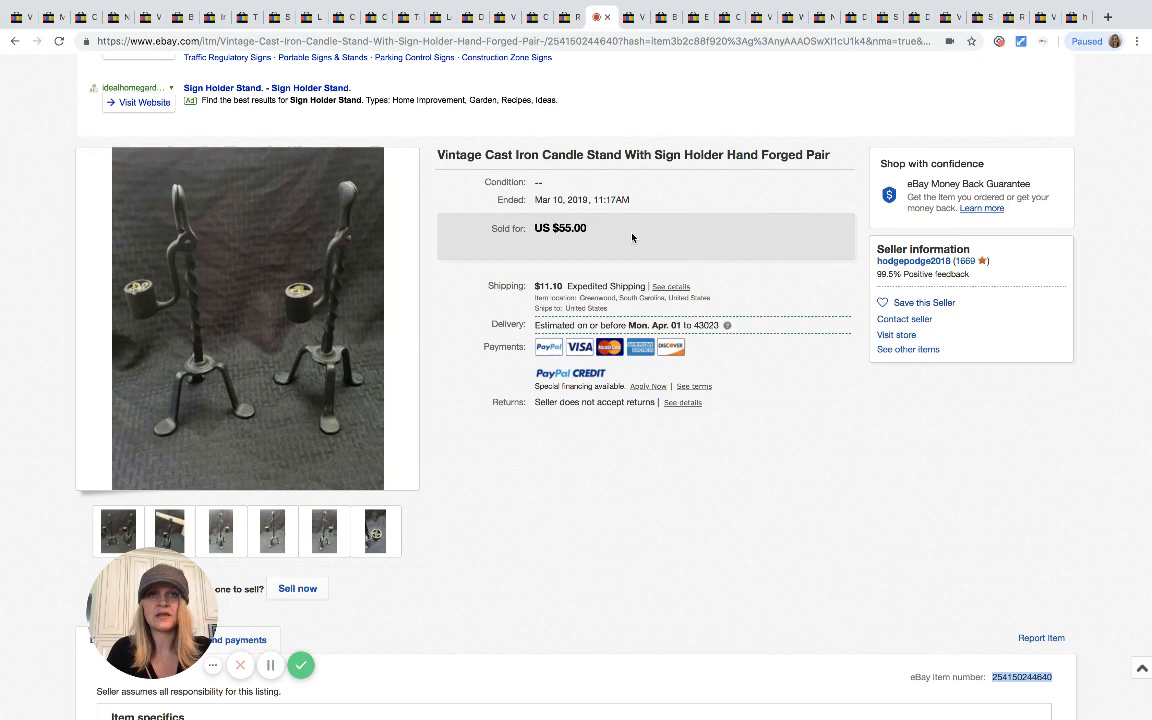
mouse_move(248, 318)
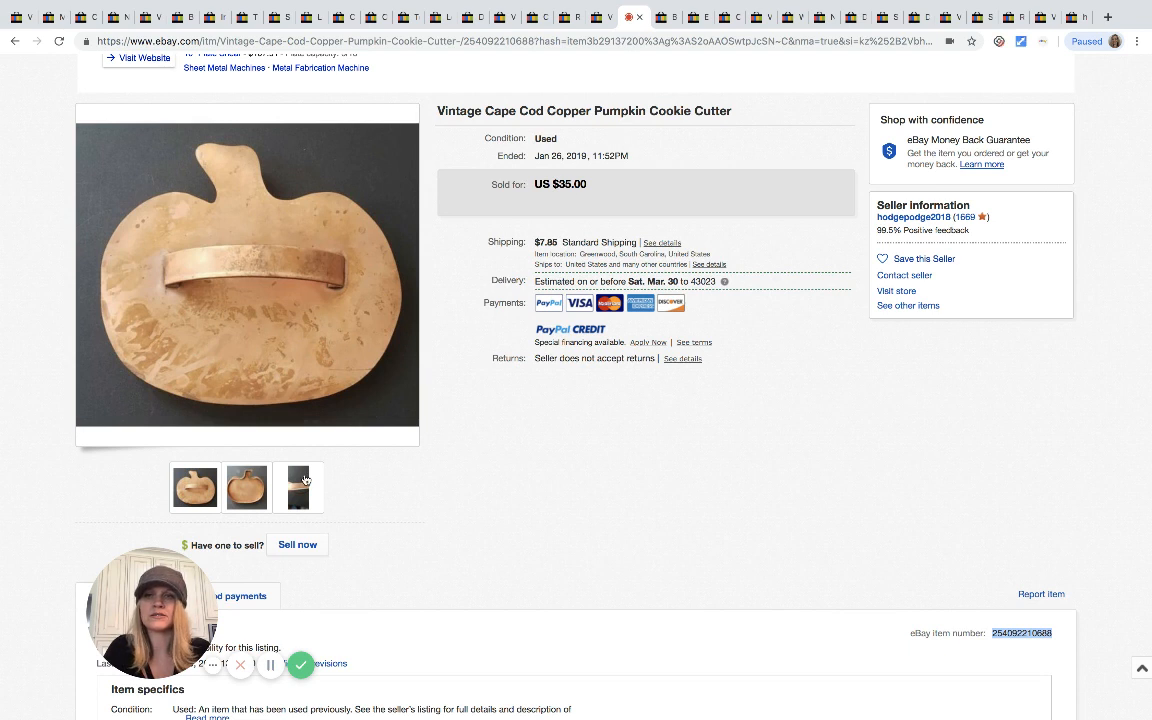
Page through the copper pumpkin cookie cutter's side photos
click(298, 488)
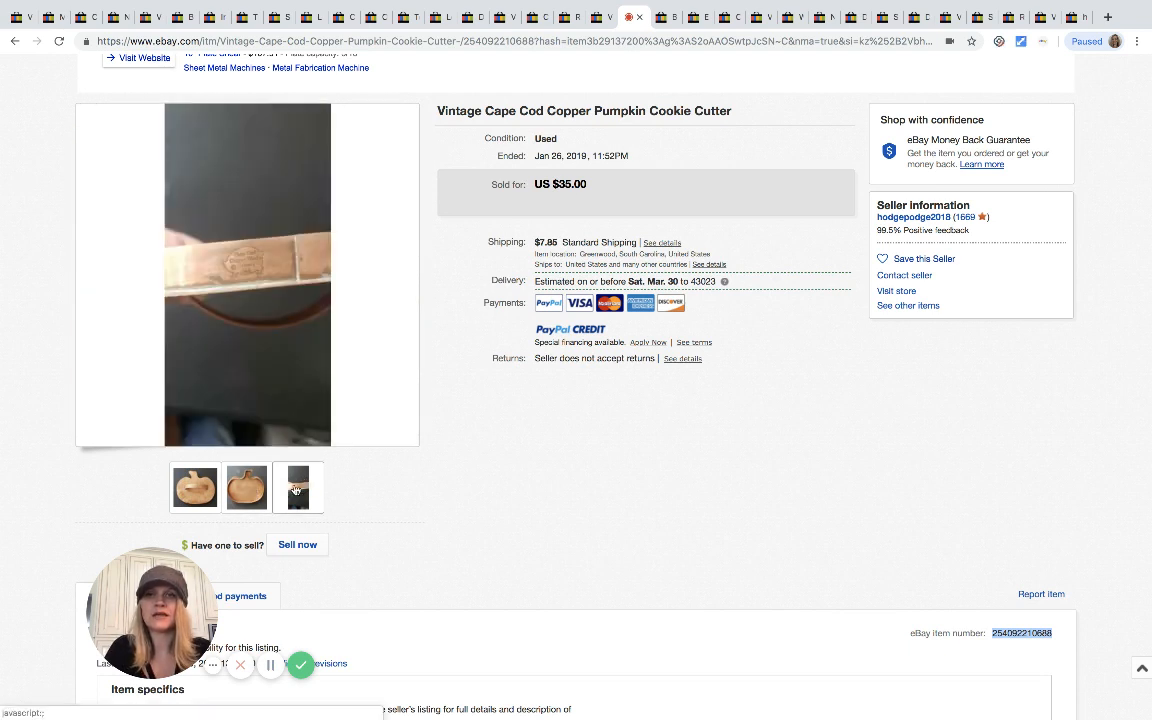
click(296, 488)
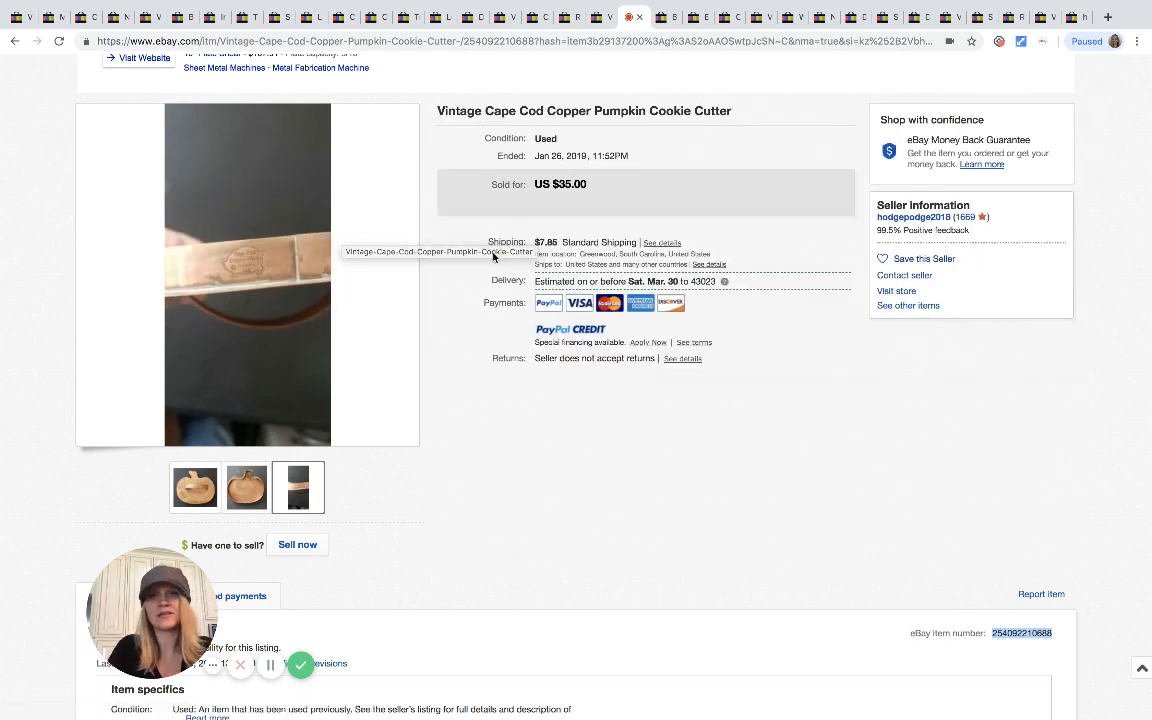
click(196, 488)
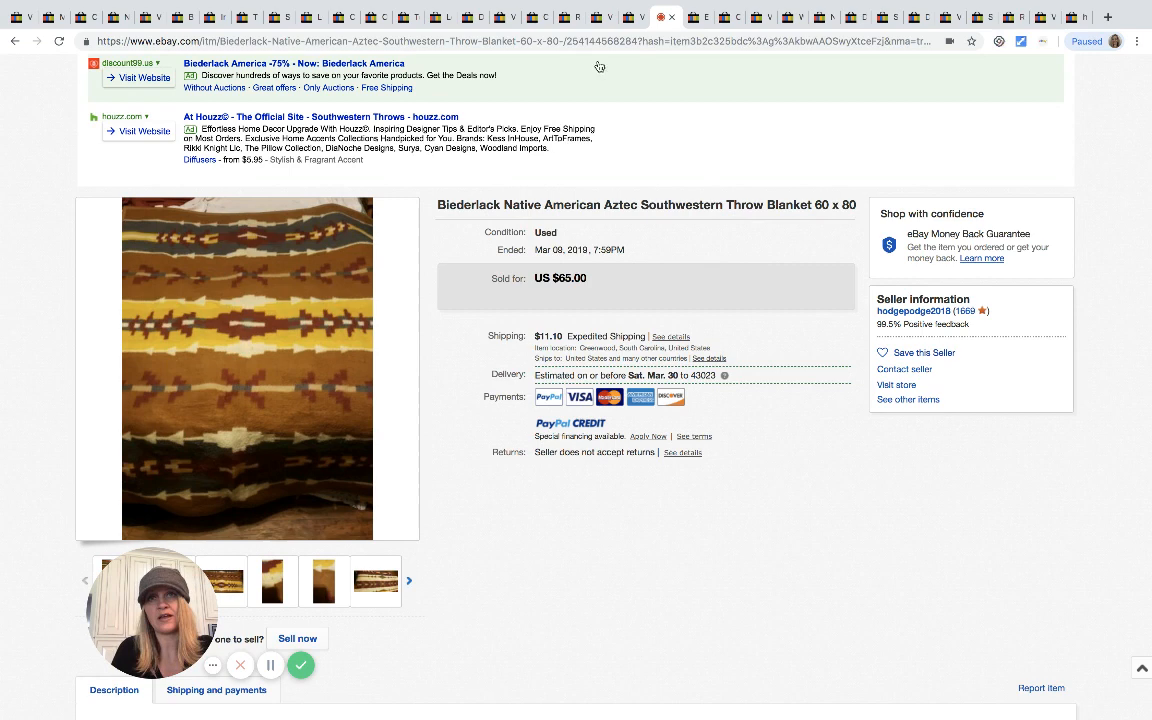
View another photo of the Biederlack Aztec throw blanket sold for $65
click(700, 16)
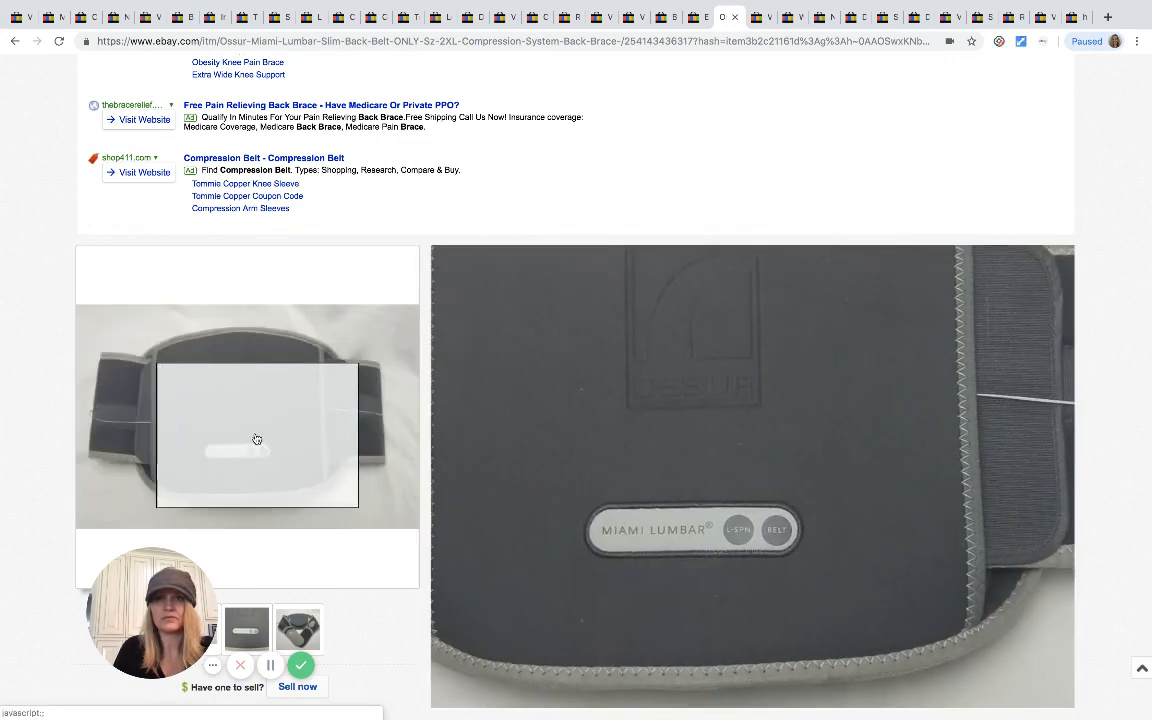
mouse_move(256, 440)
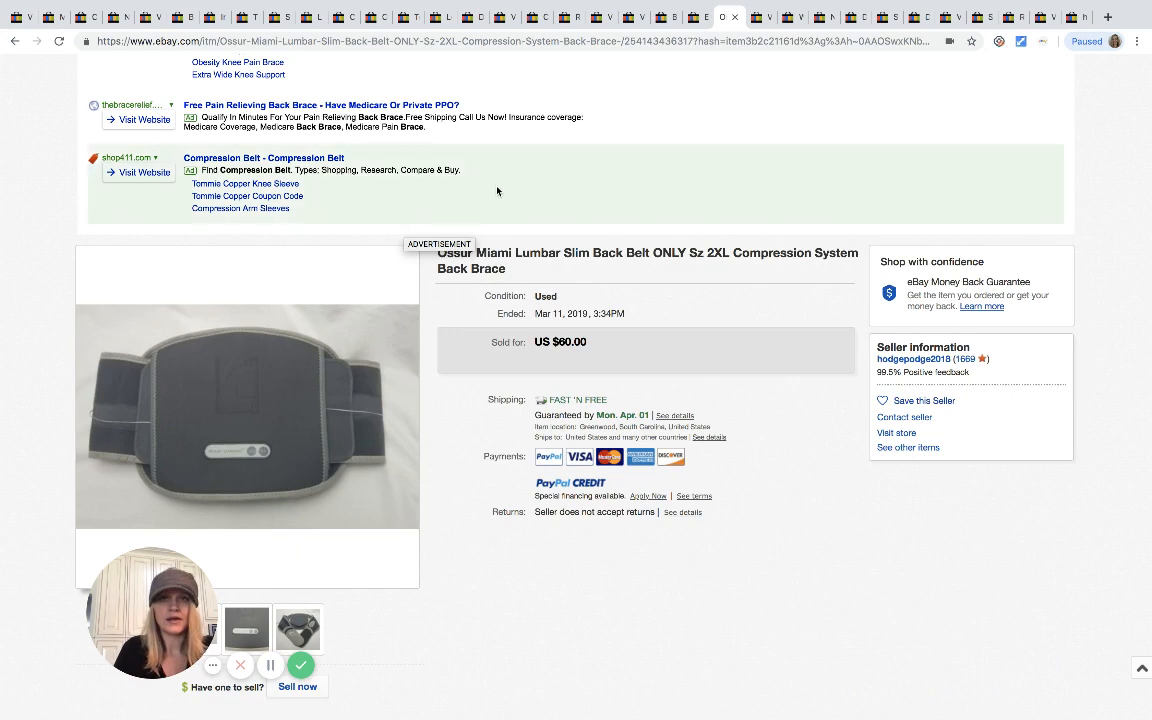
Browse the Ossur Miami Lumbar back belt photos, sold for $60
scroll(down, 3)
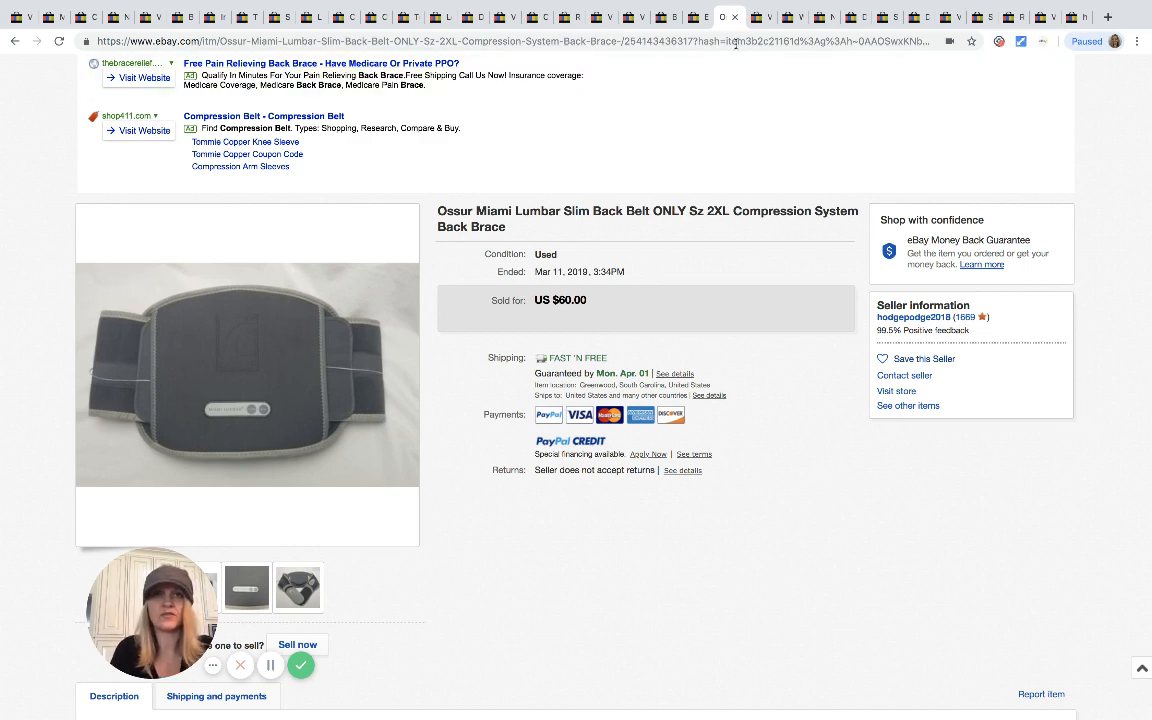
mouse_move(760, 16)
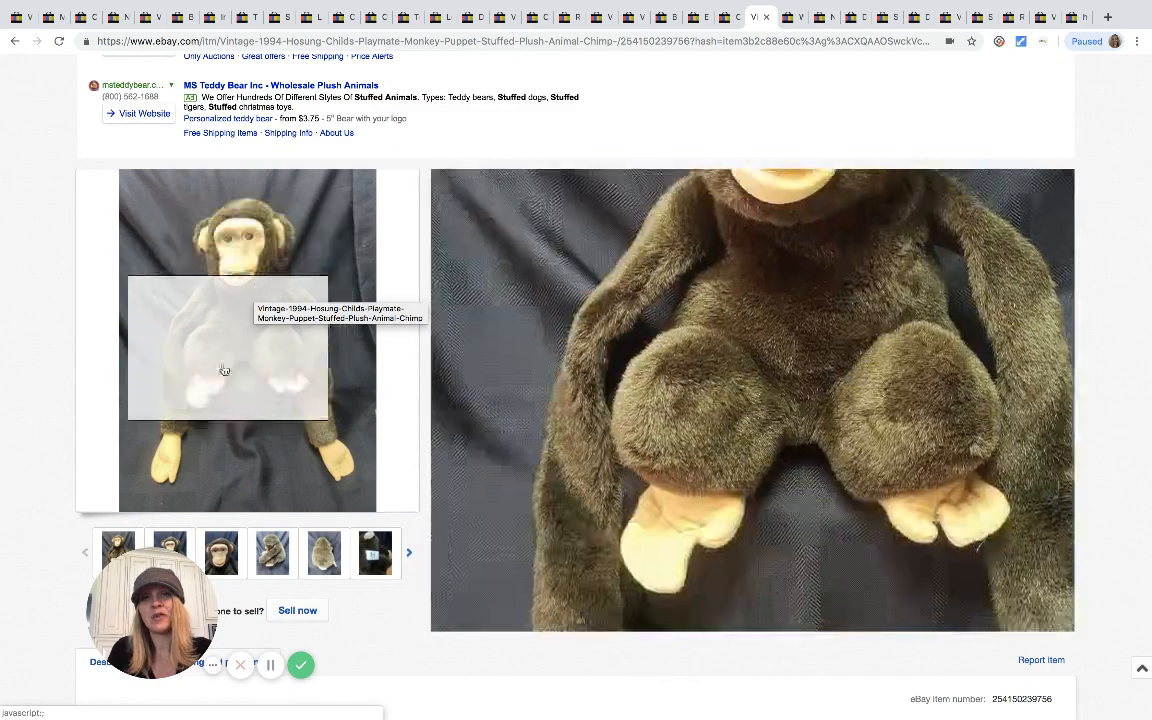
Page through the 1994 Hosung chimp puppet's photos, including the full-body shot
click(272, 552)
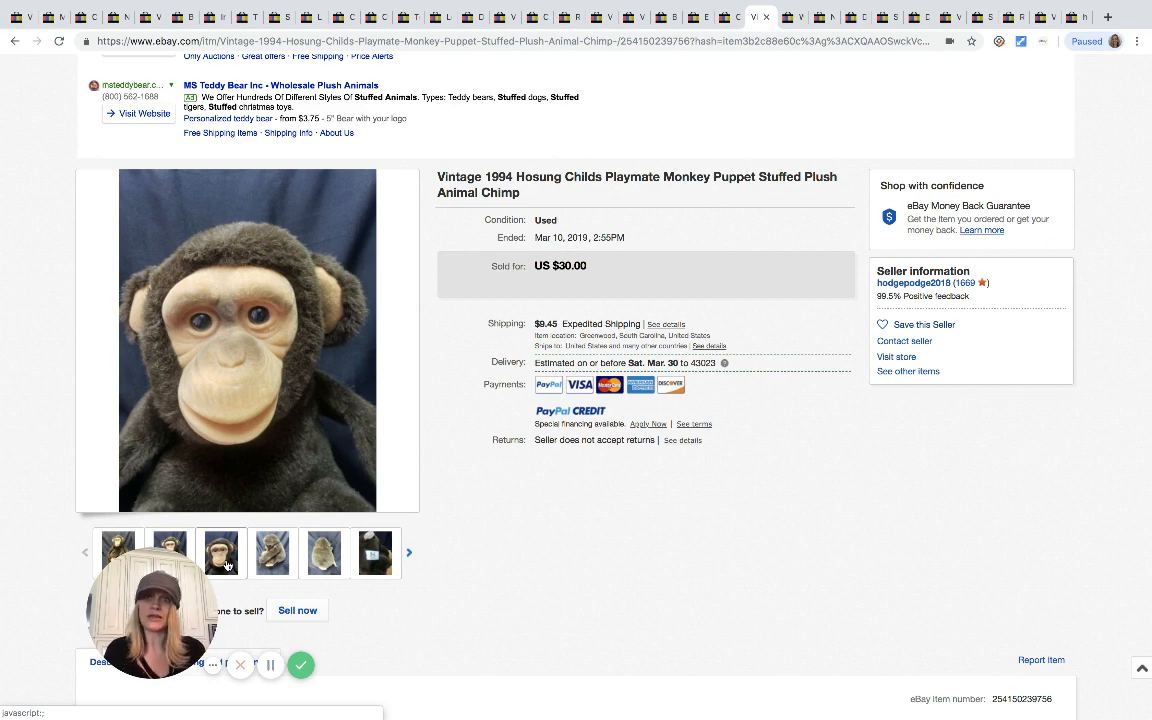
click(220, 552)
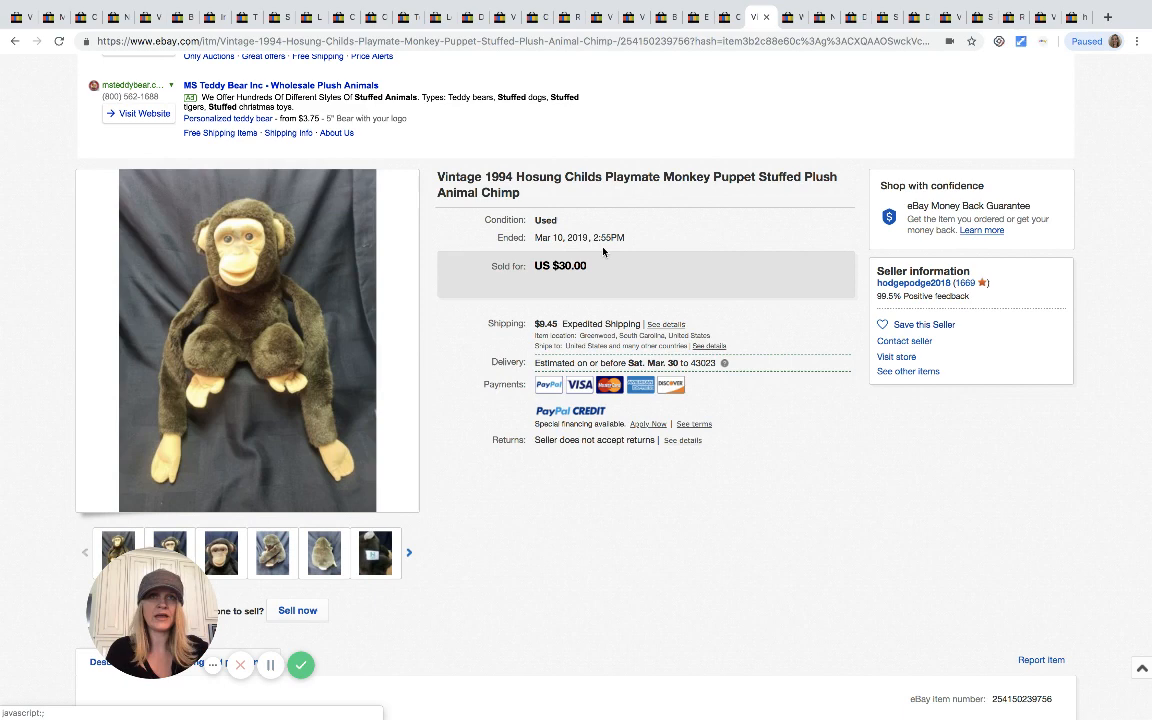
click(790, 16)
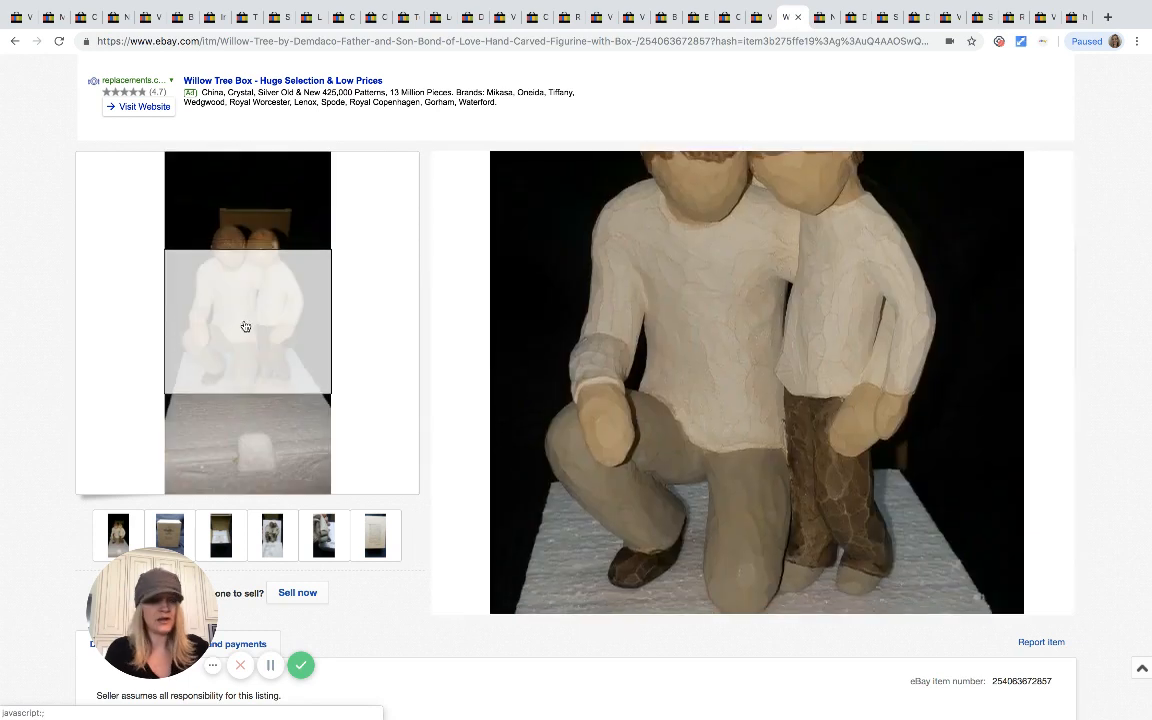
mouse_move(248, 326)
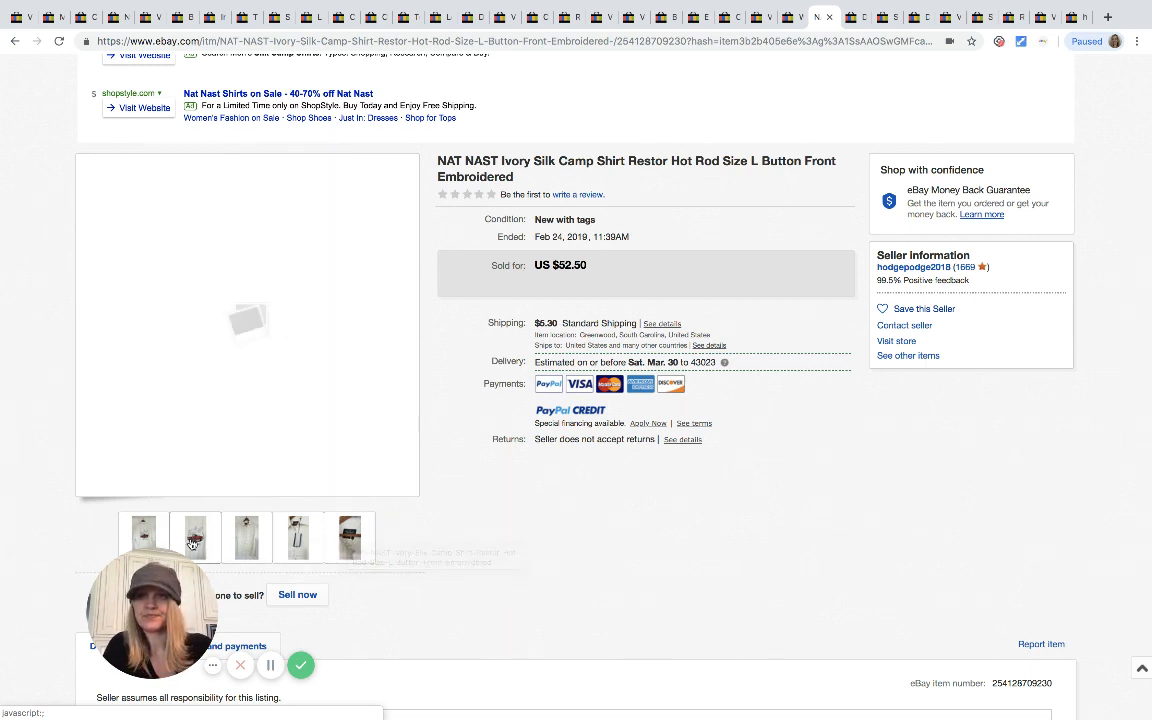
mouse_move(196, 538)
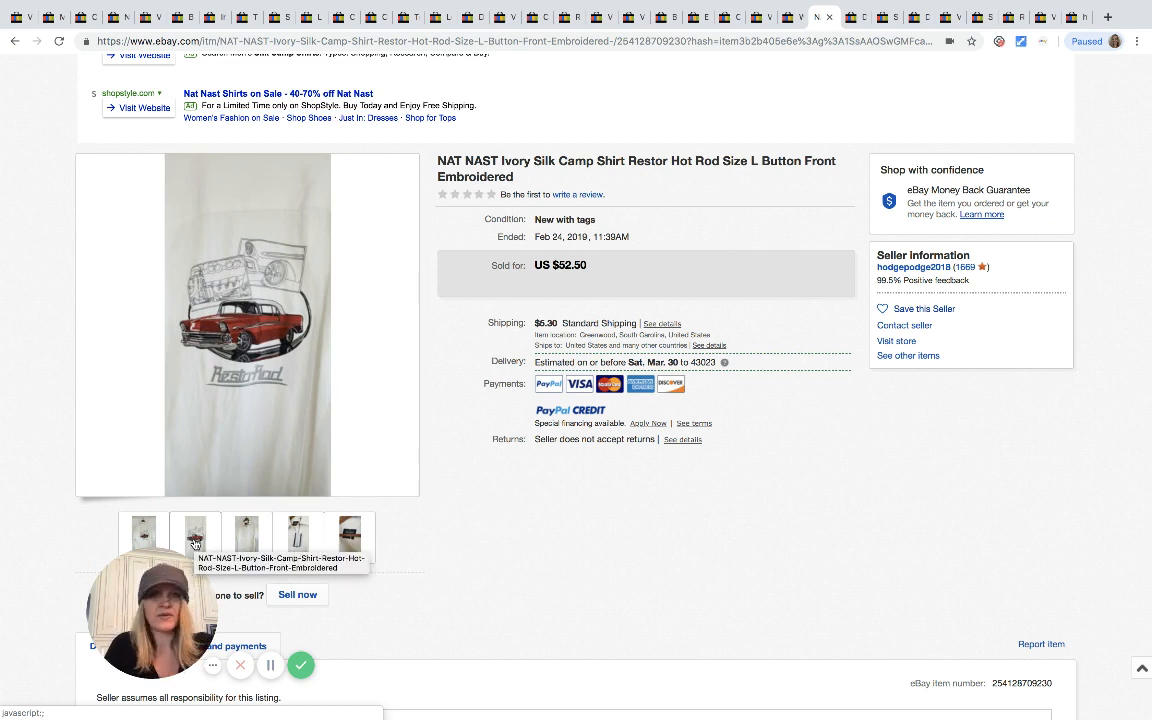
View another photo of the NAT NAST ivory silk camp shirt ($52.50)
click(196, 536)
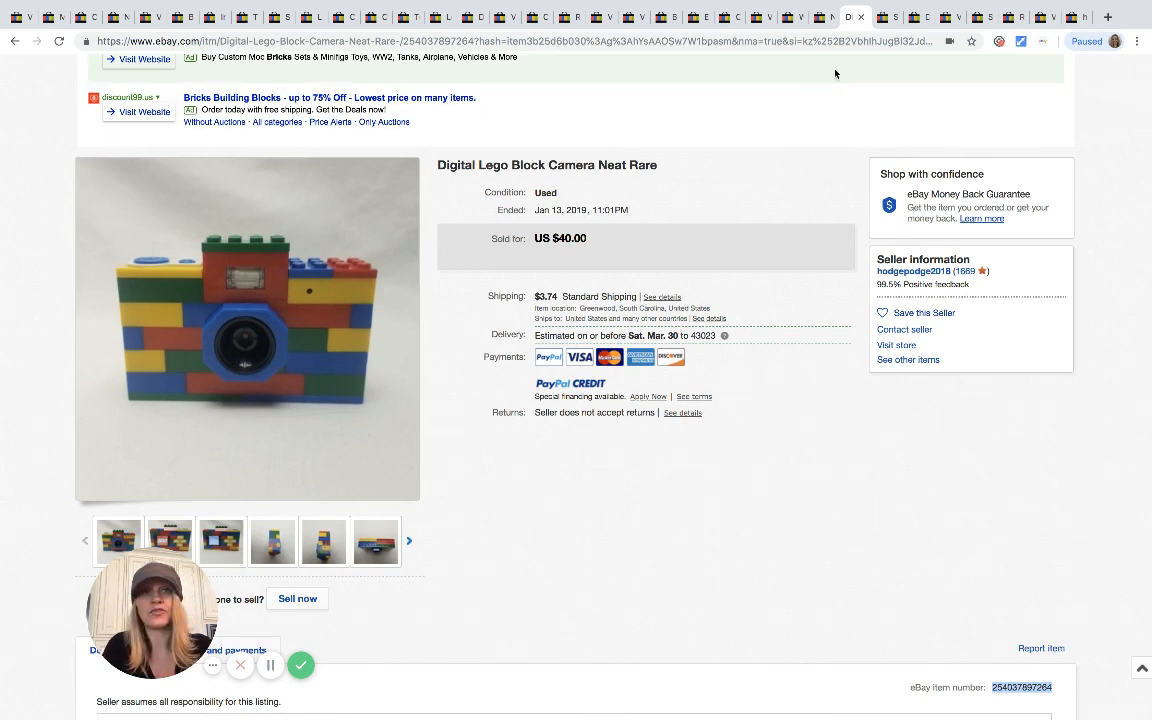
mouse_move(888, 16)
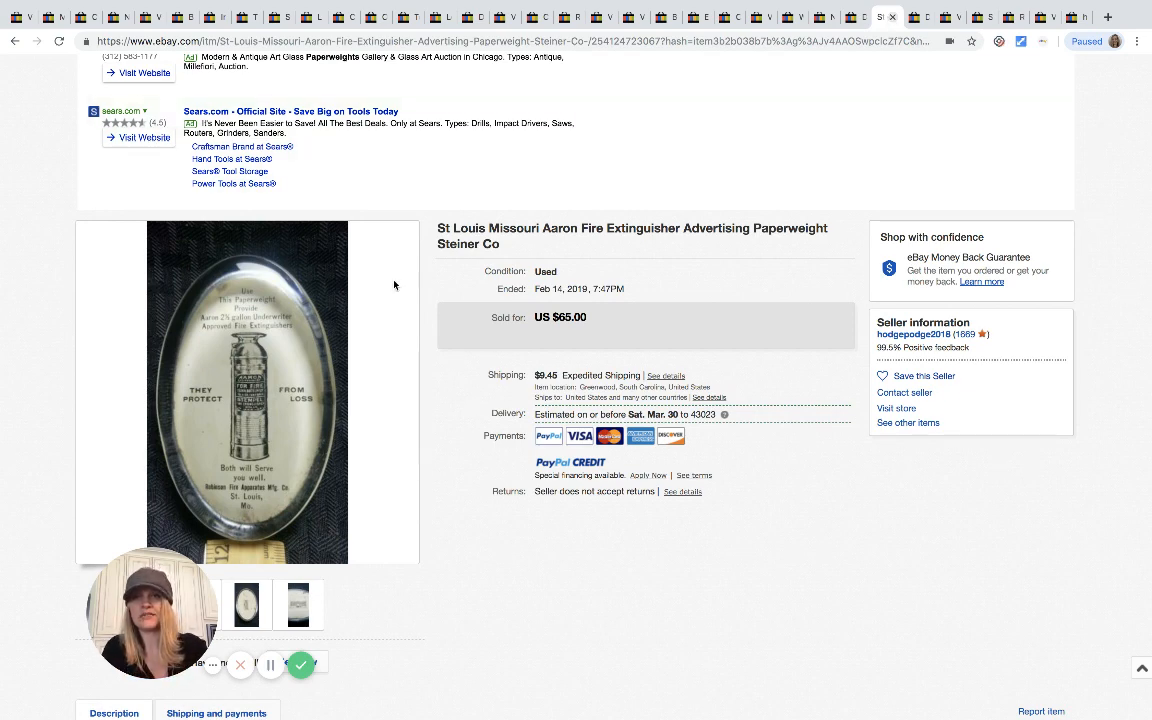
mouse_move(248, 360)
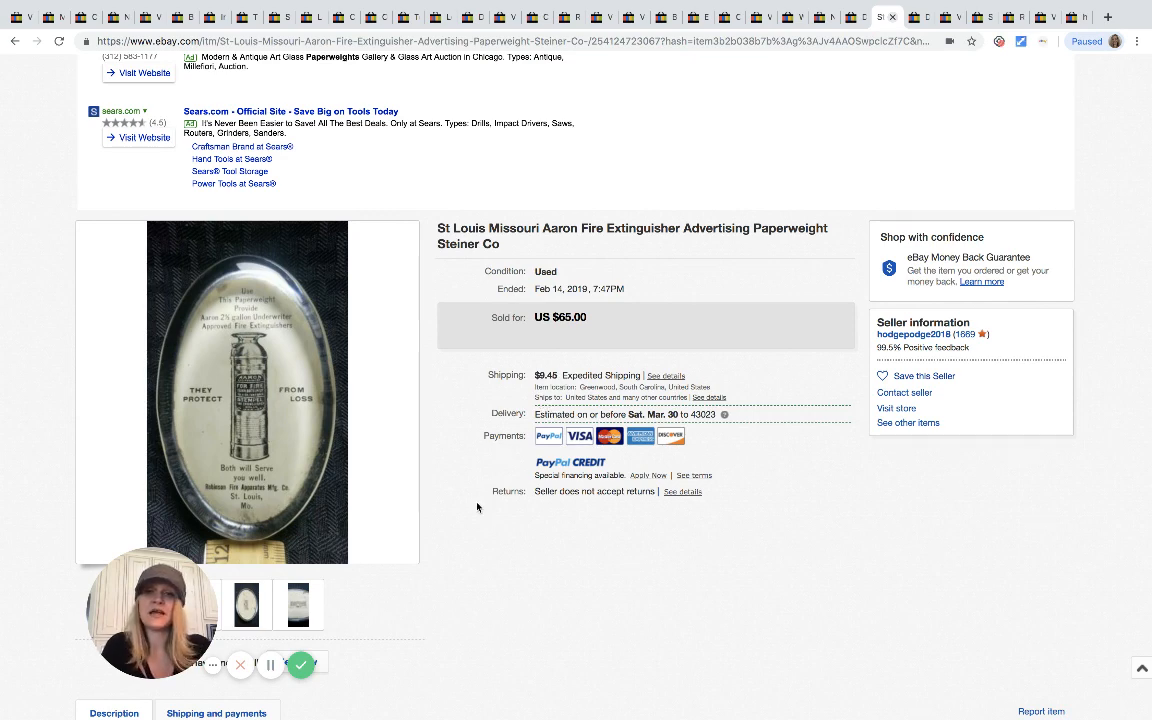
Review the $65 Aaron Fire Extinguisher paperweight photos and move on to the Dodow listing
click(298, 604)
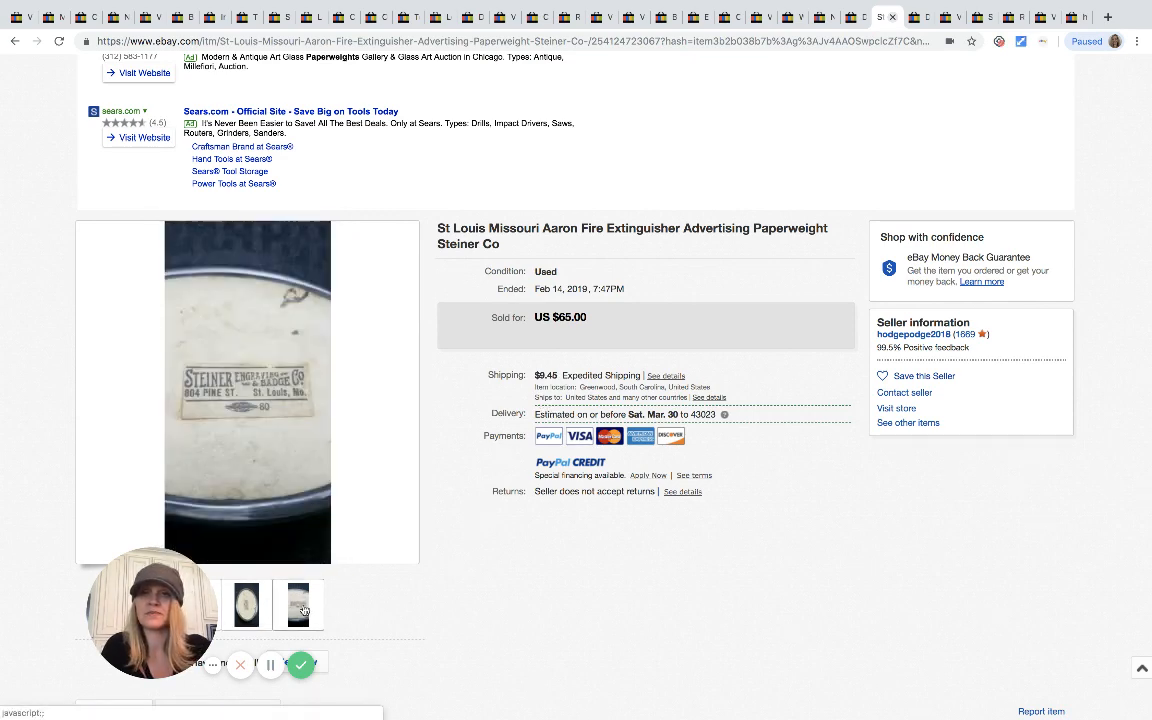
click(298, 604)
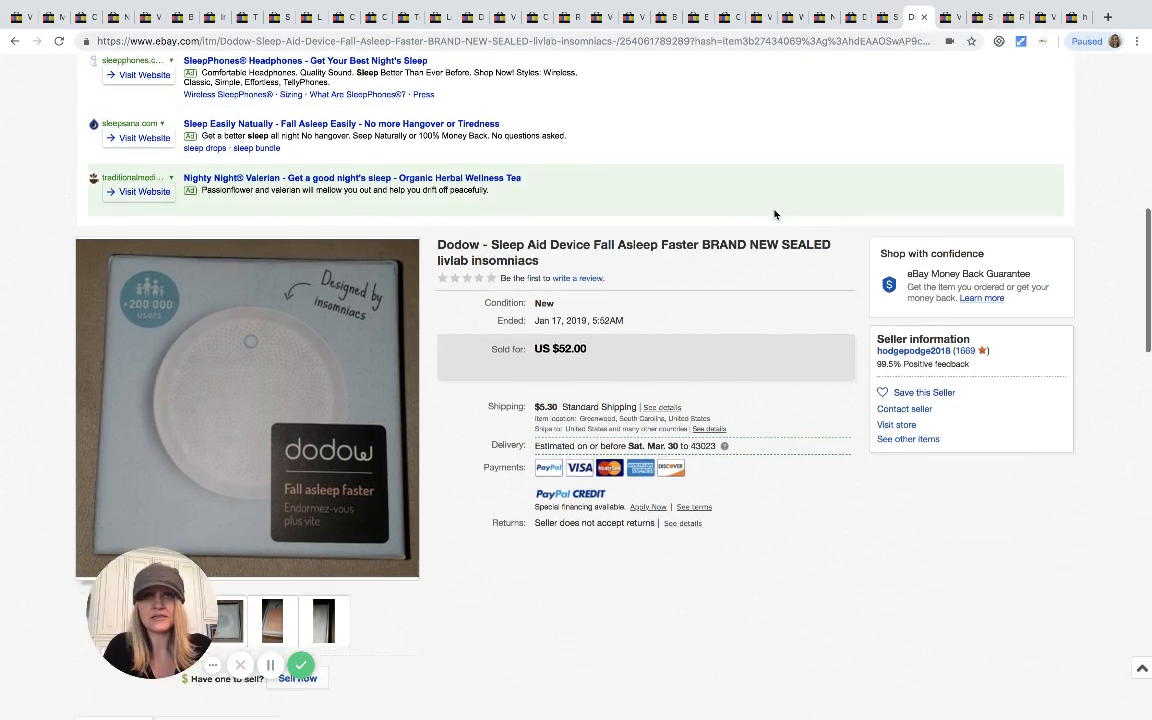
Look over the sold Dodow sleep aid ($52) listing and move to the Christmas bells
scroll(down, 3)
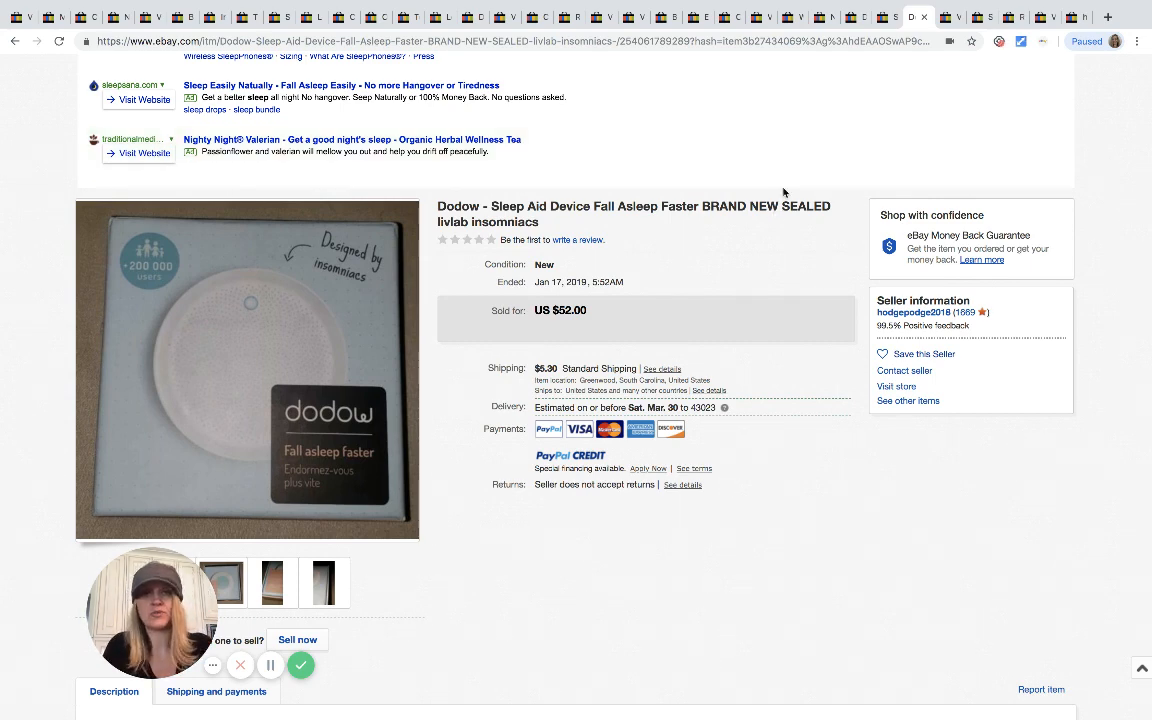
click(948, 16)
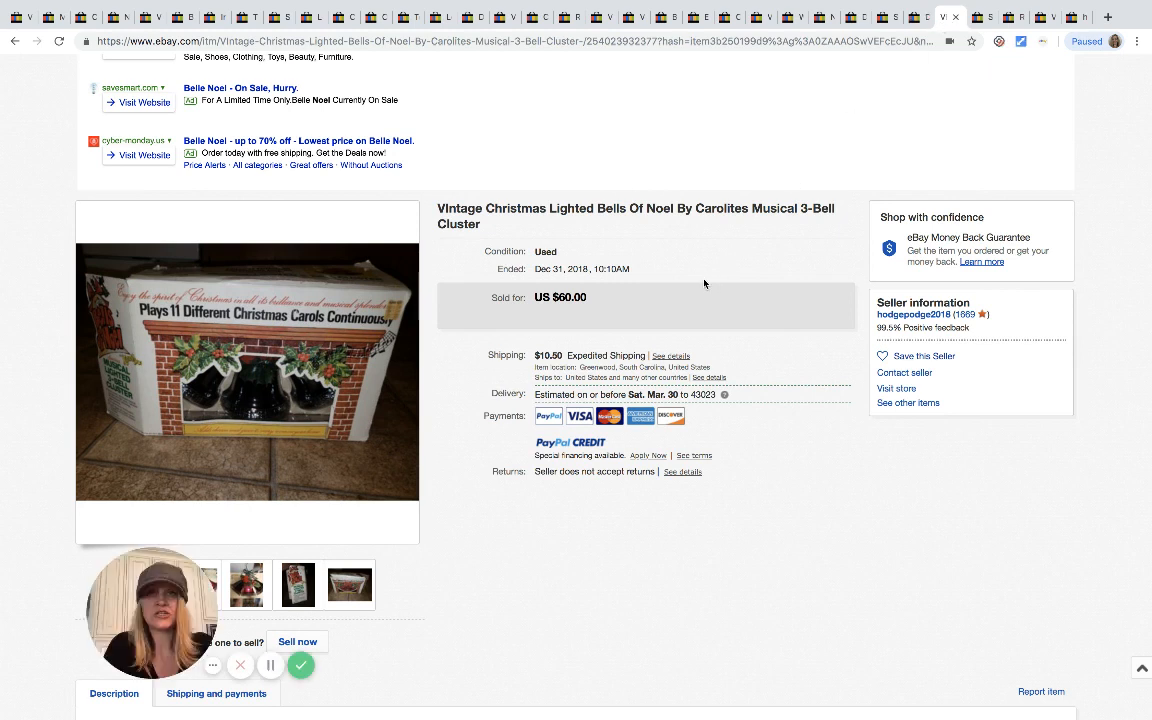
mouse_move(688, 250)
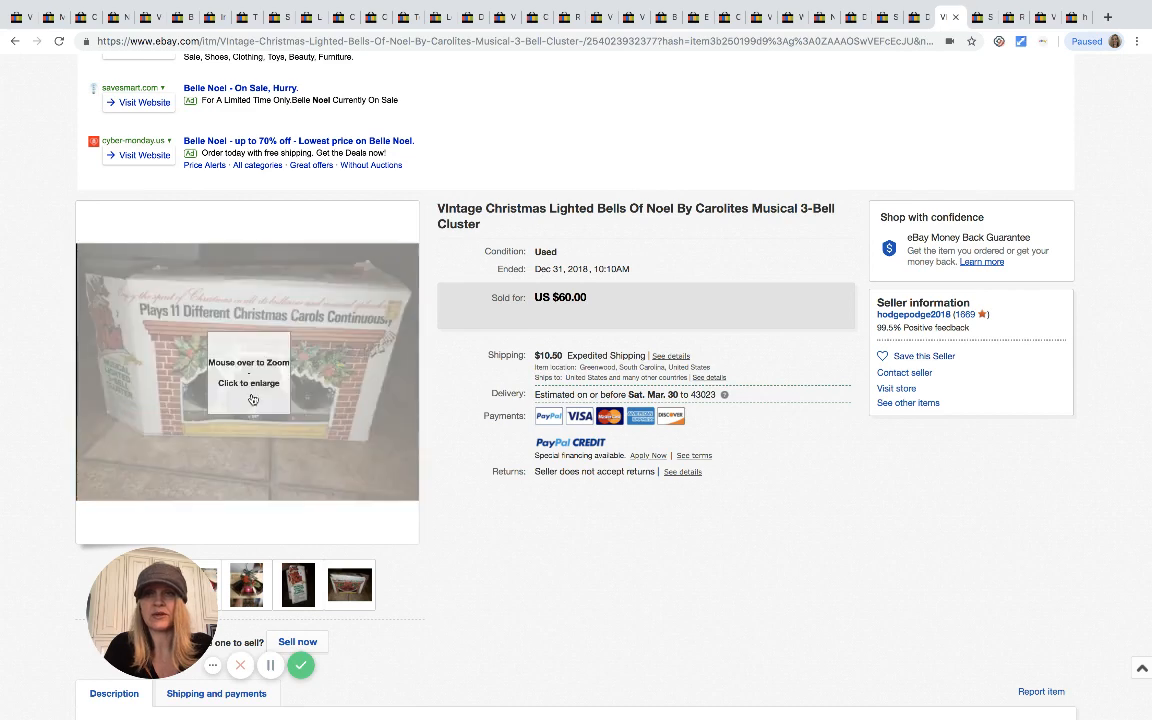
mouse_move(248, 390)
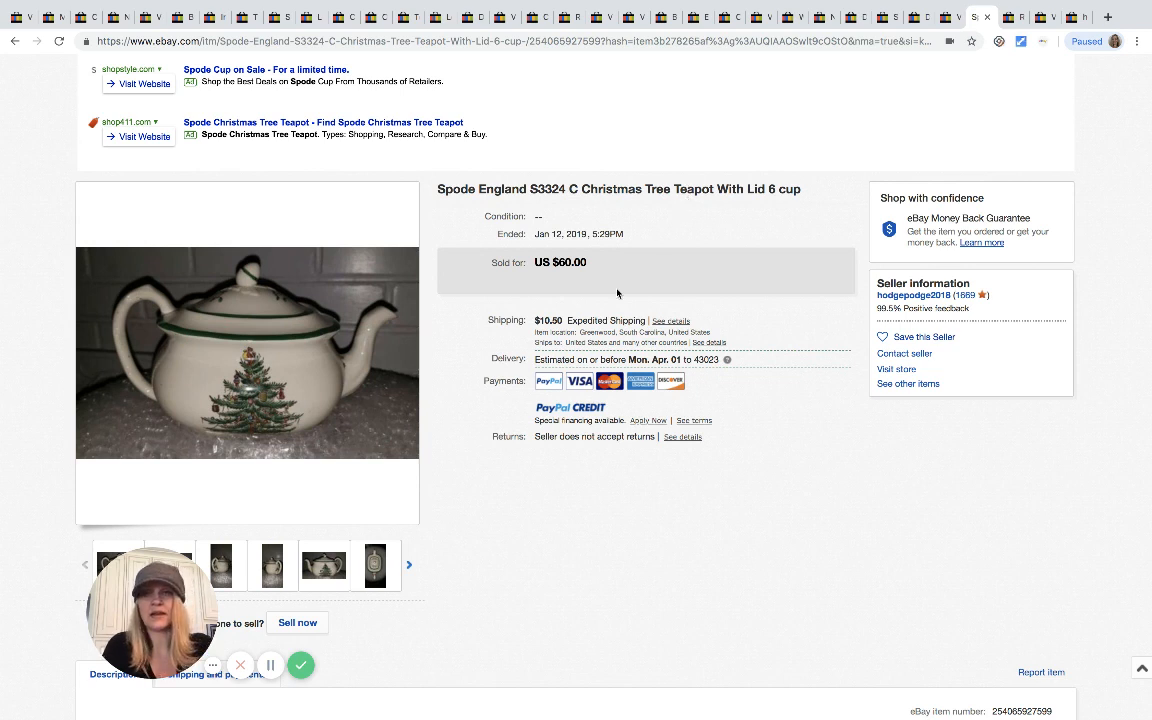
Browse the Bells of Noel and Spode Christmas teapot listings ($60 each), then continue to the next
click(324, 564)
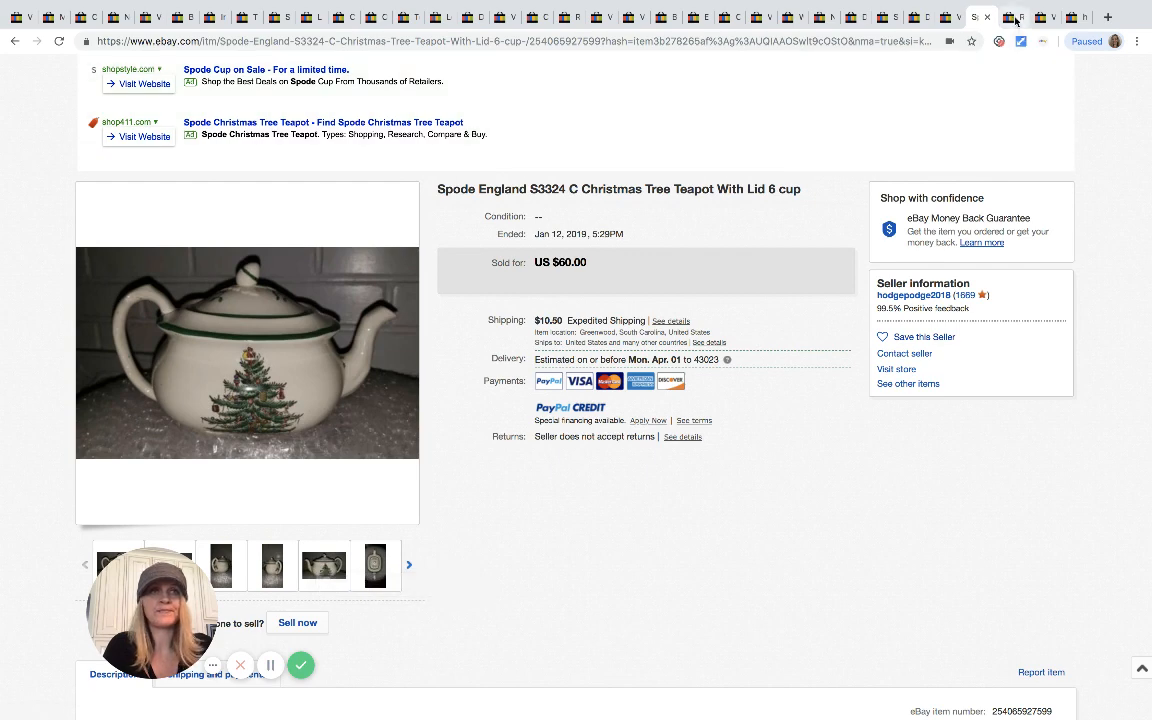
click(1014, 16)
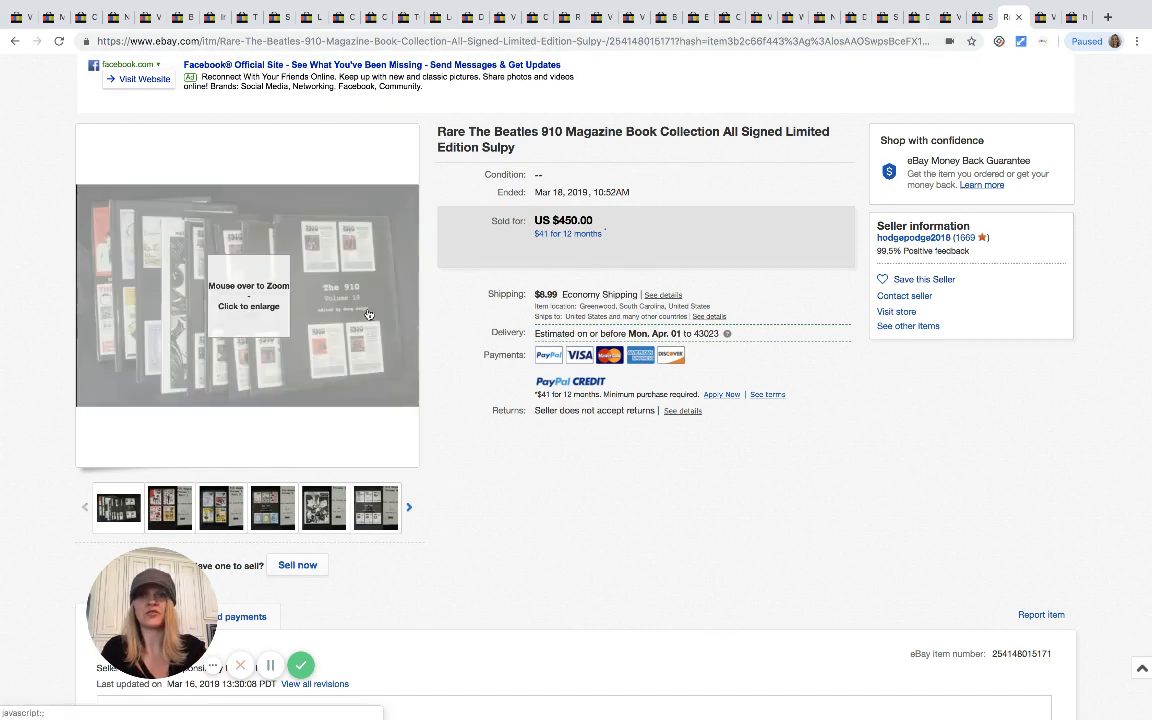
mouse_move(368, 312)
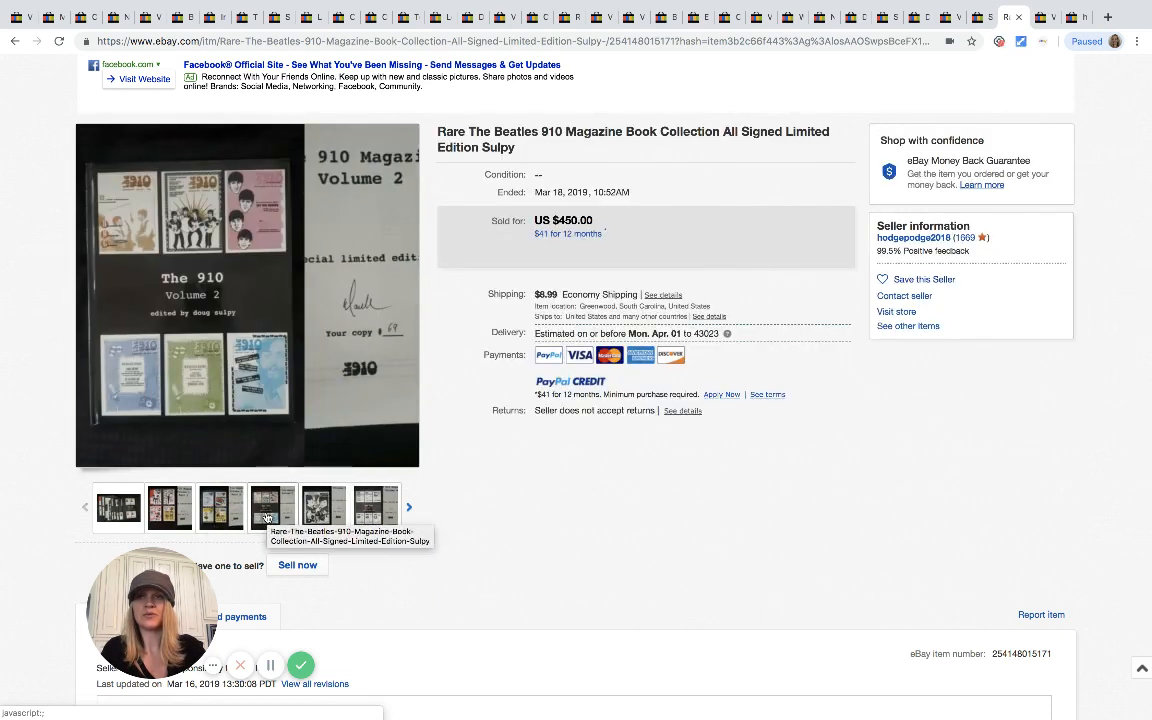
Page through the Beatles 910 collection photos including Volume 4, then move to the biker T-shirt
click(376, 508)
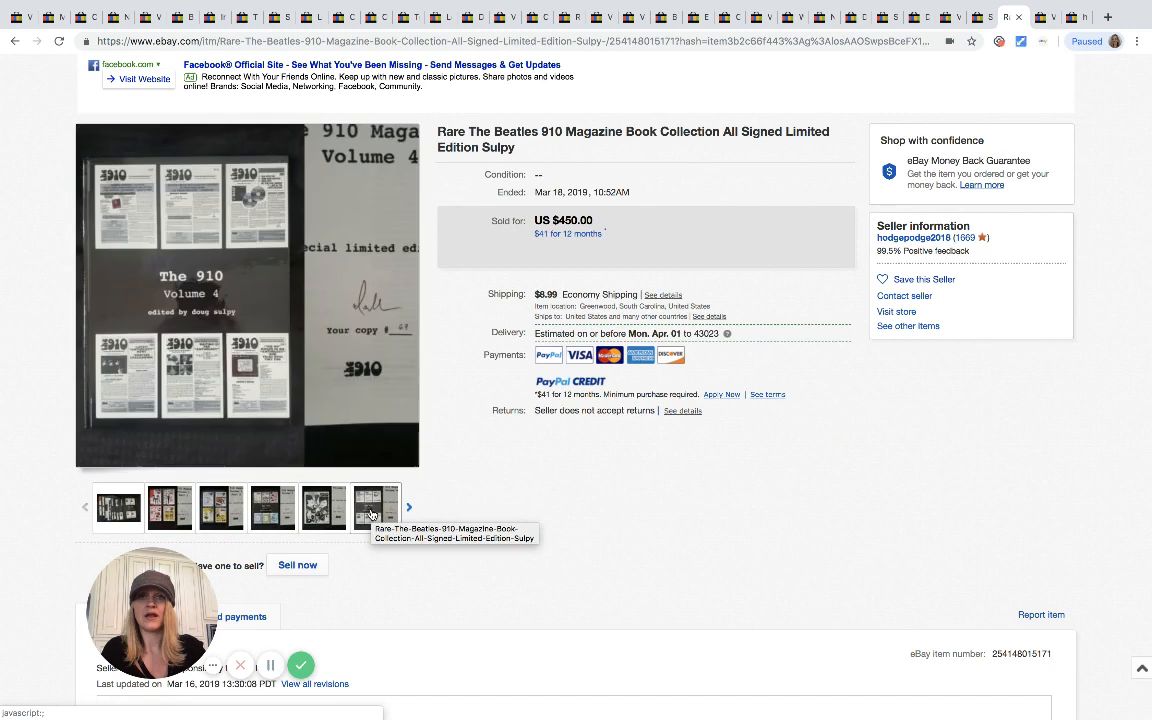
click(376, 508)
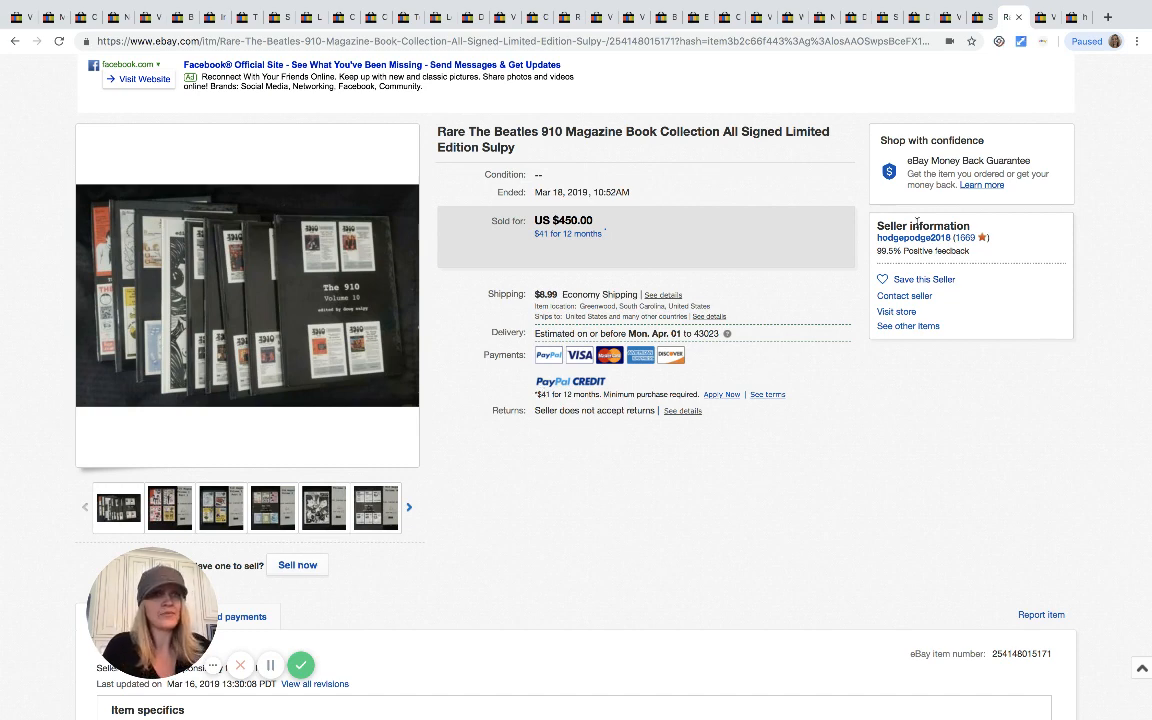
click(1044, 16)
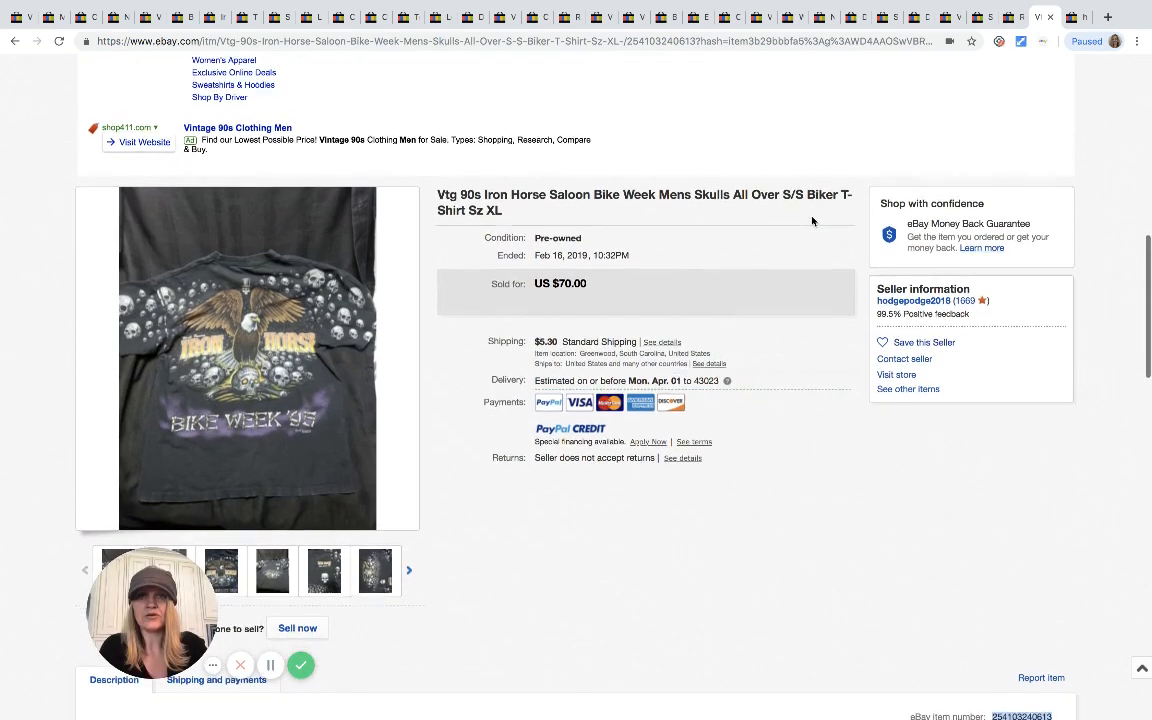
From the $70 Iron Horse Saloon T-shirt listing, go to seller hodgepodge2018's other items
scroll(down, 3)
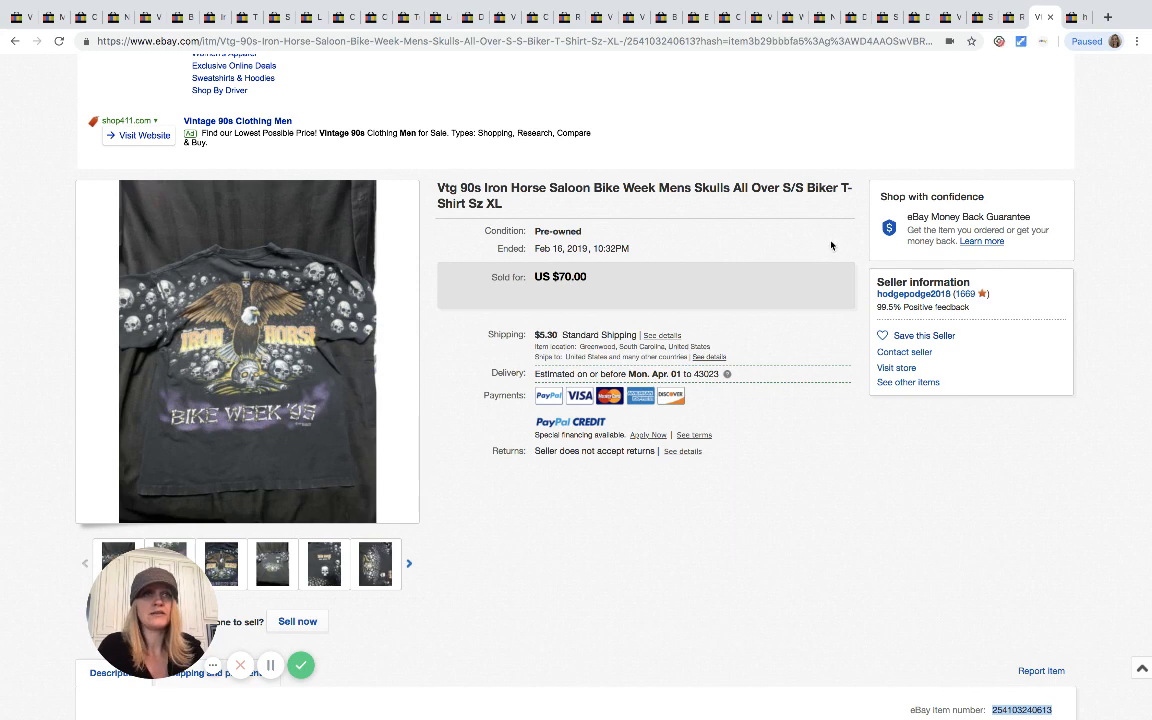
mouse_move(908, 382)
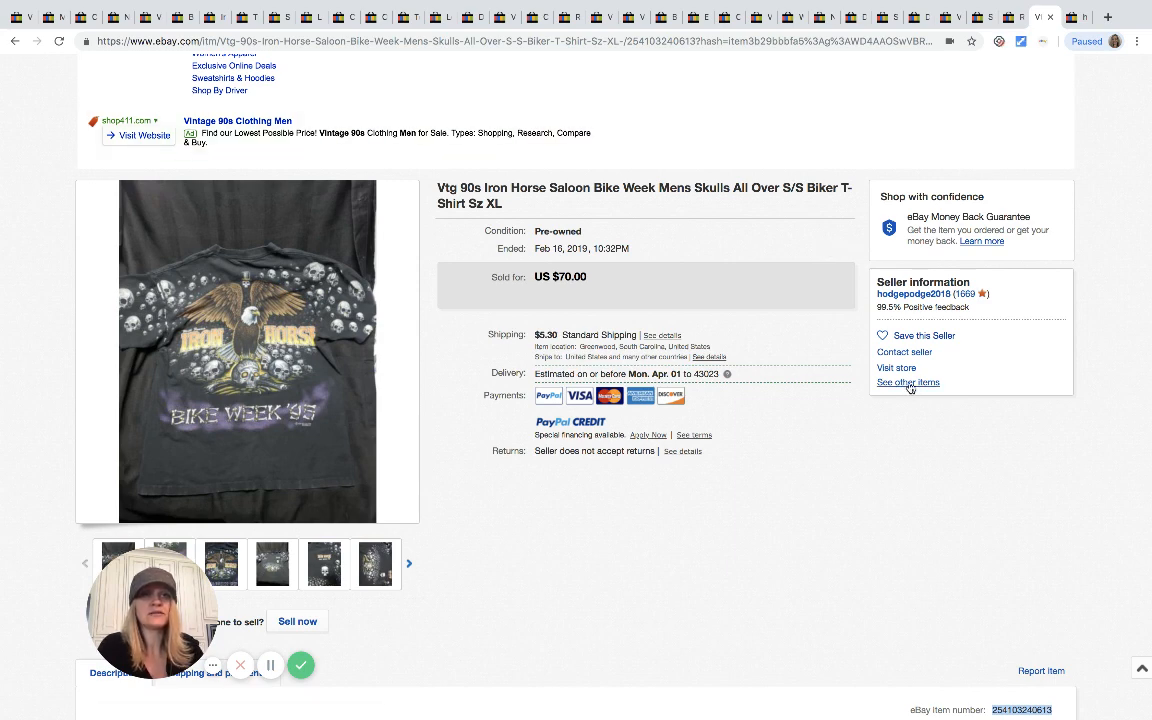
click(908, 382)
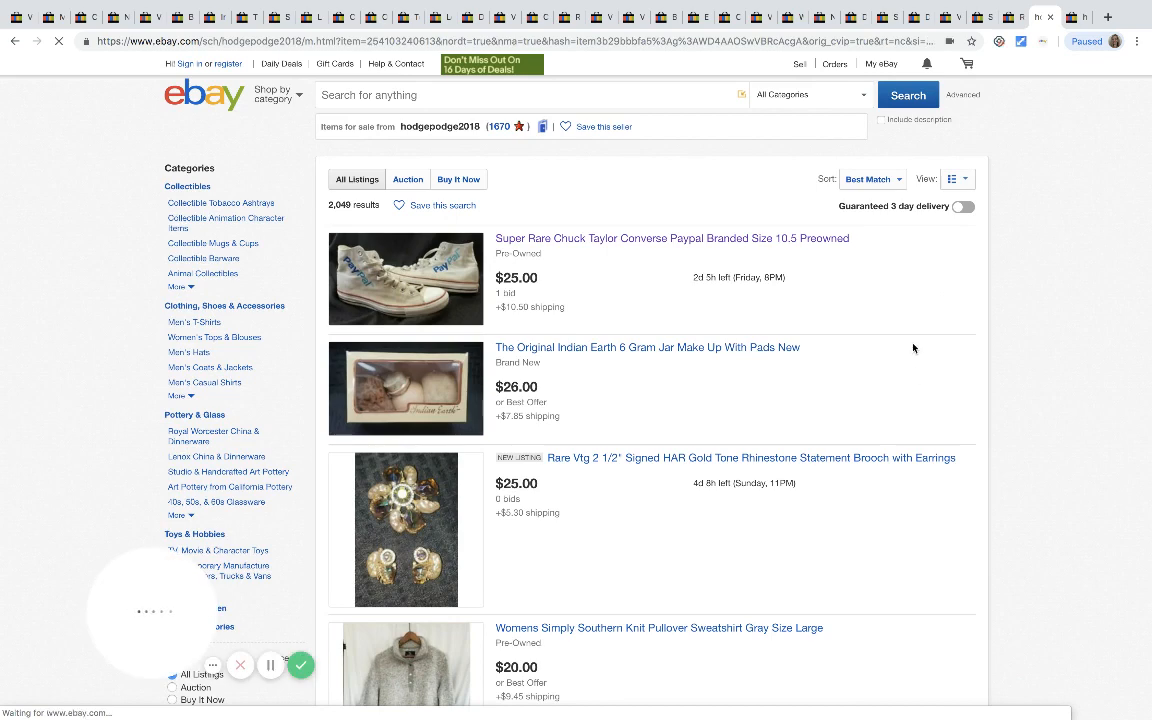
Sort the seller's items by Price + Shipping: highest first and pick the Saint Bernard doorstop
click(872, 180)
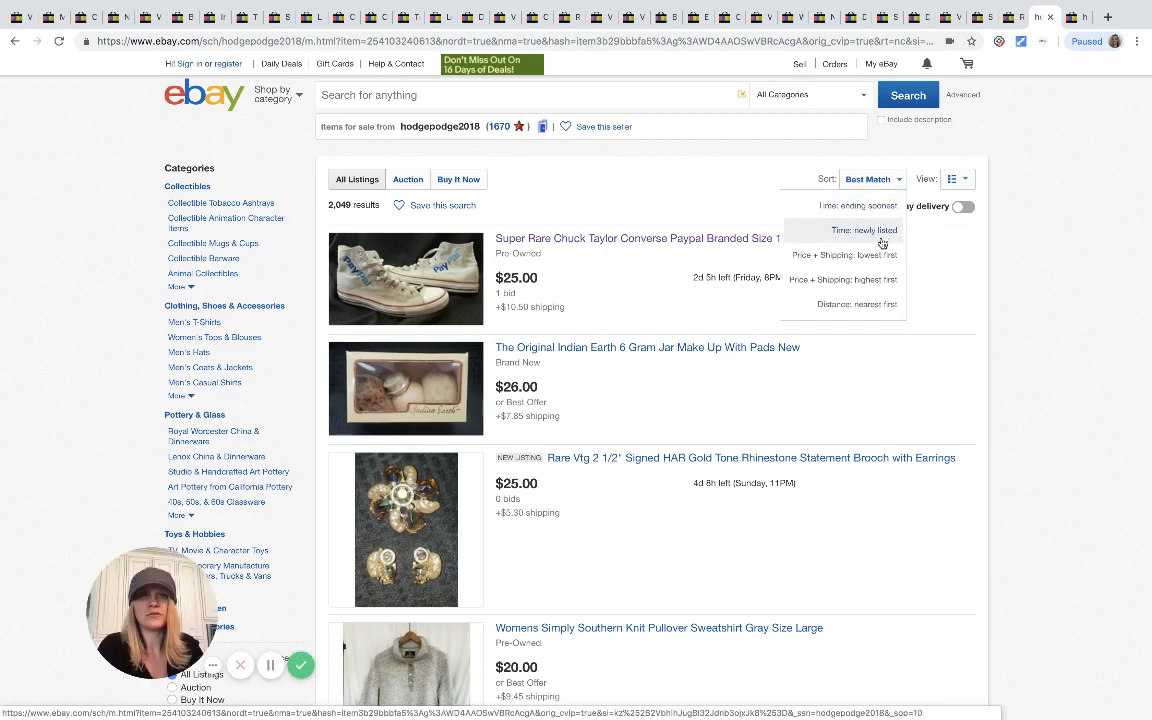
click(842, 280)
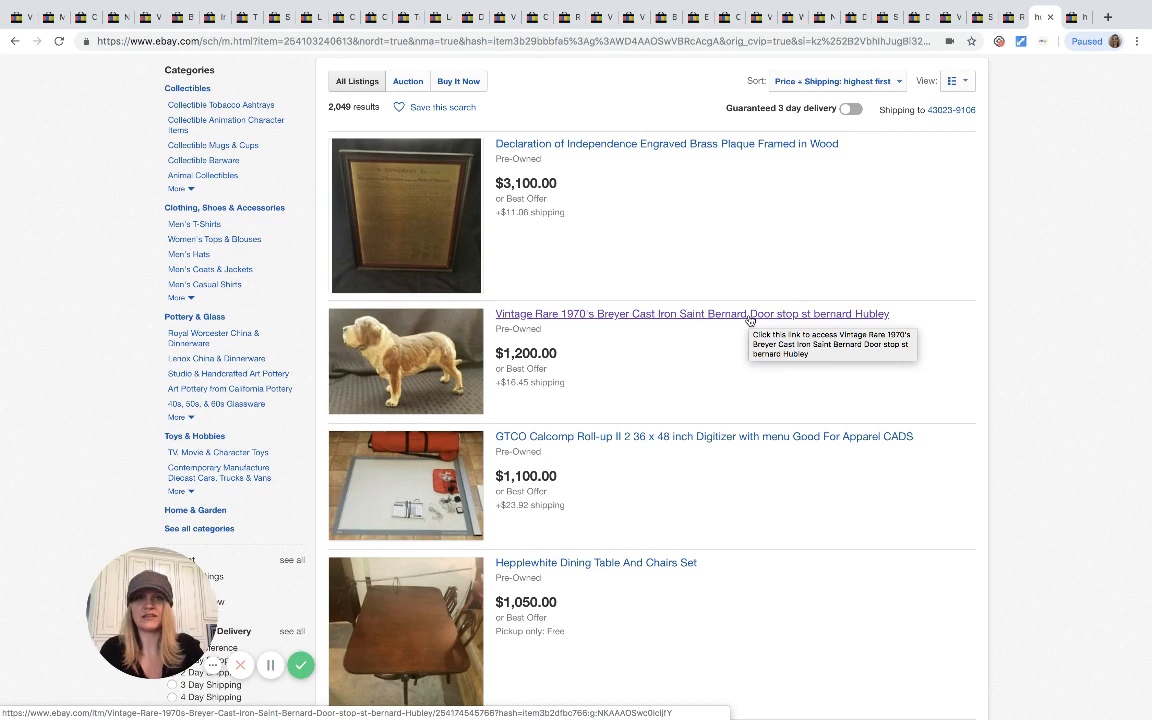
click(692, 312)
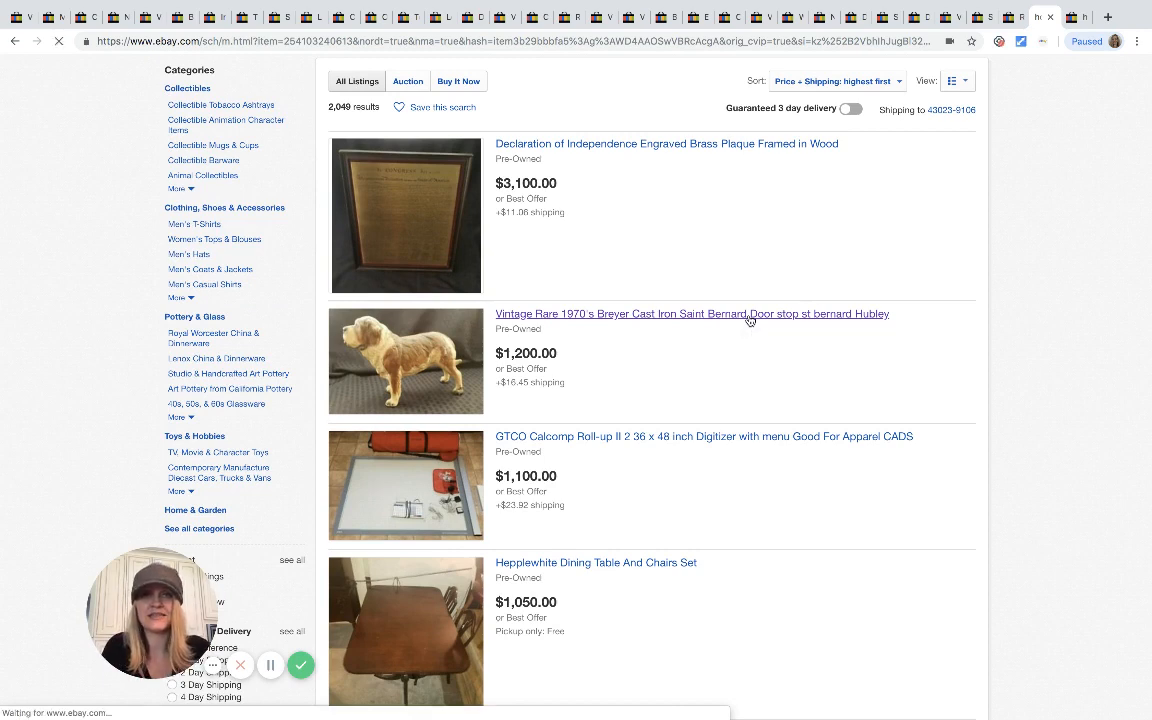
View the $1,200 Breyer Saint Bernard doorstop's top and side photos, then return to the list
click(692, 312)
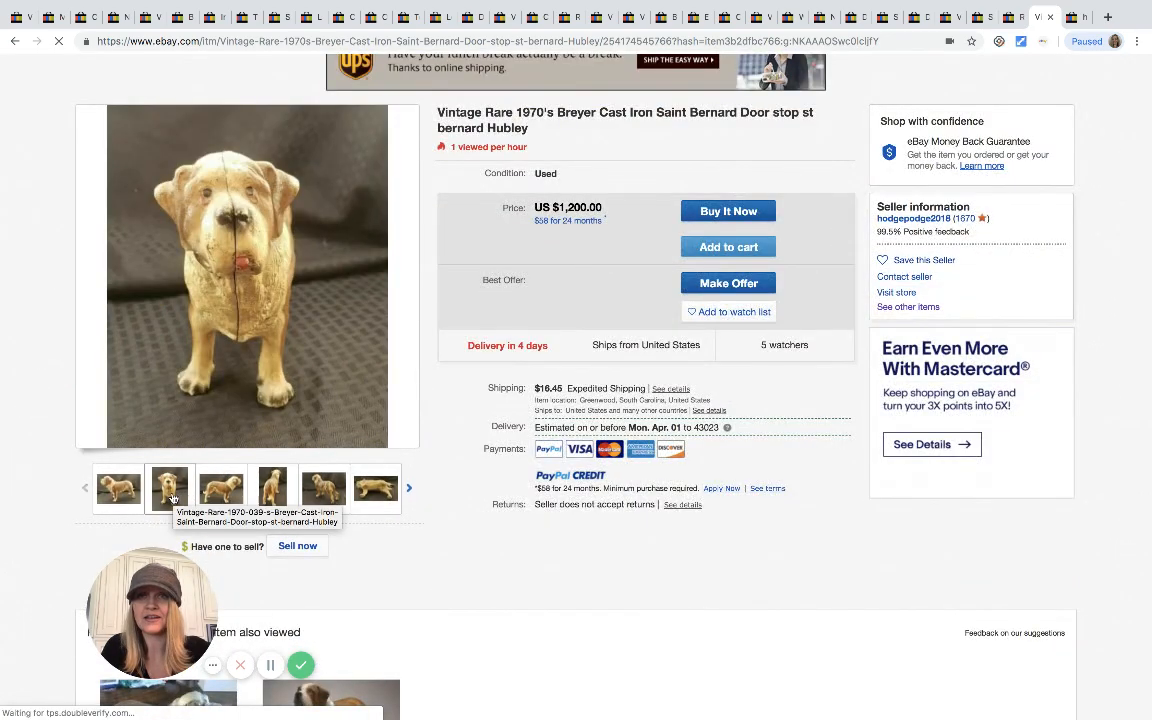
click(272, 488)
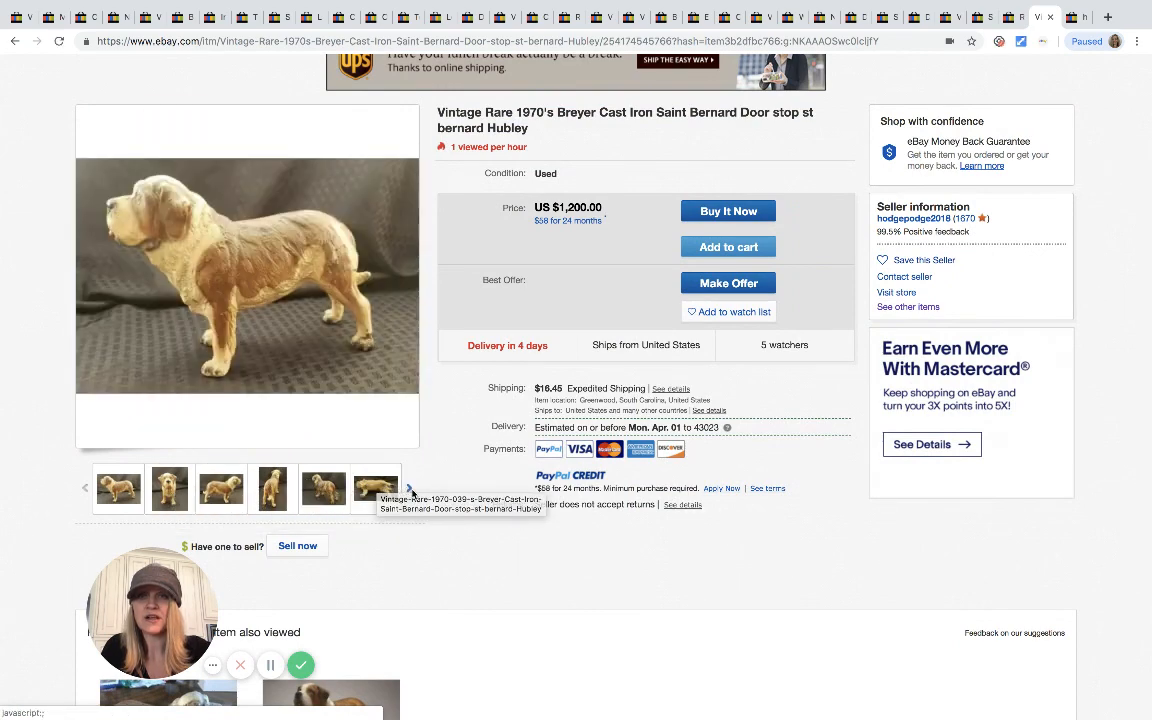
click(408, 488)
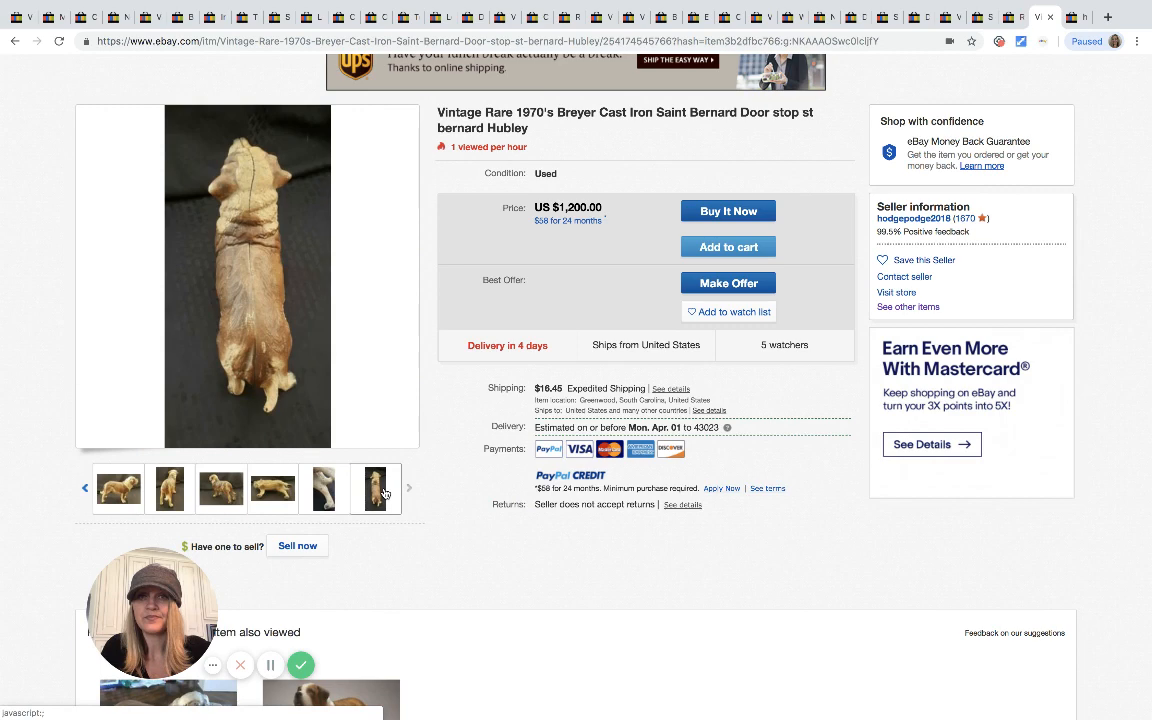
click(376, 488)
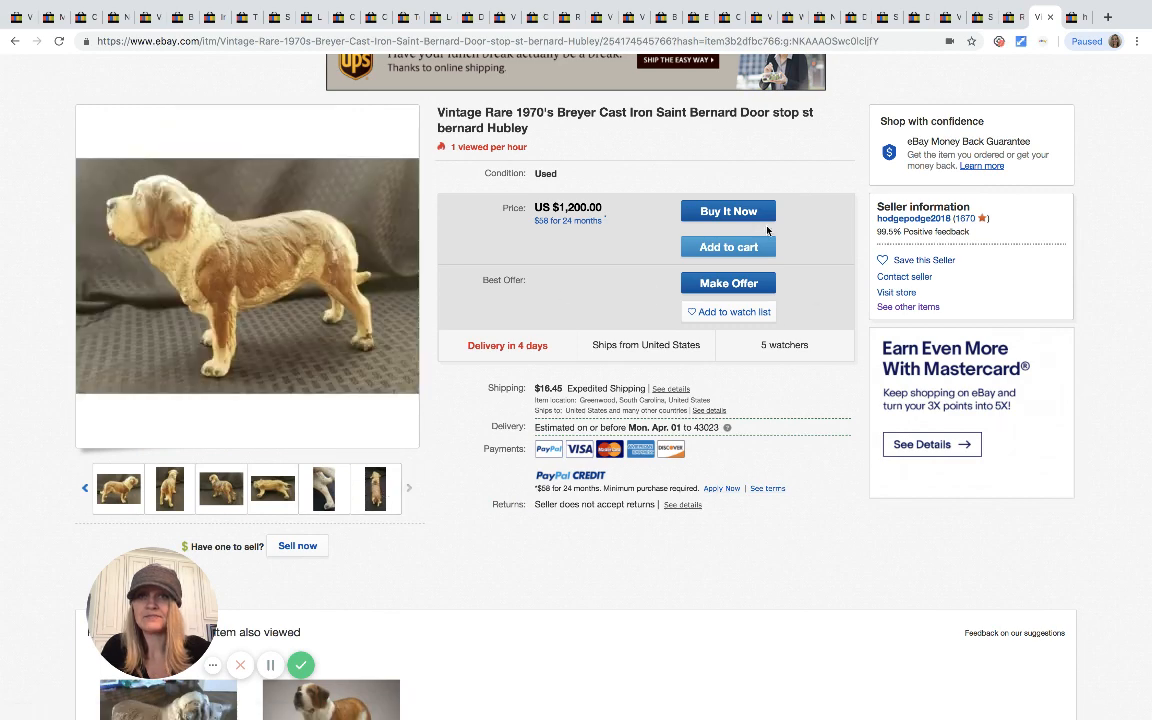
mouse_move(330, 390)
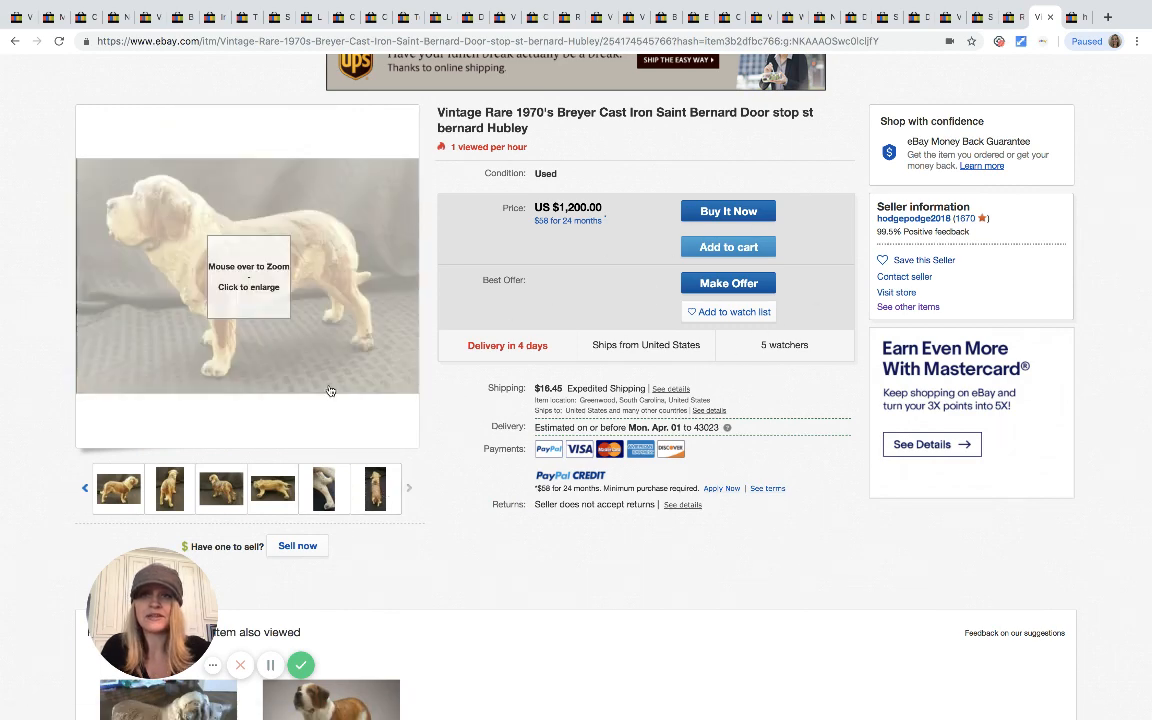
click(220, 488)
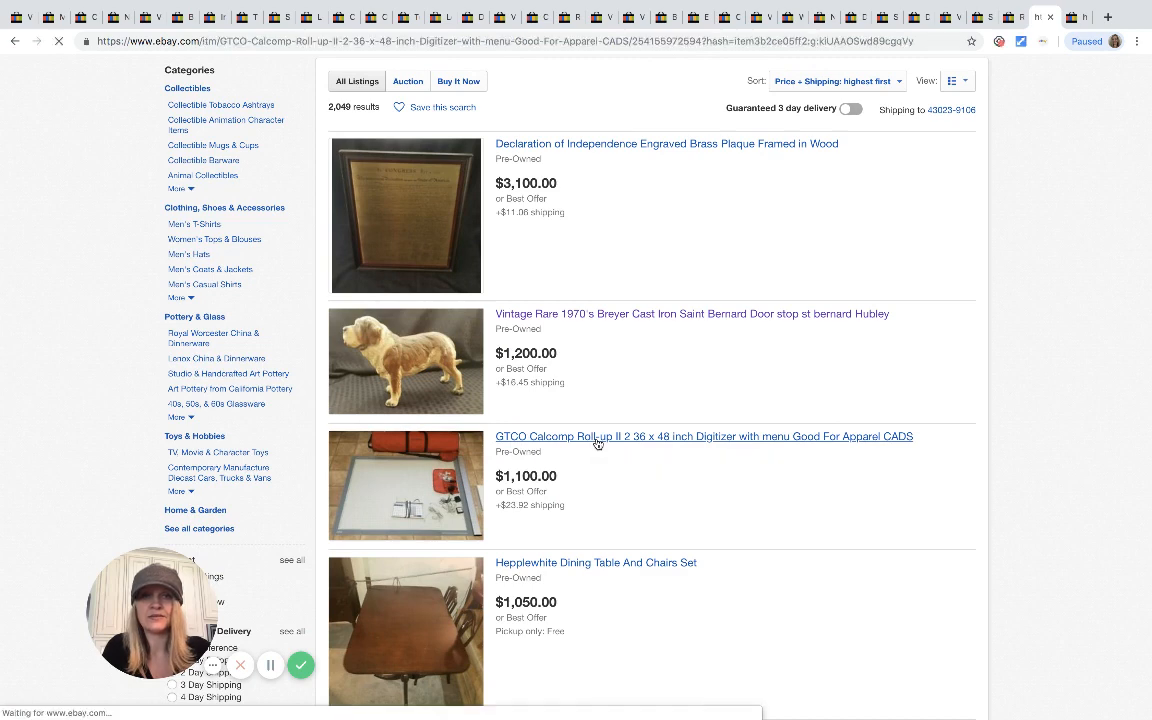
click(704, 436)
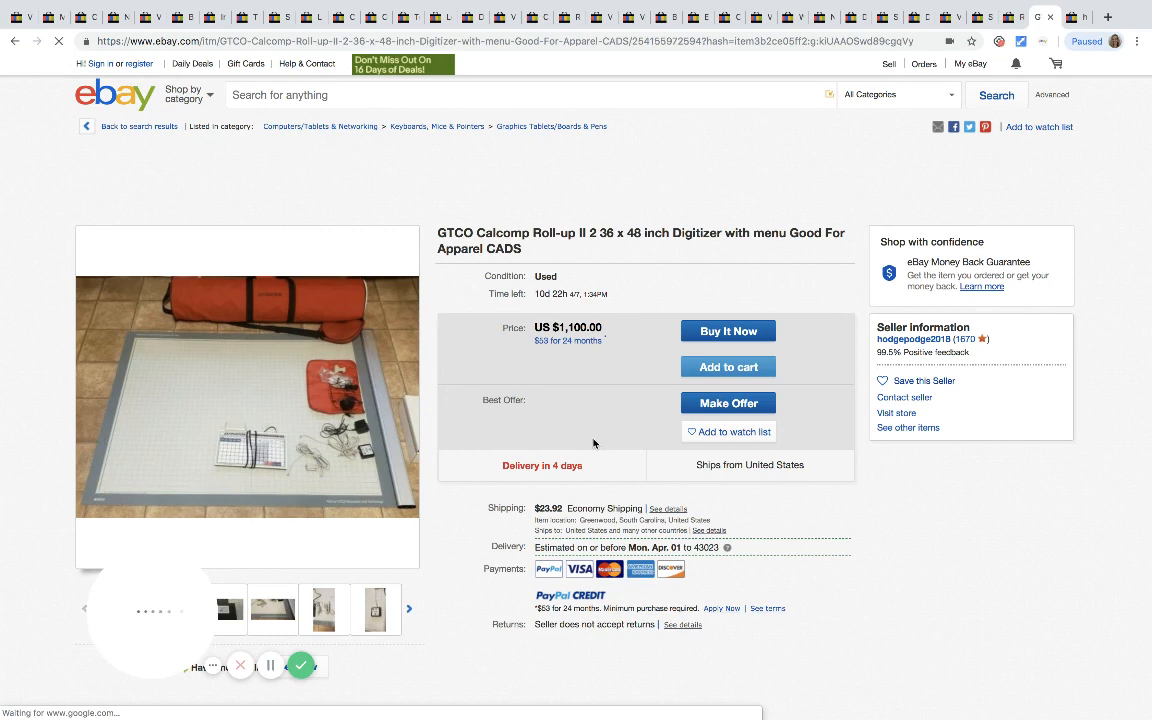
scroll(down, 3)
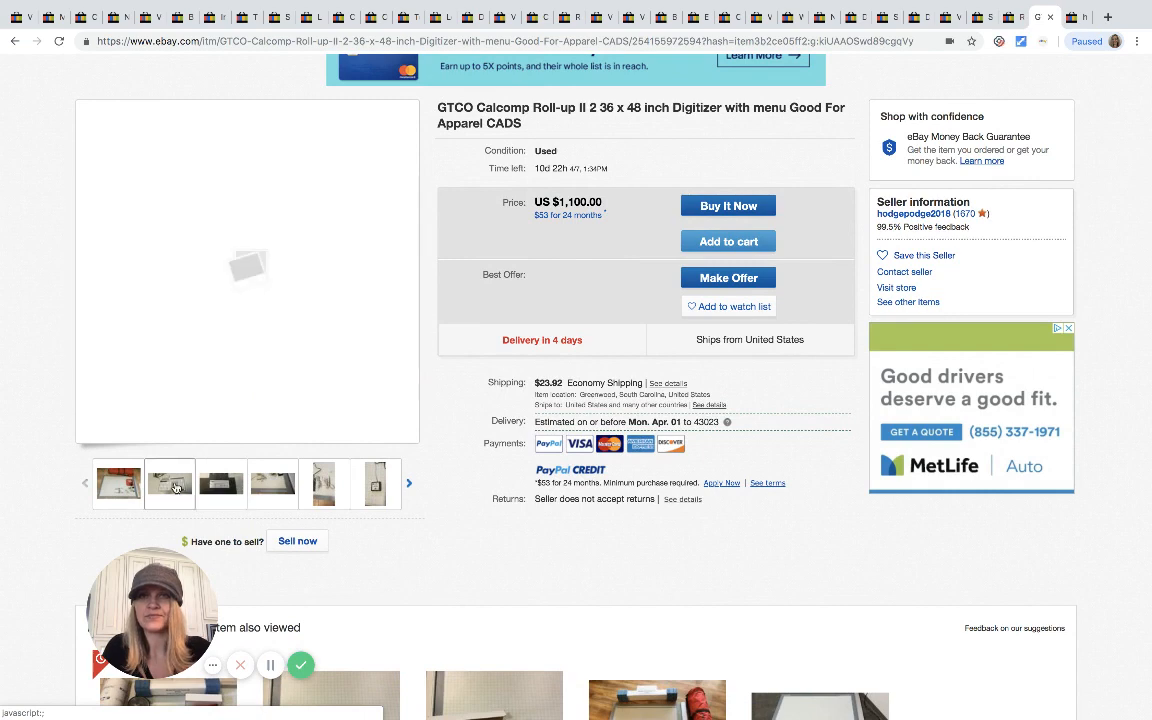
click(220, 482)
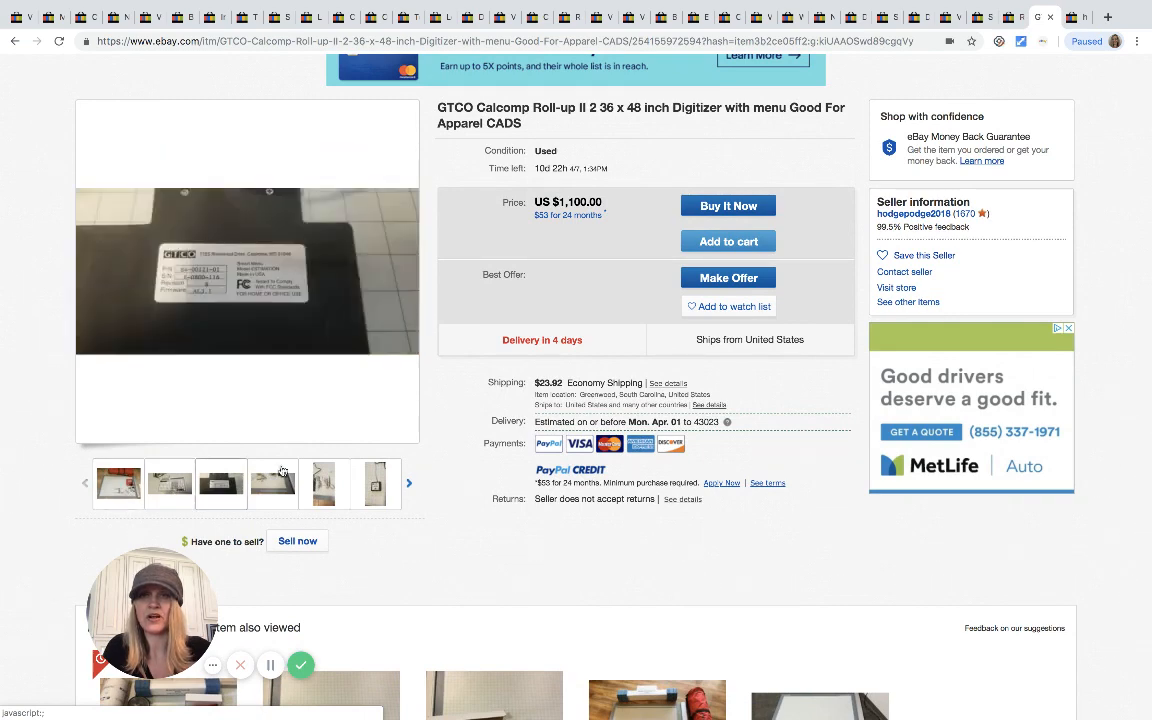
click(408, 482)
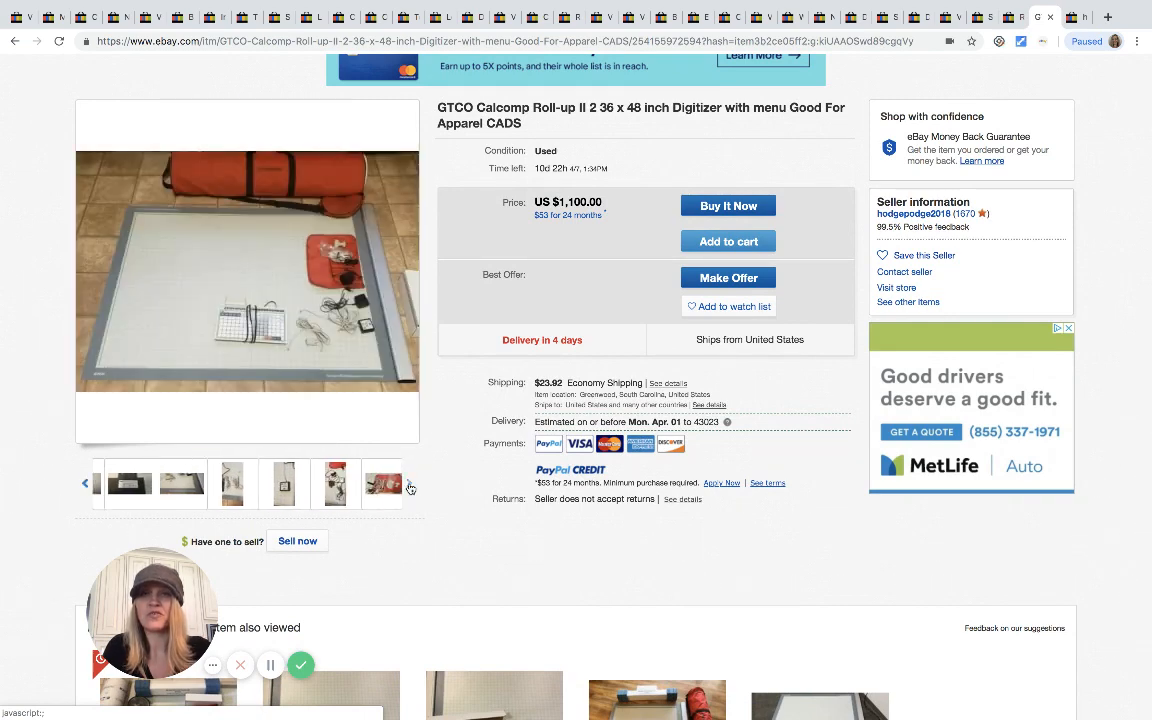
click(408, 488)
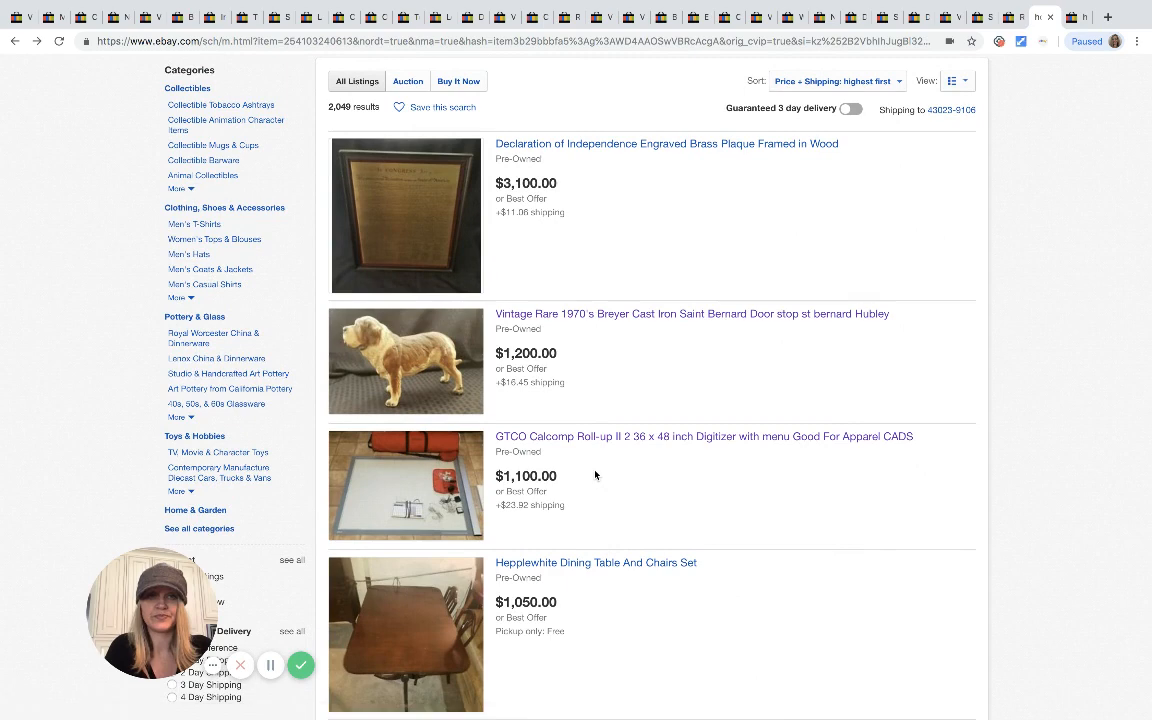
Find and open the Vintage Black Leather Urban Cowboy Jacket ($875) listing further down
scroll(down, 3)
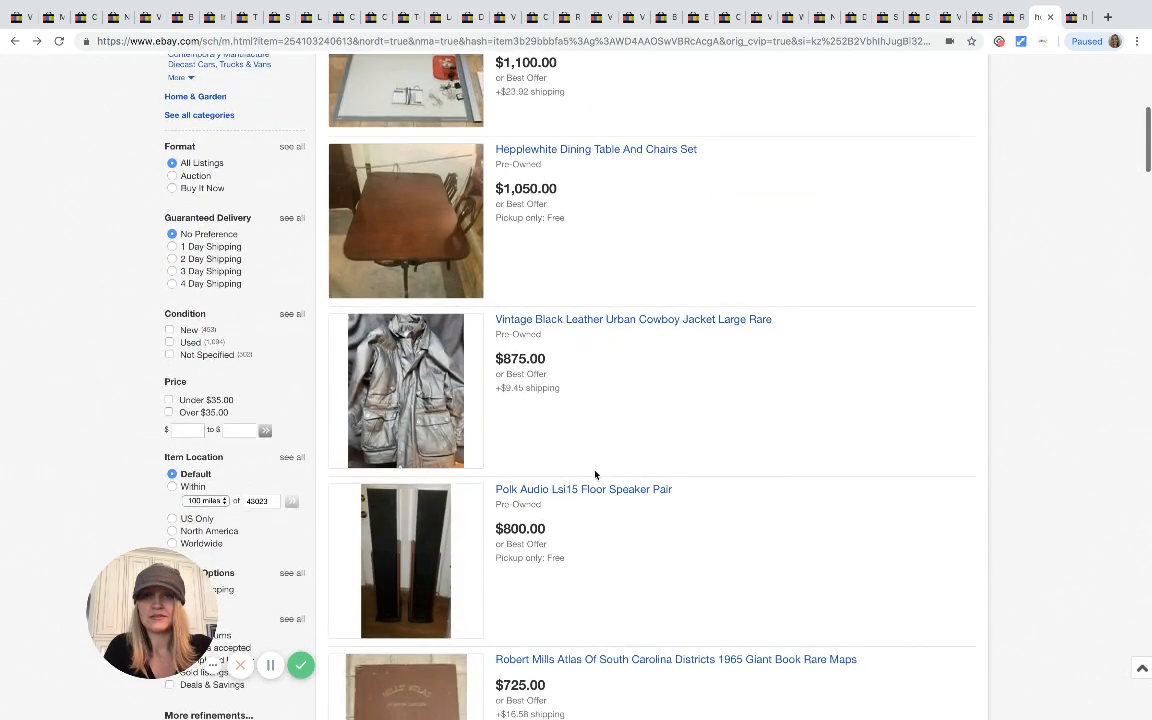
scroll(down, 3)
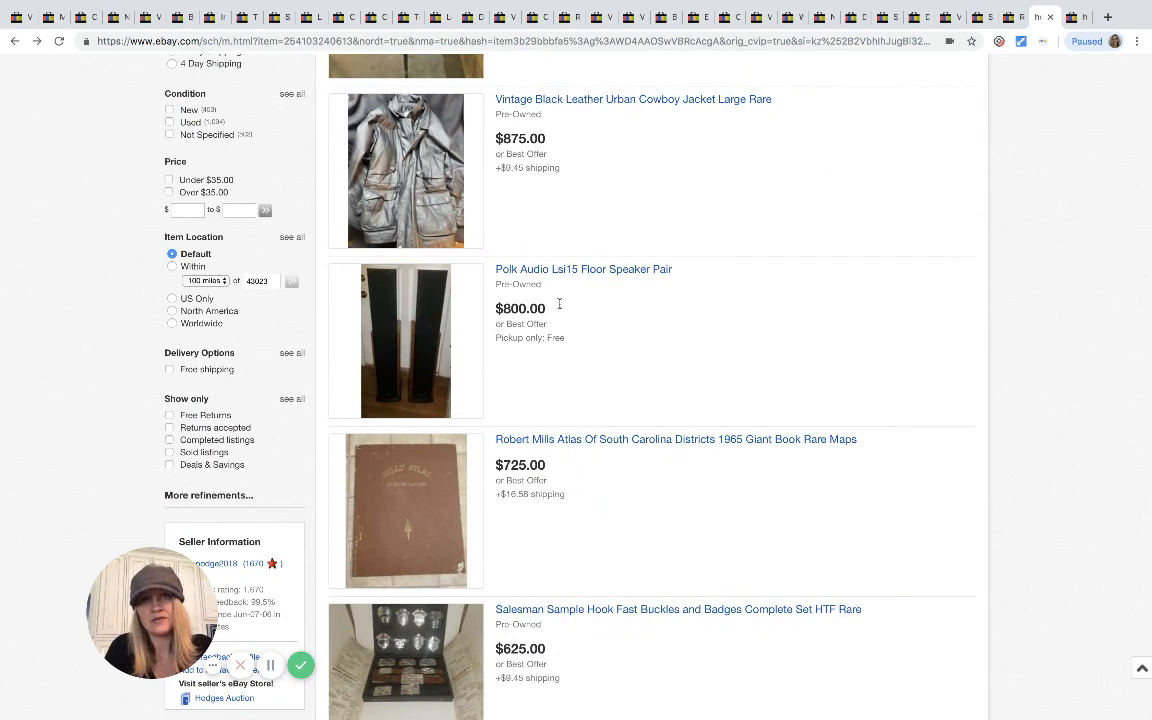
mouse_move(632, 128)
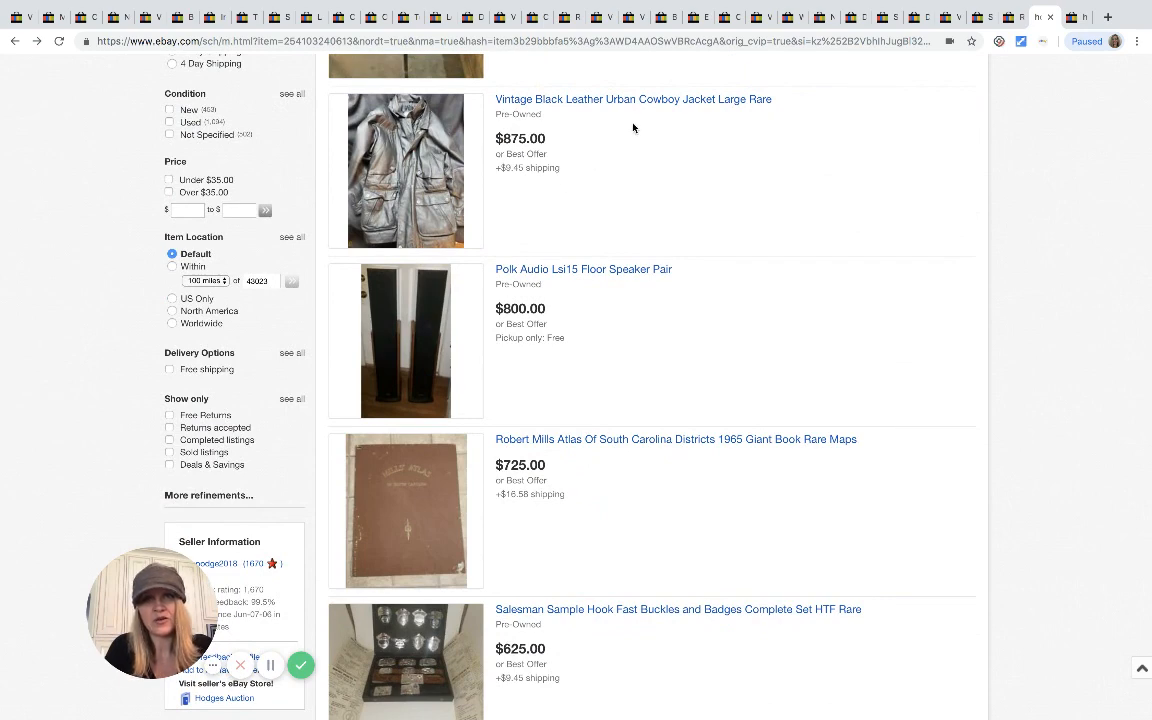
click(632, 100)
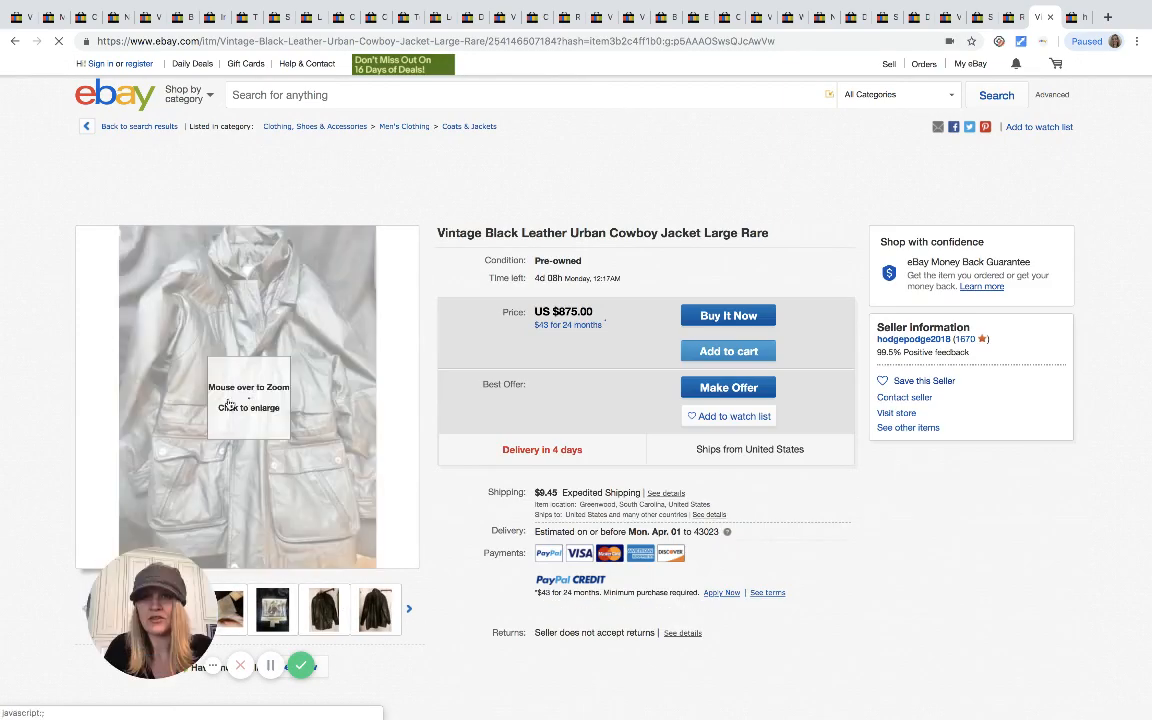
mouse_move(248, 320)
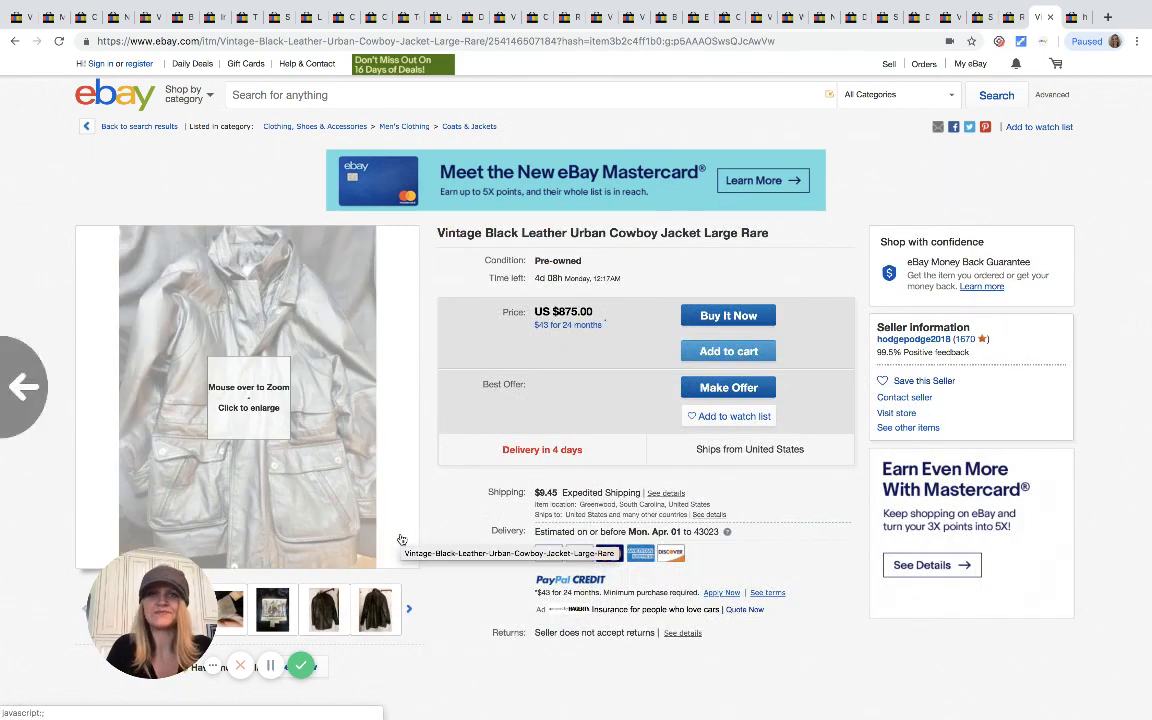
Go back from the leather jacket listing to the price-sorted seller item list
click(138, 126)
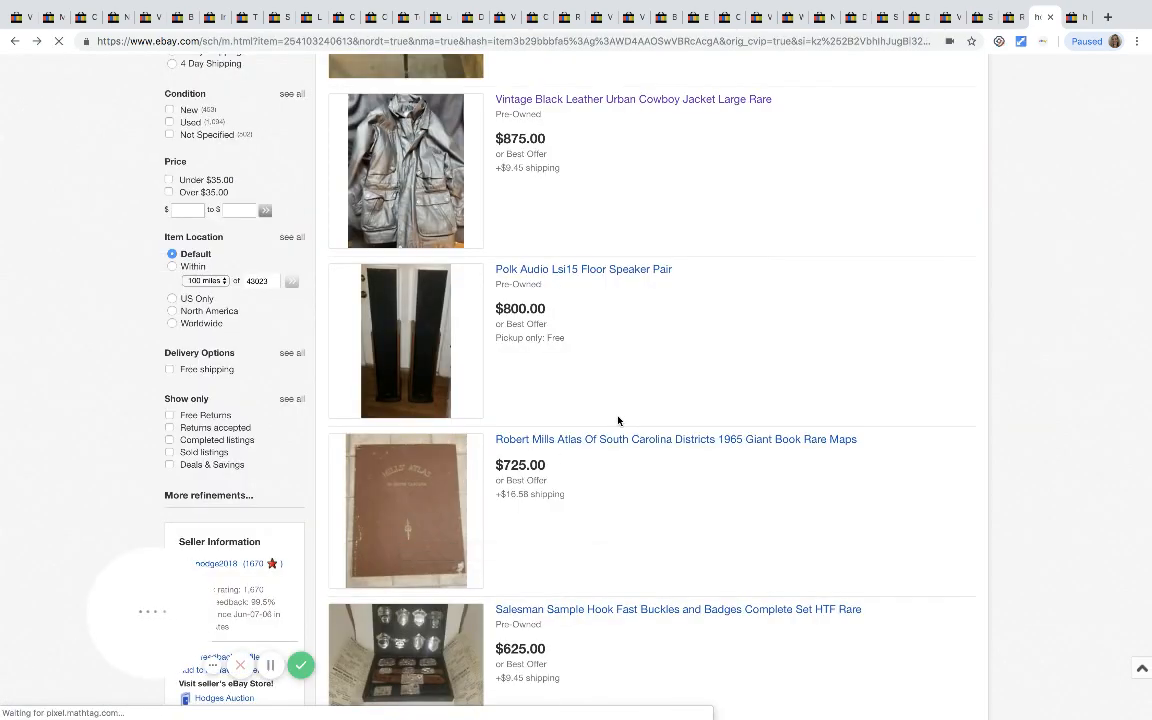
scroll(down, 3)
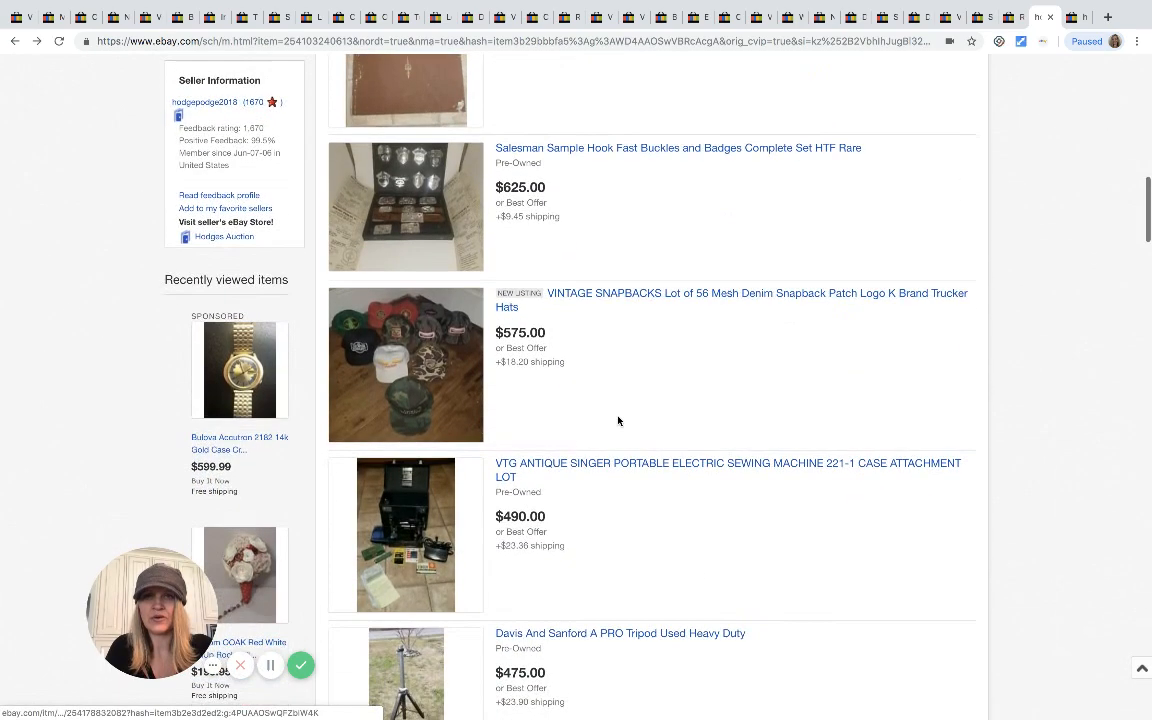
scroll(down, 3)
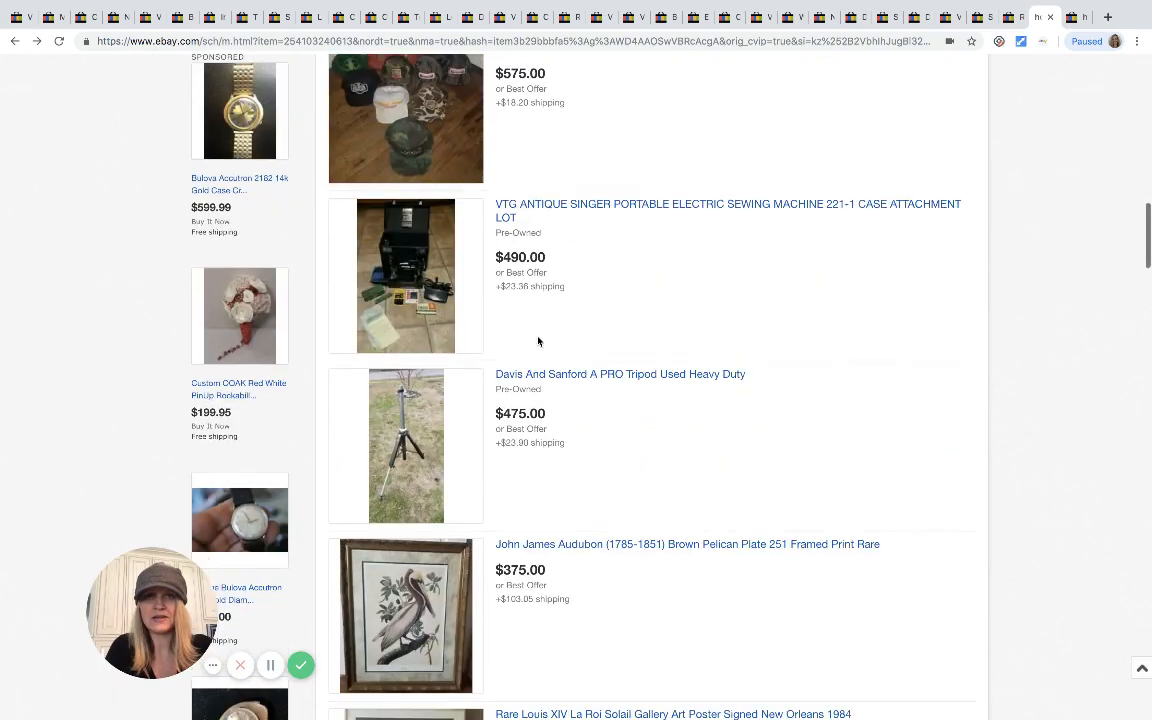
scroll(down, 3)
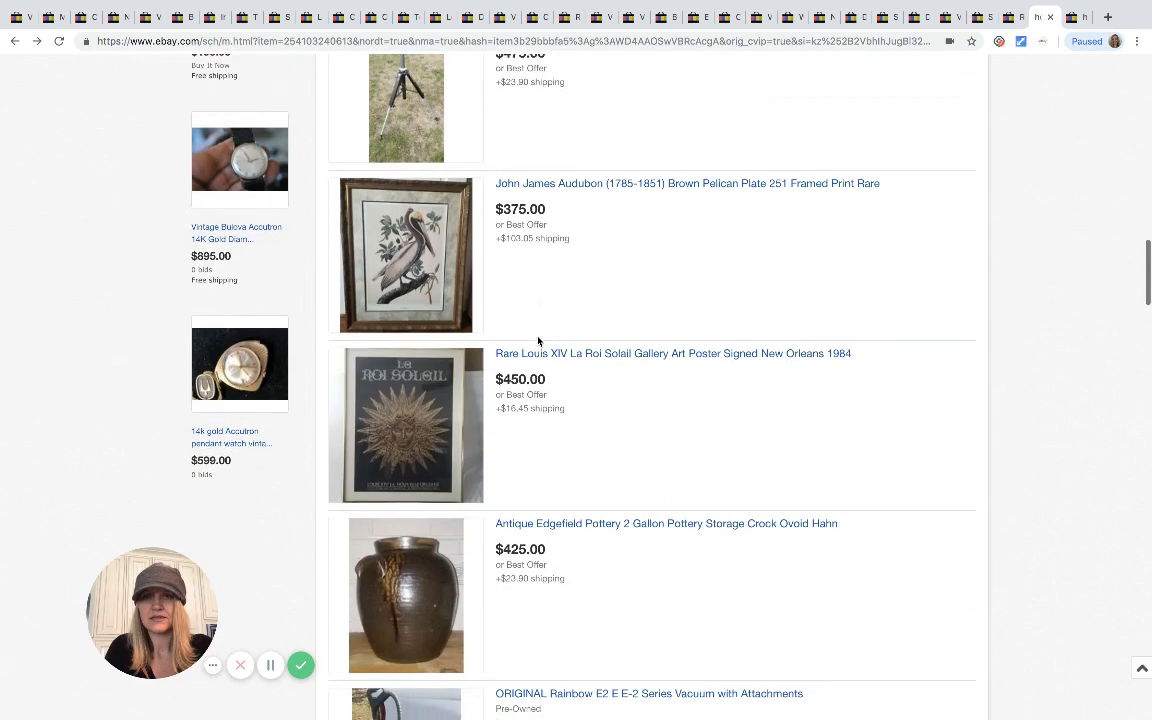
scroll(down, 3)
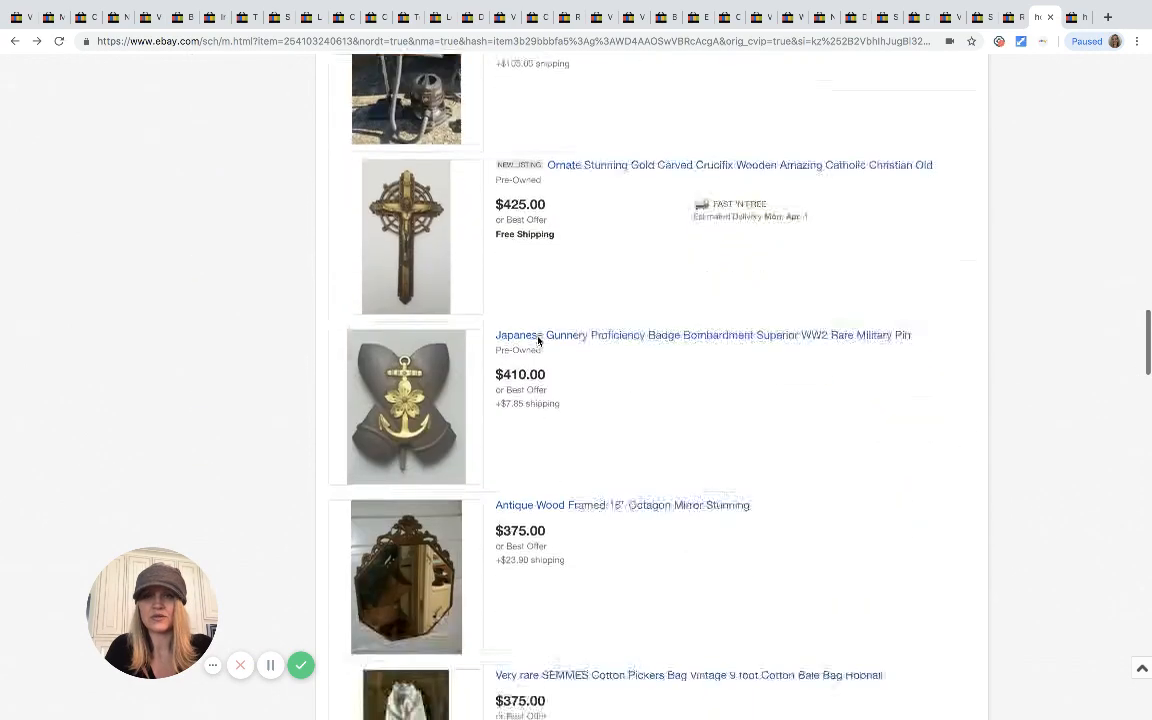
scroll(down, 3)
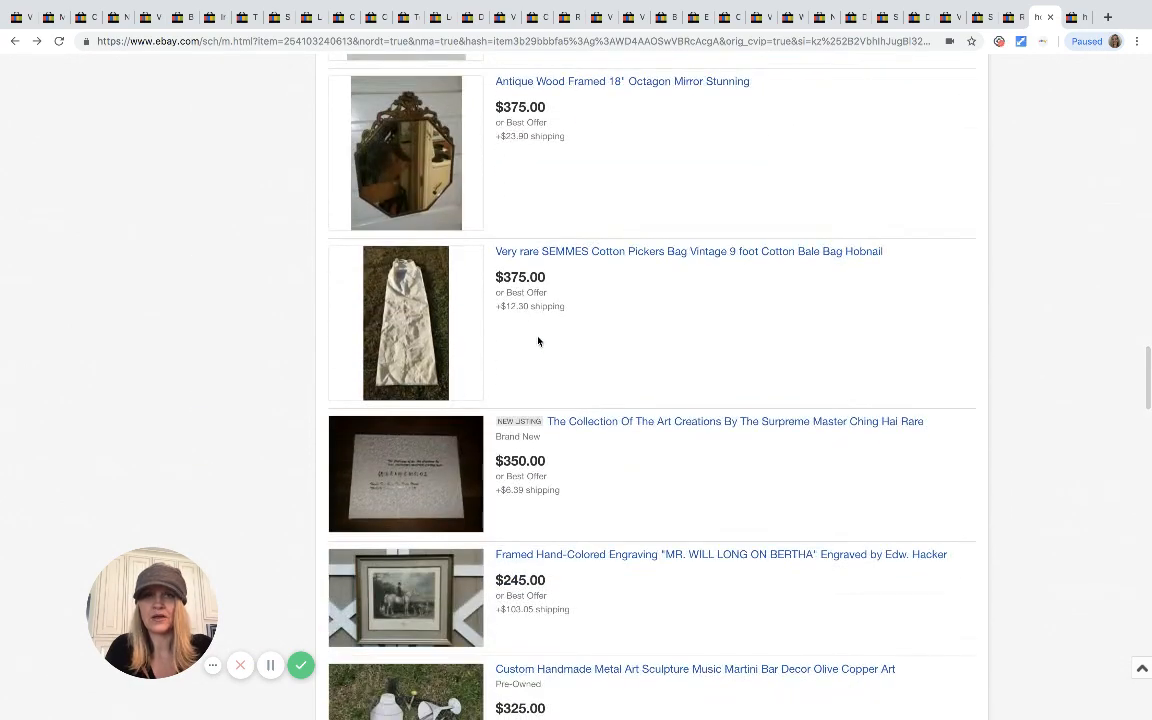
scroll(down, 3)
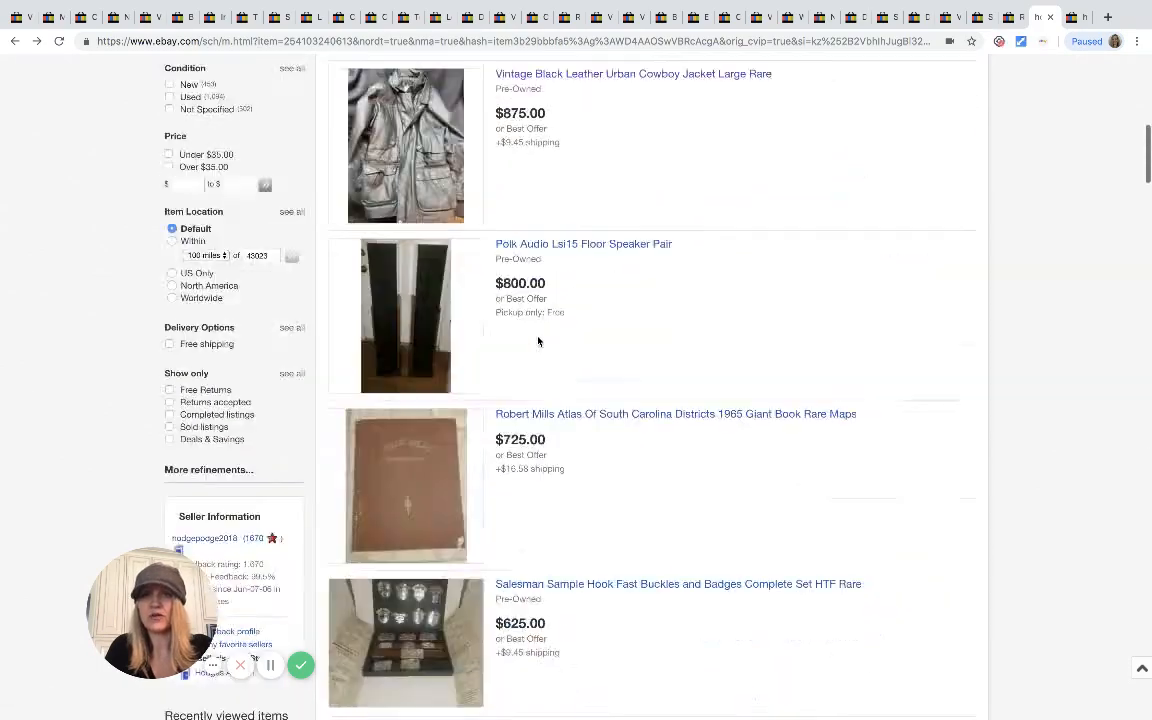
scroll(down, 3)
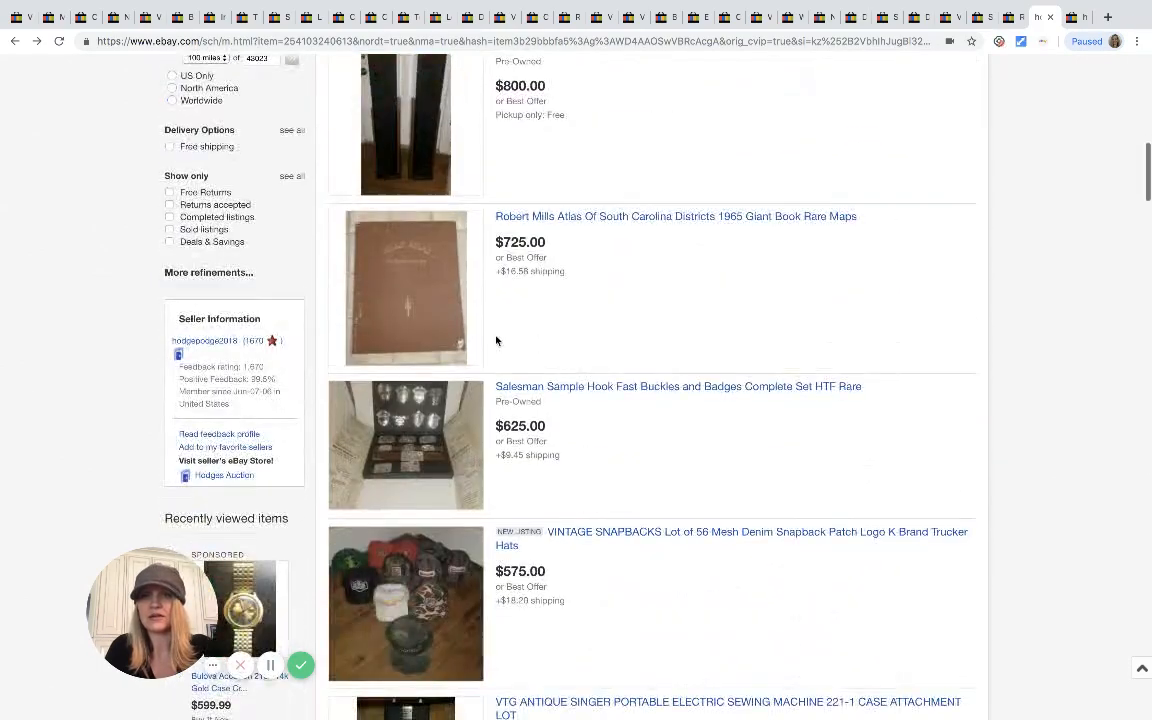
mouse_move(700, 348)
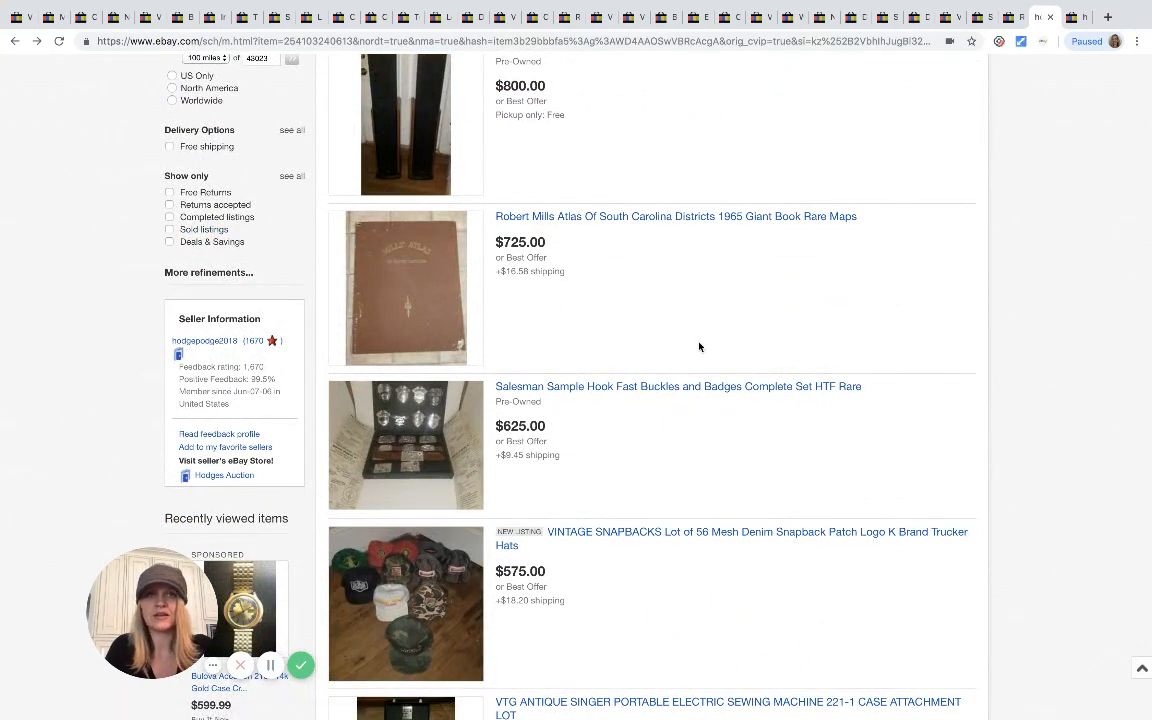